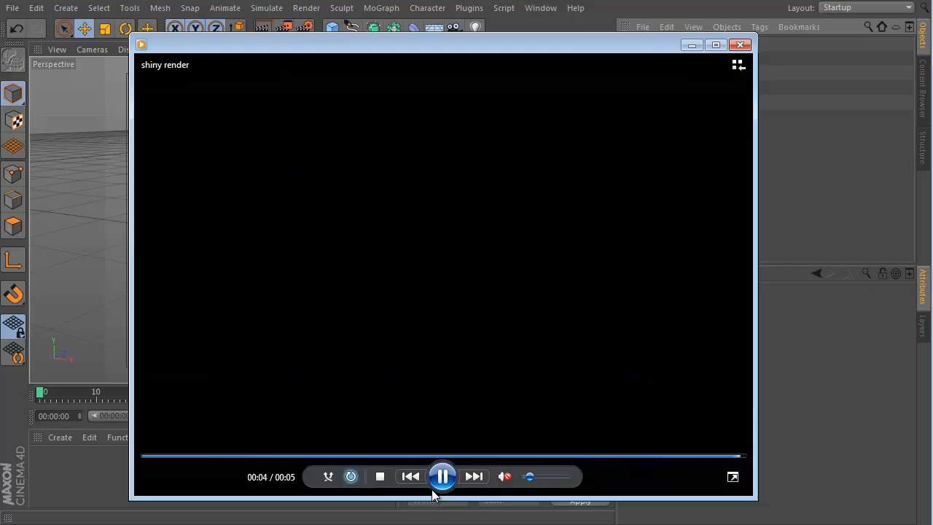
Step: Close the render preview and deselect the five digit splines, leaving the scene clean
left_click(740, 44)
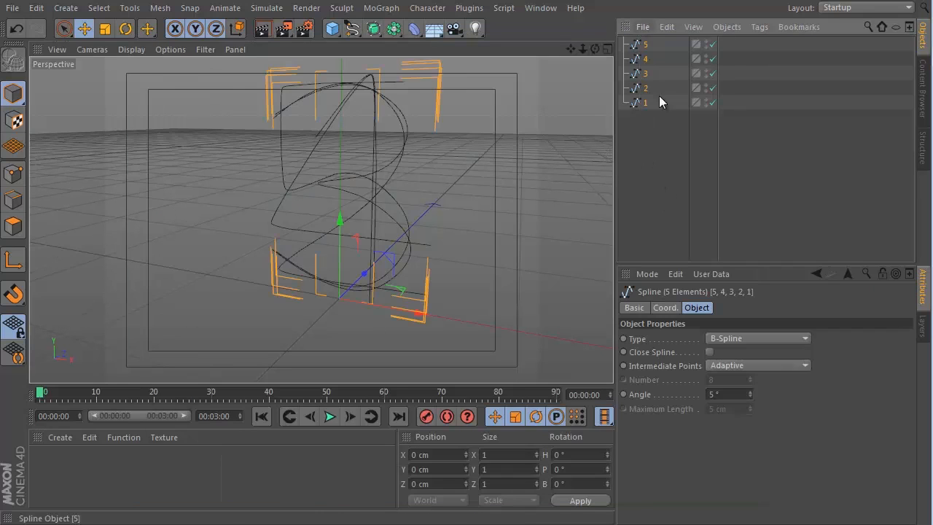
left_click(644, 88)
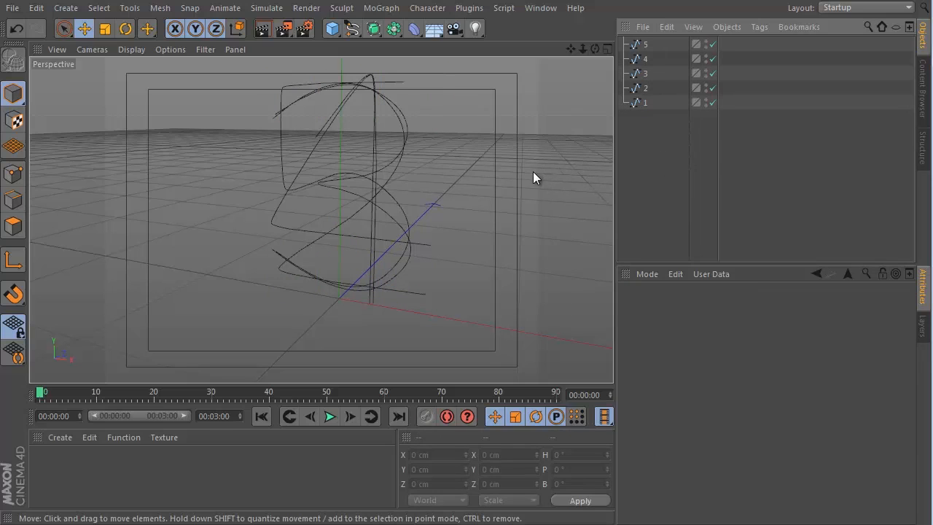
mouse_move(379, 255)
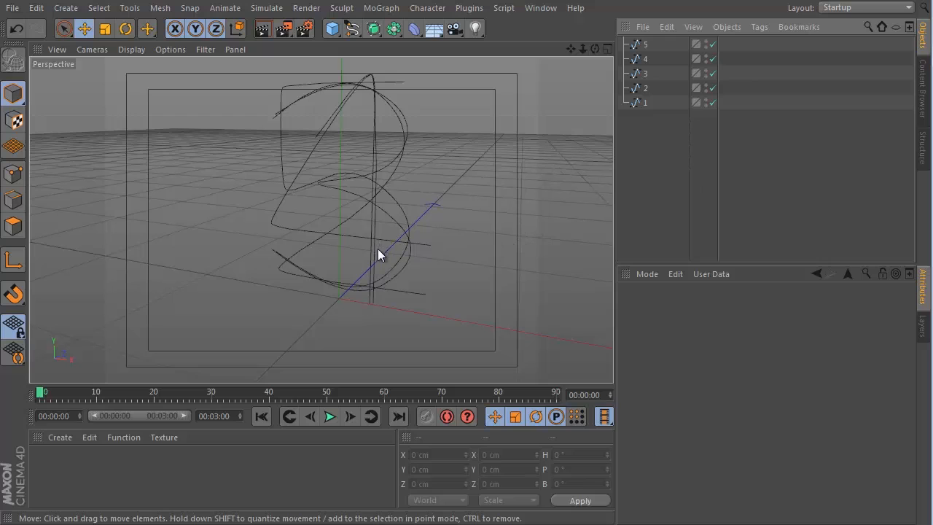
left_click_drag(378, 255, 357, 284)
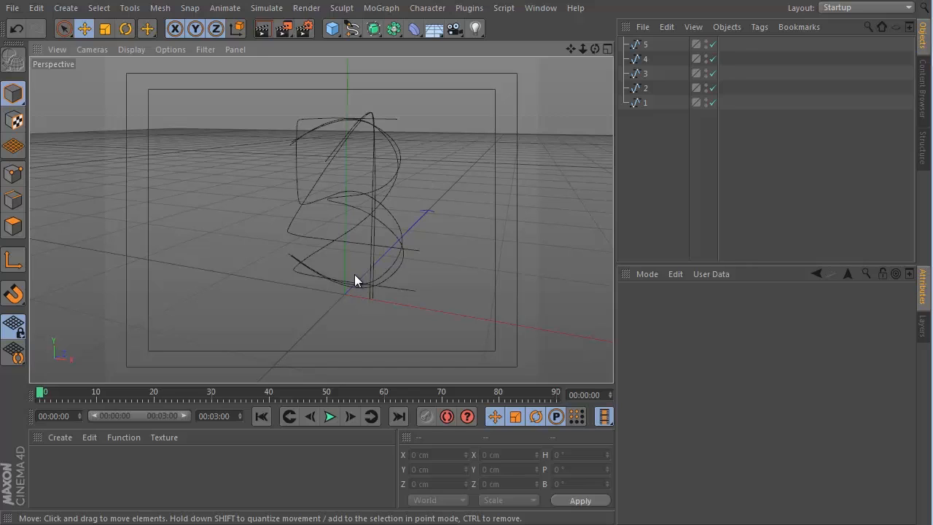
mouse_move(367, 251)
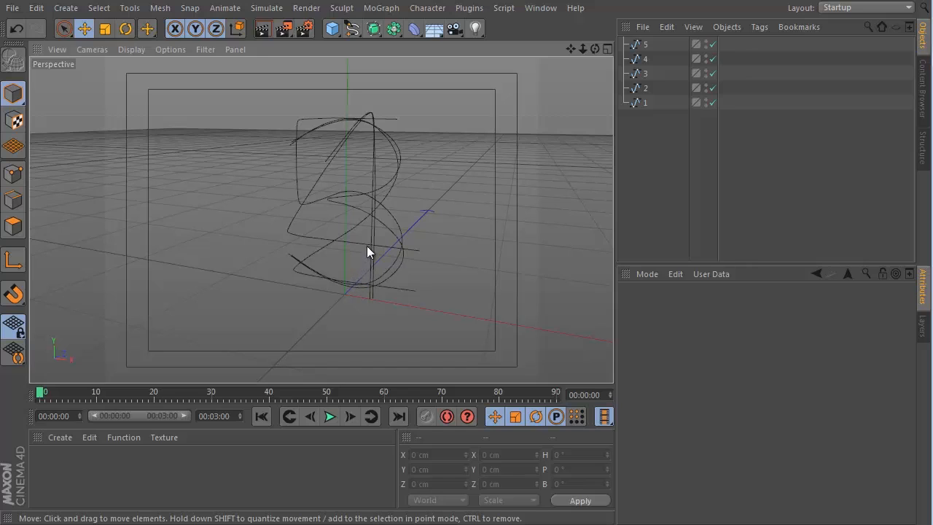
mouse_move(367, 283)
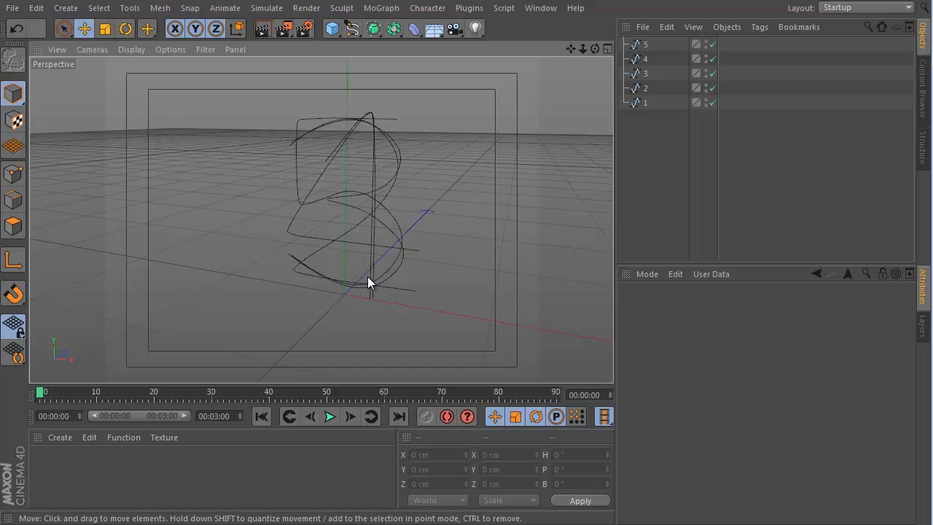
mouse_move(399, 268)
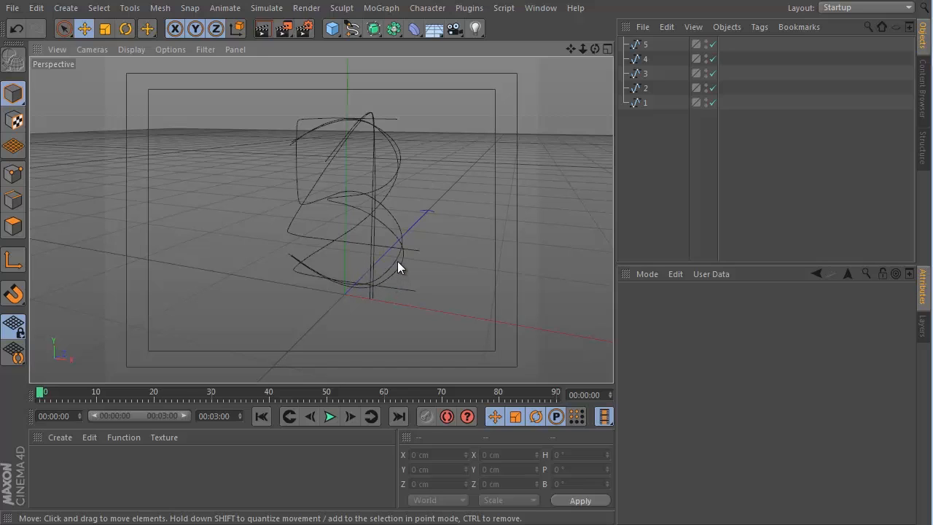
mouse_move(425, 266)
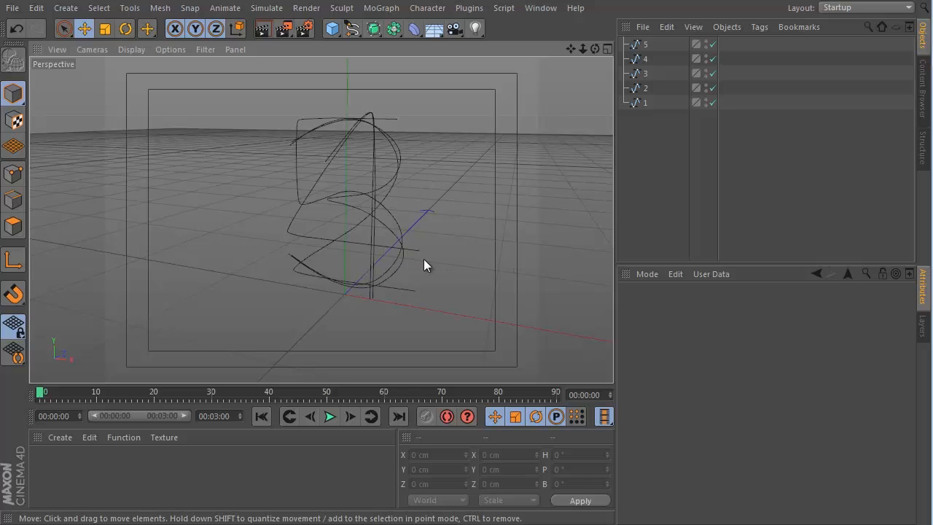
mouse_move(408, 262)
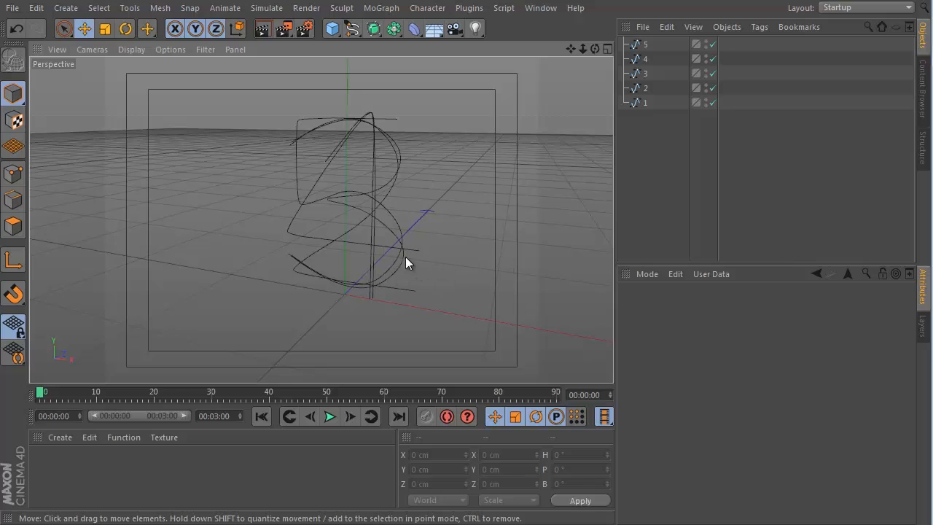
mouse_move(386, 269)
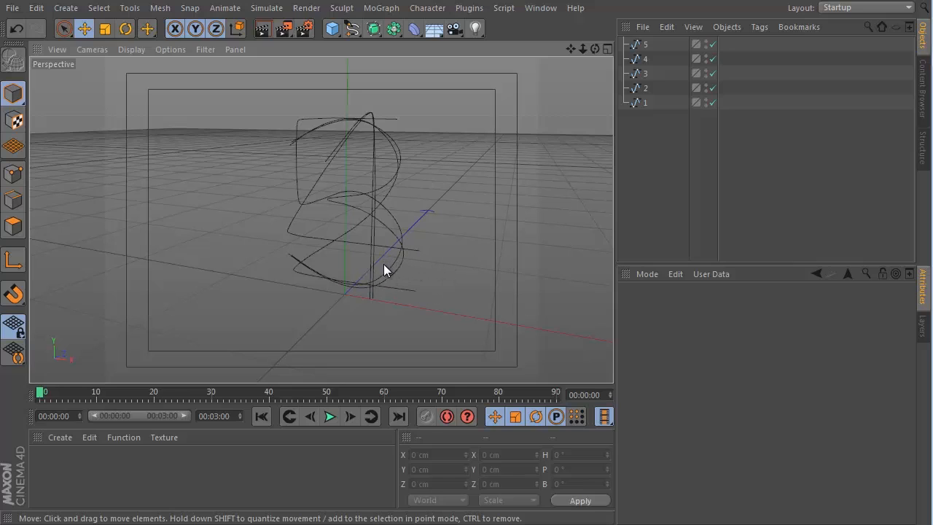
mouse_move(495, 280)
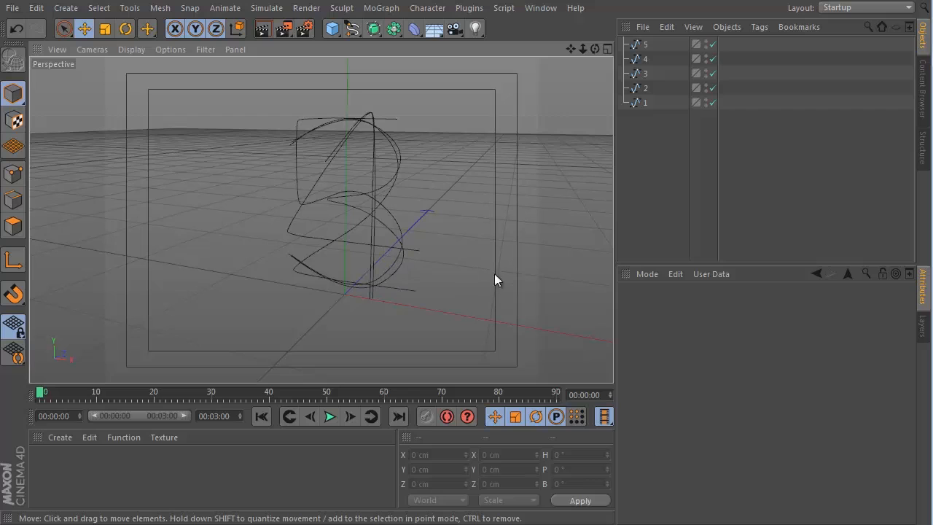
mouse_move(332, 29)
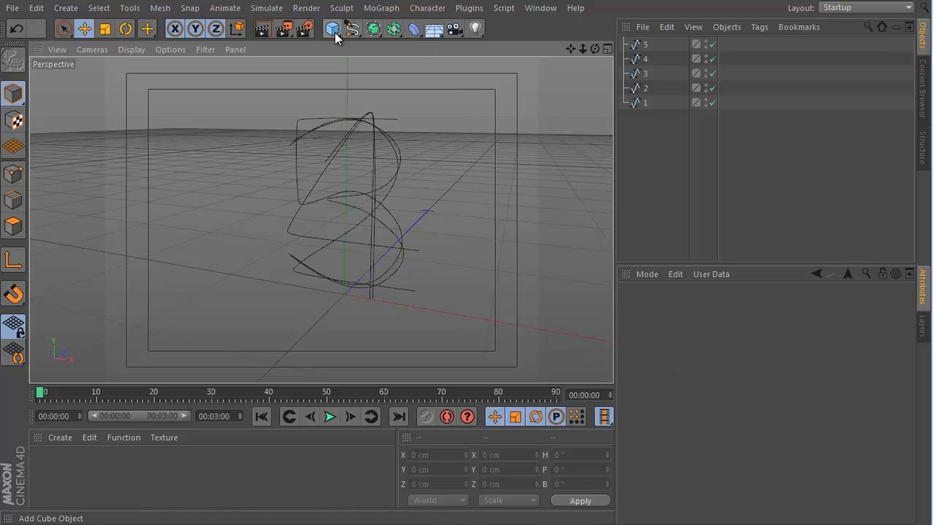
Step: Add a 10 cm Icosahedron sphere with 10 segments and render a quick preview
left_click(332, 30)
type("1")
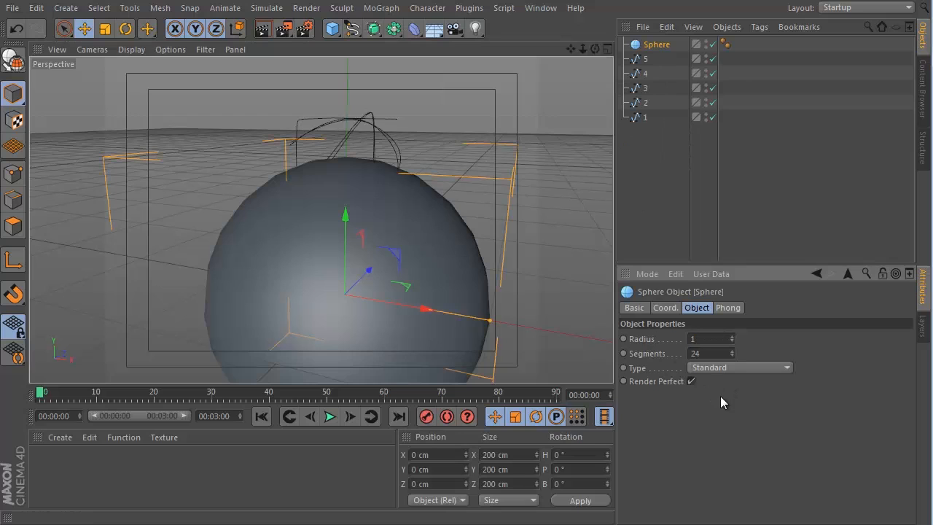
left_click(740, 367)
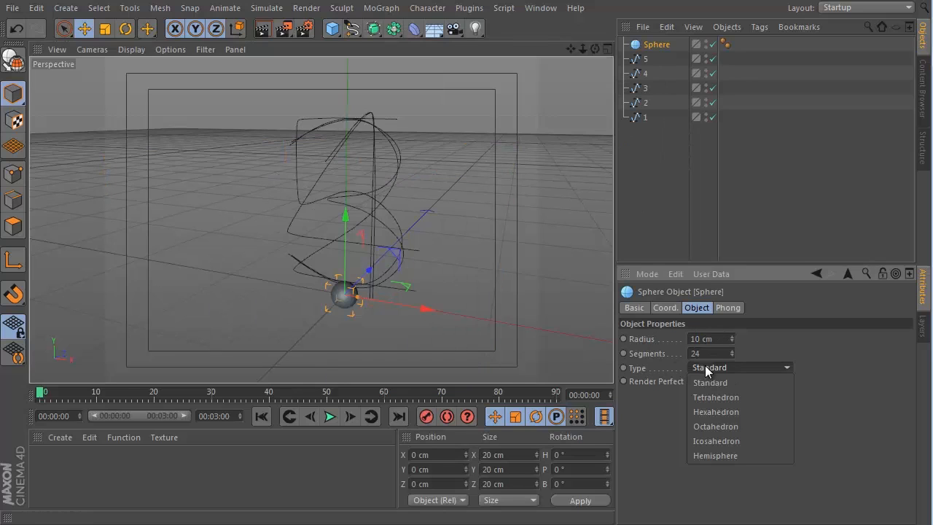
left_click(715, 440)
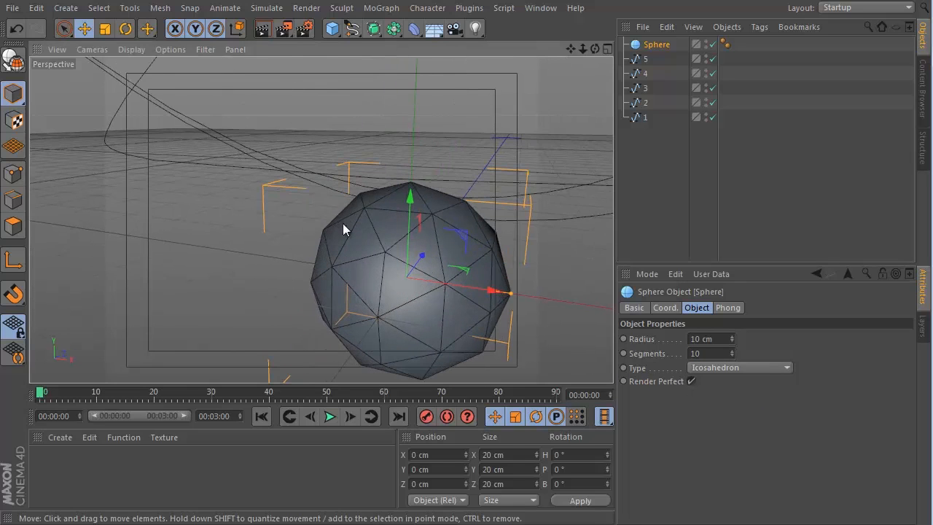
mouse_move(262, 29)
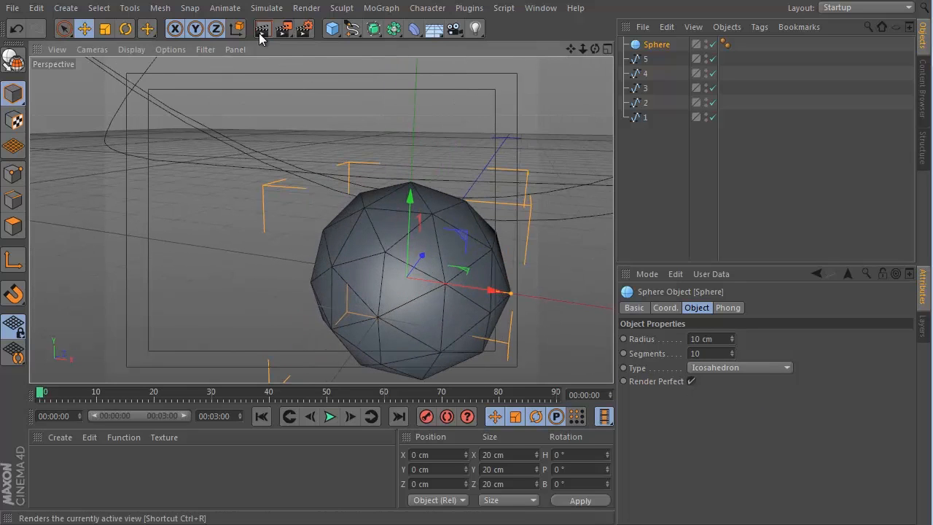
left_click(263, 30)
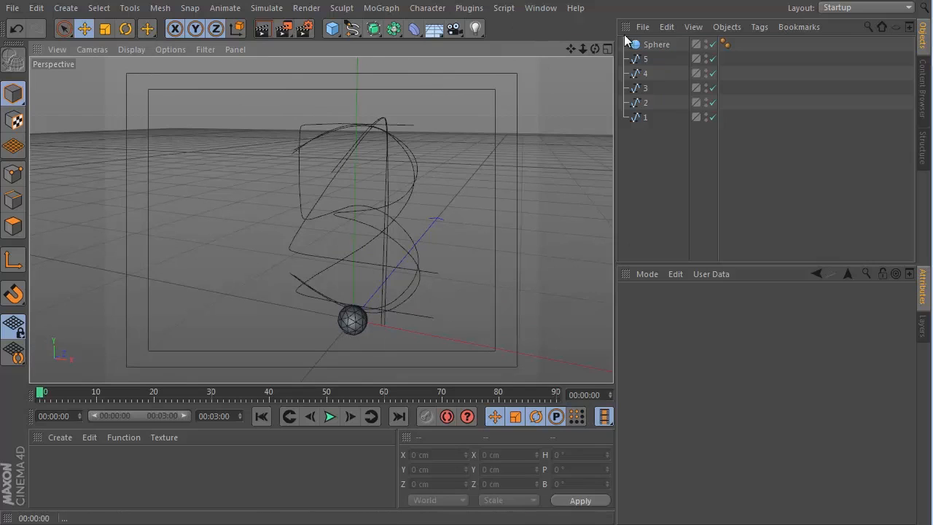
Step: Add a MoGraph Cloner, nest the sphere under it and switch the Cloner to Object mode
left_click(382, 9)
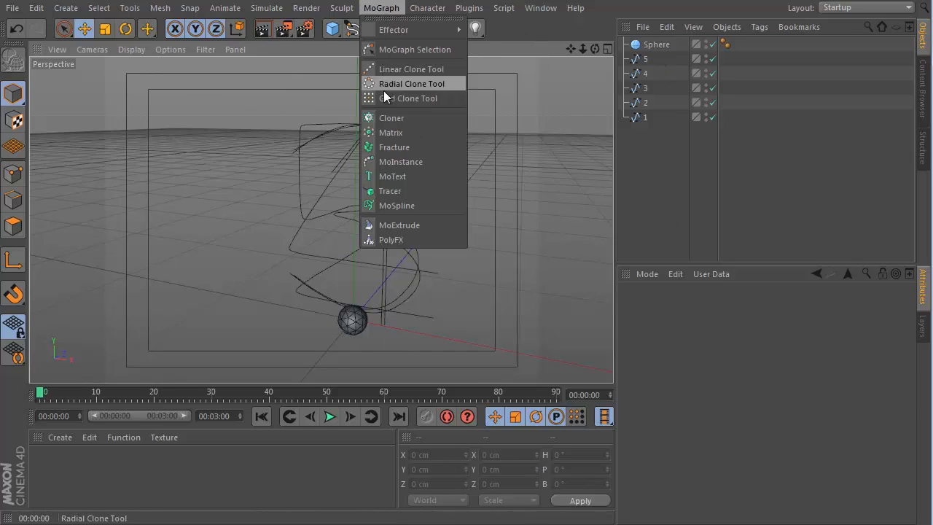
left_click(391, 117)
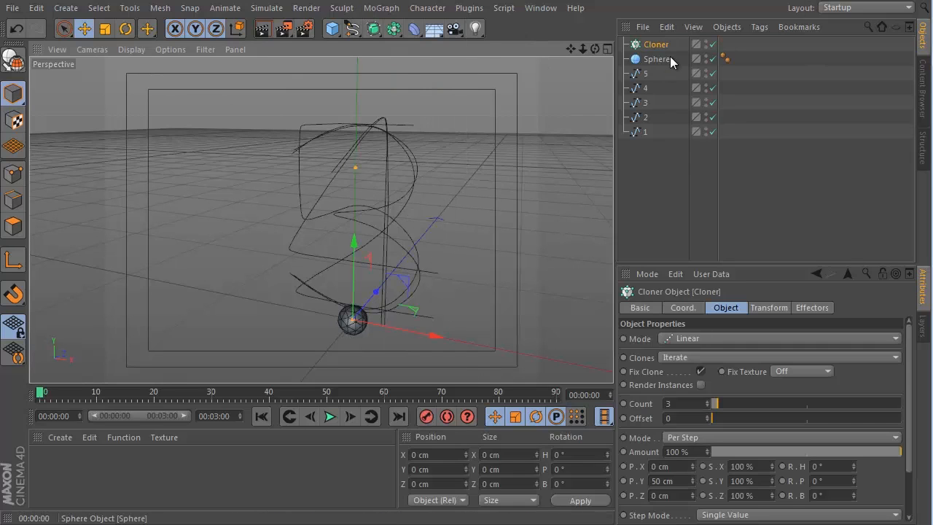
left_click(658, 58)
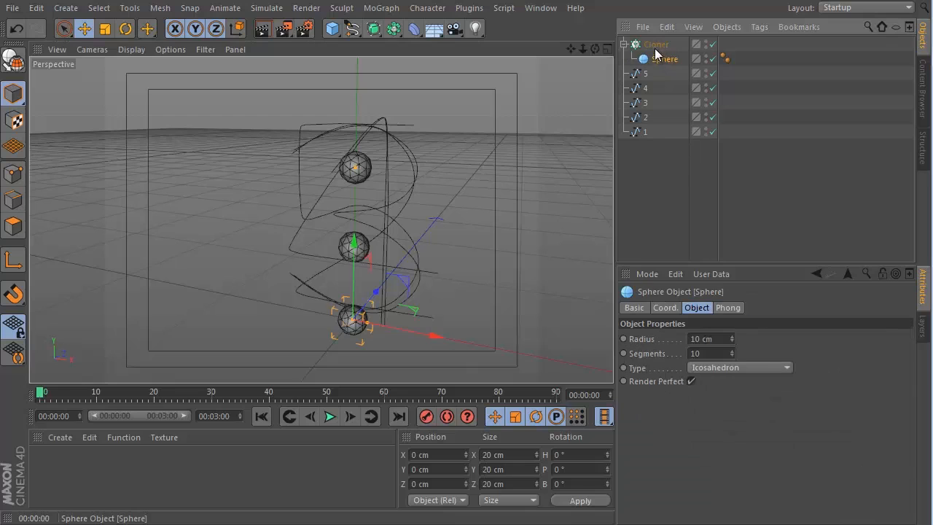
left_click(655, 44)
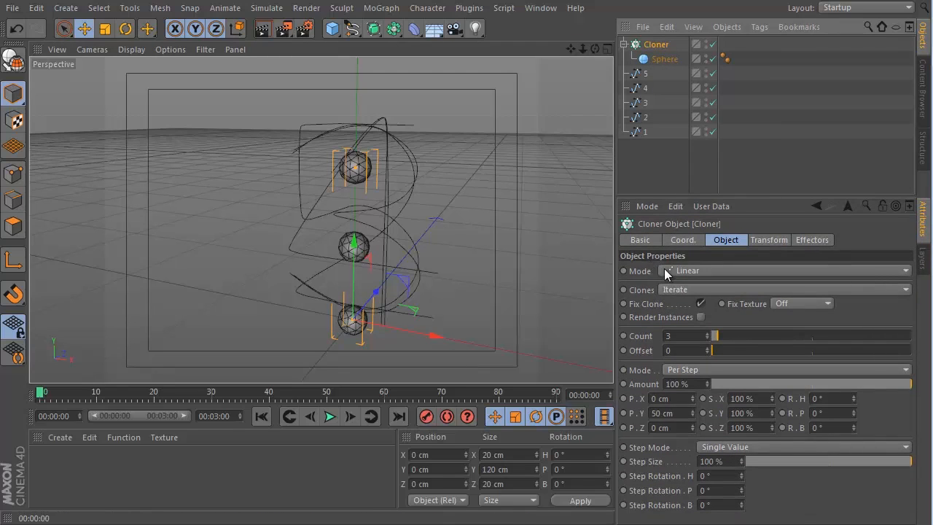
left_click(784, 269)
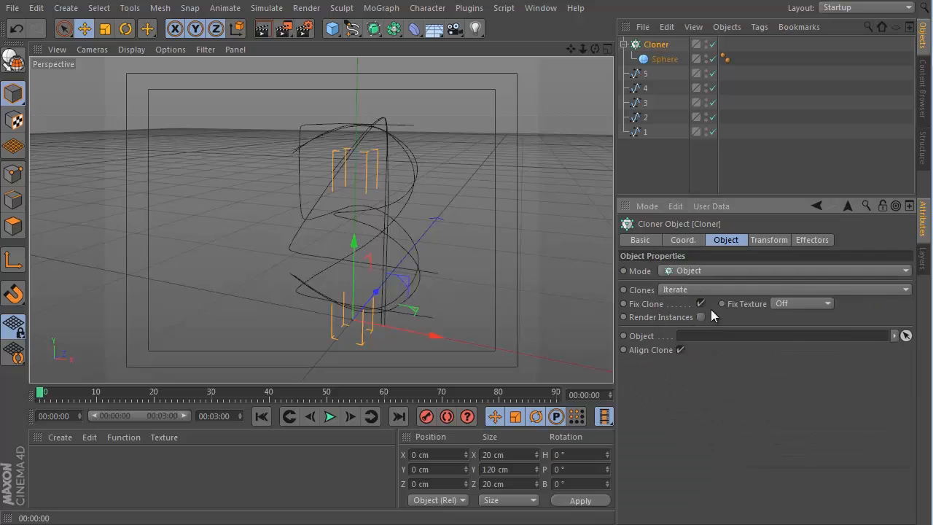
mouse_move(644, 131)
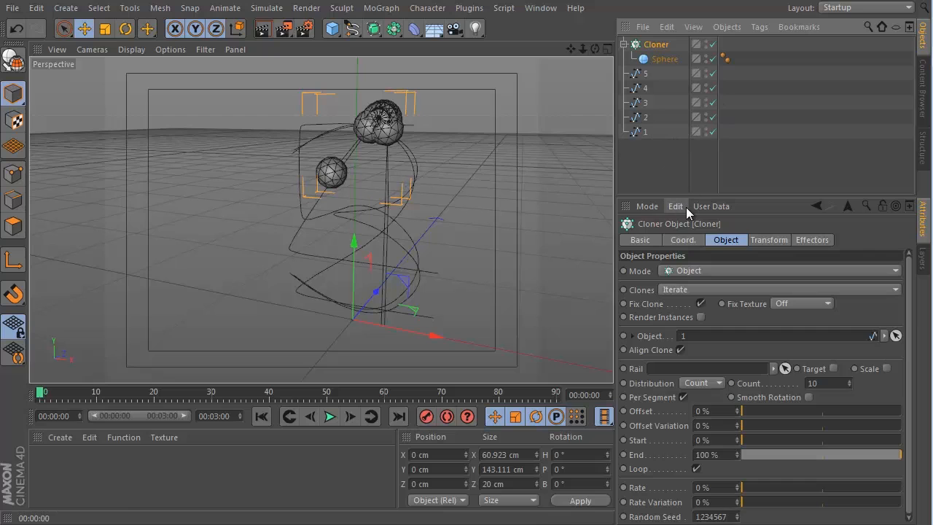
mouse_move(342, 195)
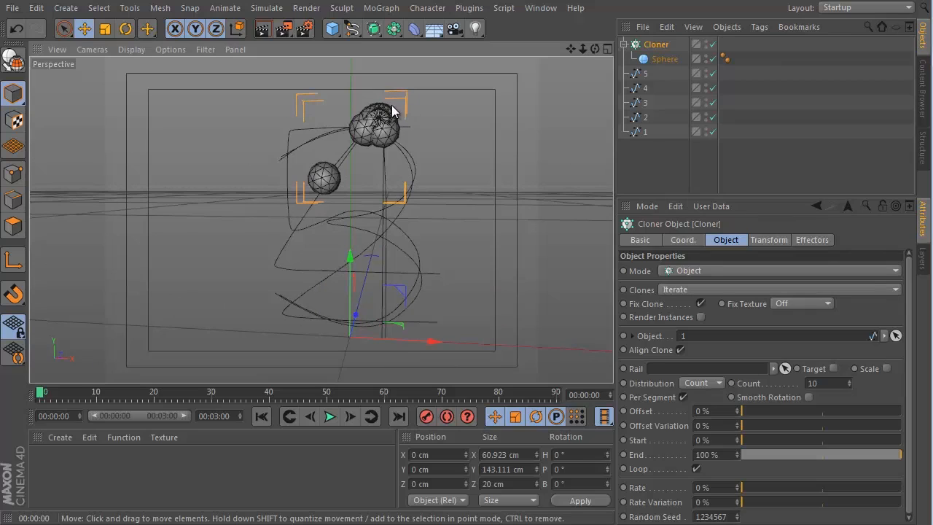
mouse_move(382, 120)
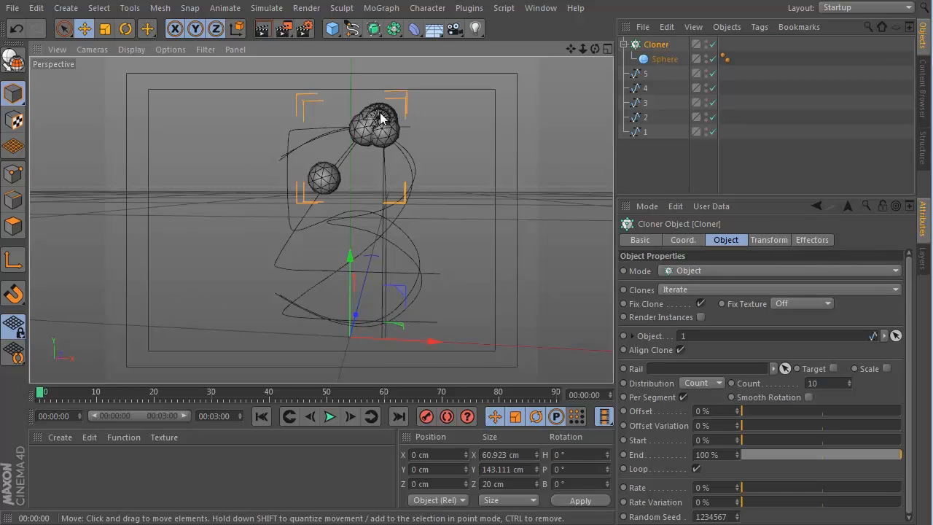
mouse_move(711, 334)
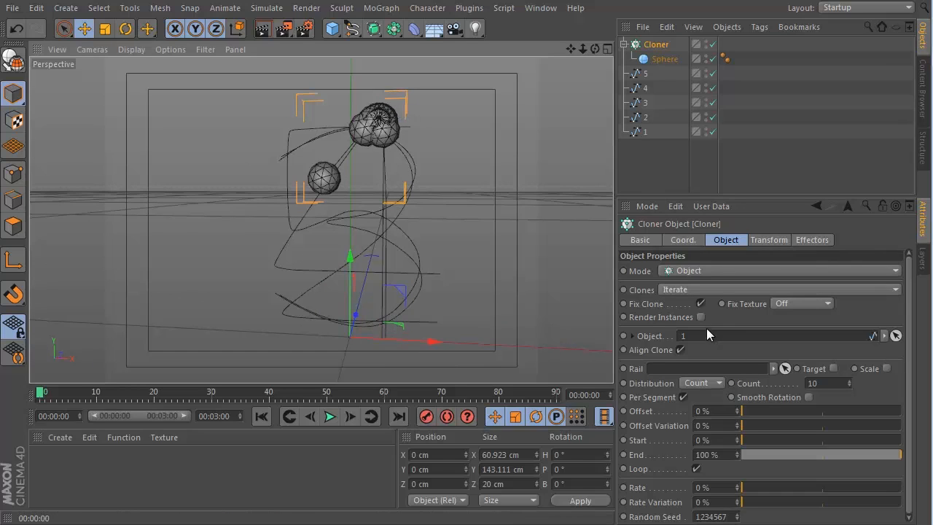
mouse_move(692, 391)
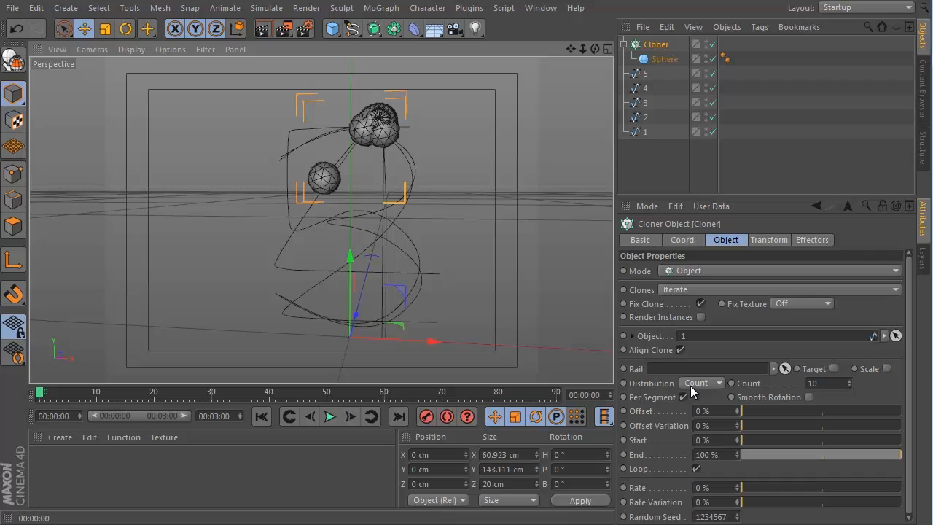
Step: Distribute the clones evenly along spline 1 and reduce the sphere radius to 7.5 cm
left_click(701, 382)
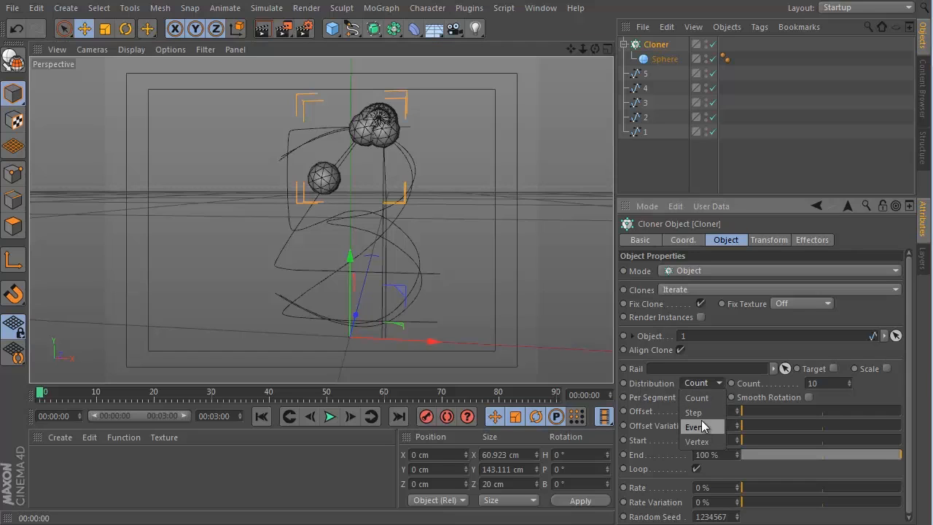
left_click(694, 425)
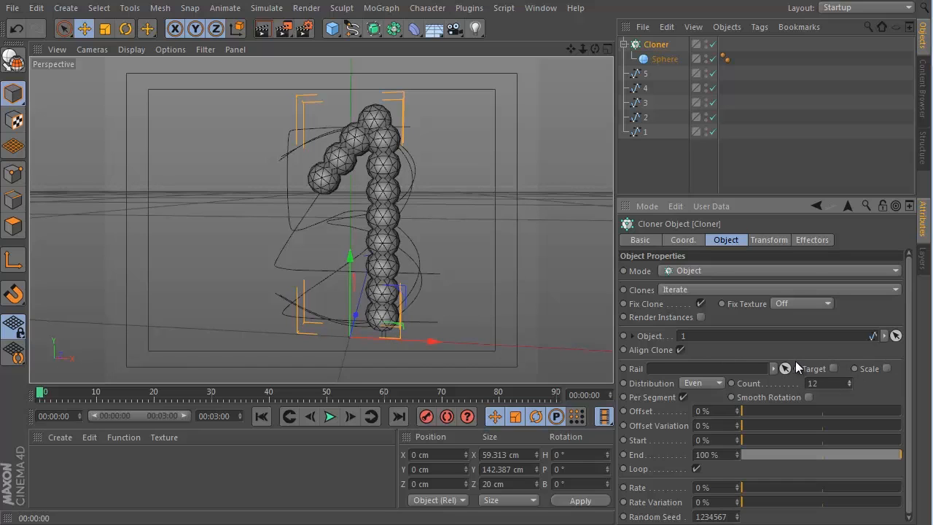
left_click(665, 59)
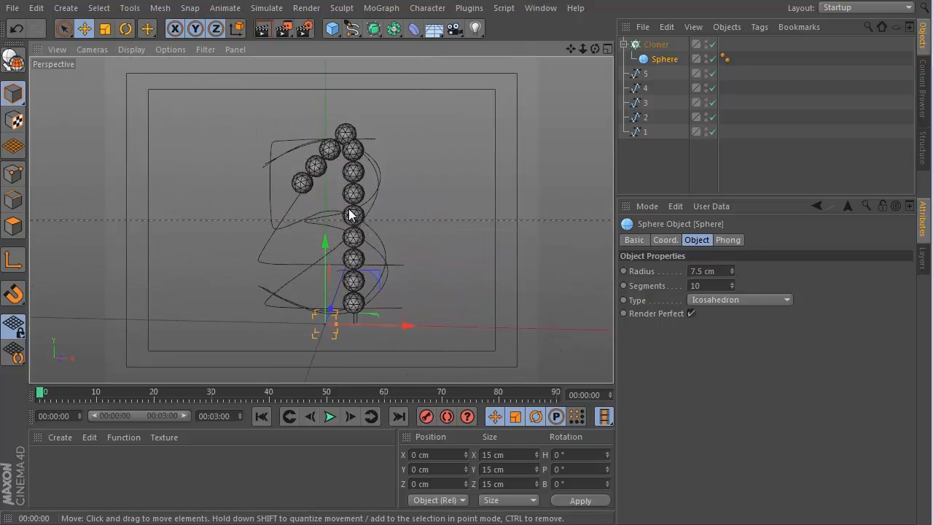
mouse_move(309, 148)
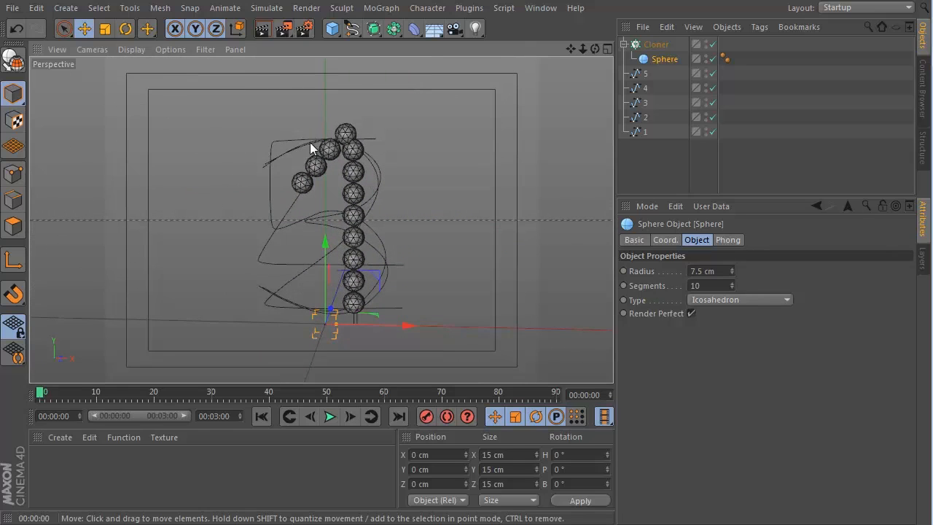
mouse_move(658, 168)
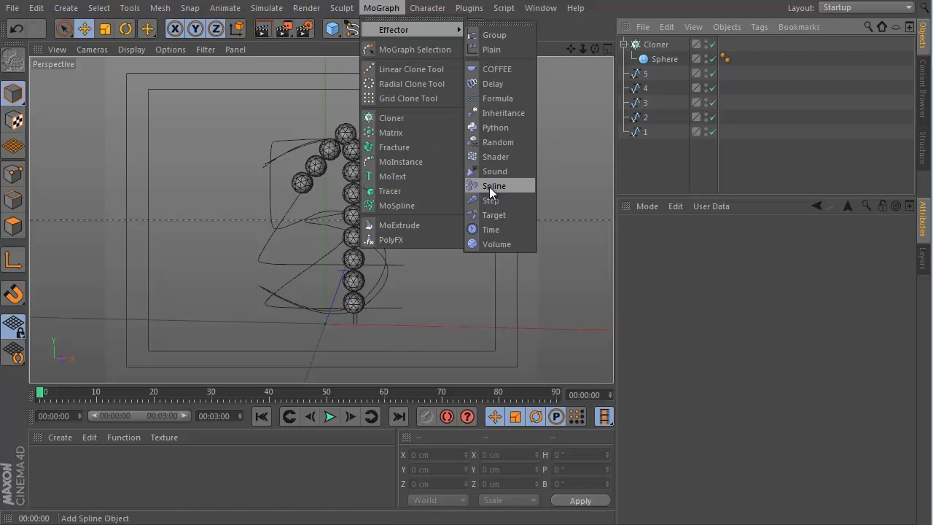
Step: Add a Spline effector to the Cloner that pulls the sphere clones onto spline 2
left_click(492, 185)
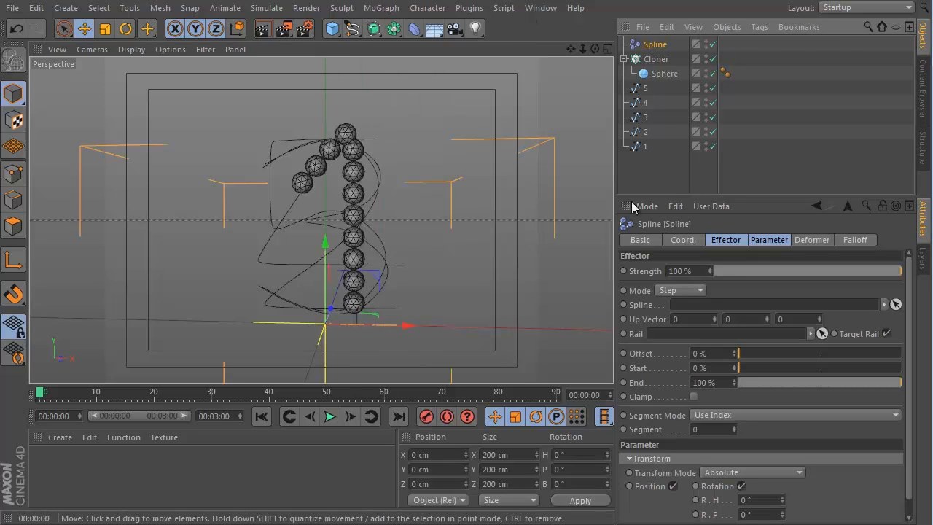
left_click(654, 58)
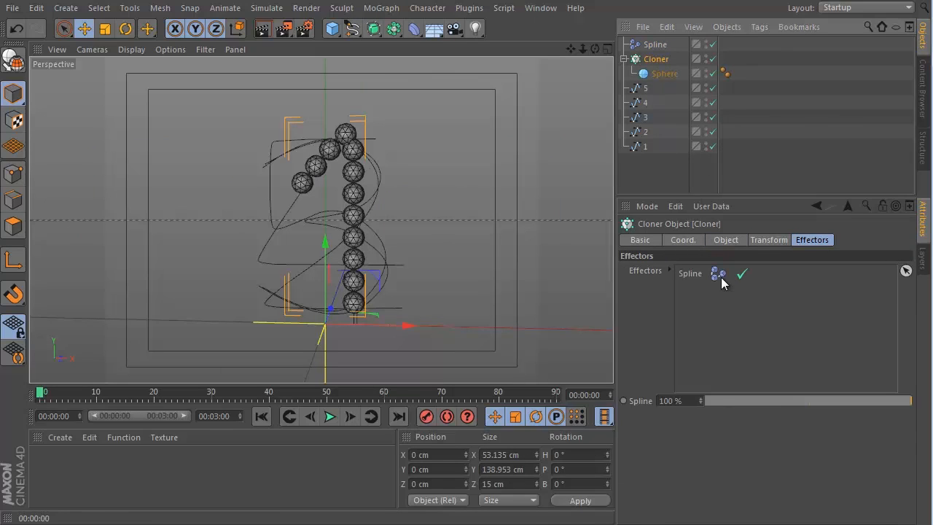
mouse_move(654, 44)
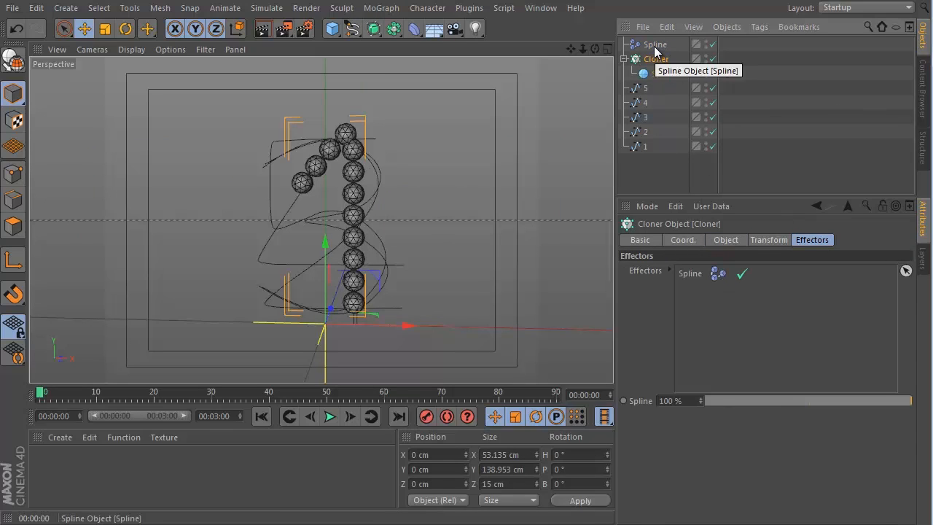
left_click(654, 44)
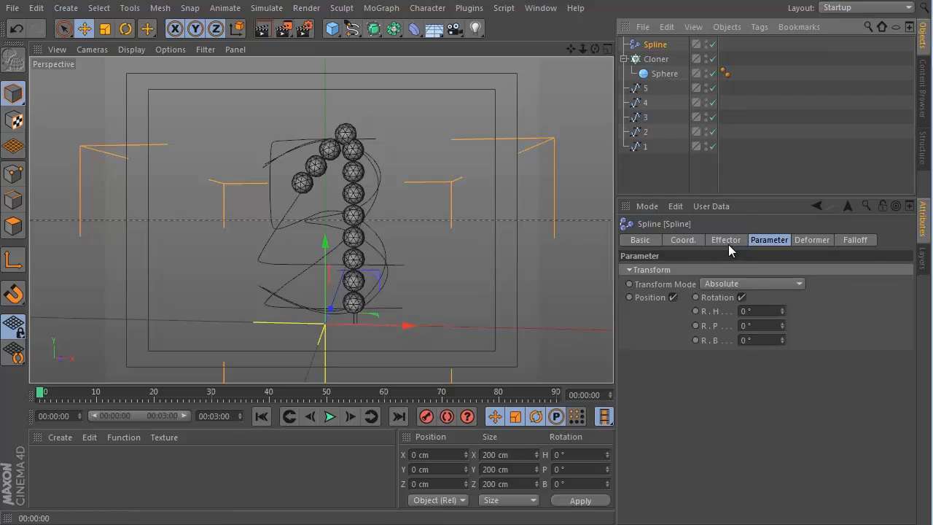
left_click(725, 239)
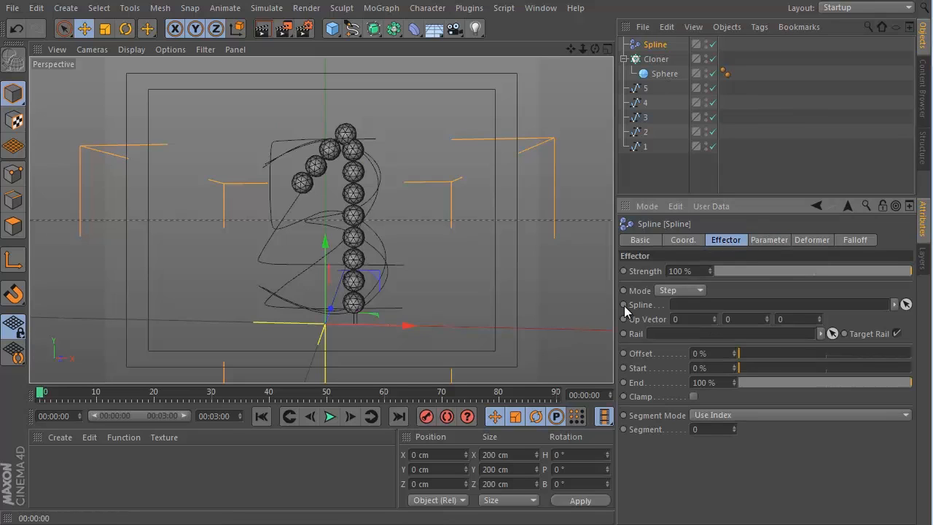
mouse_move(635, 309)
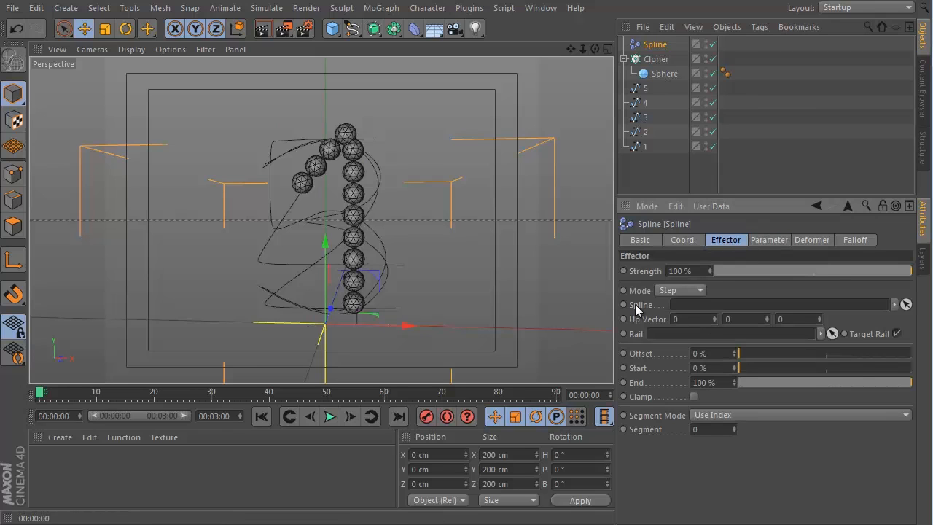
mouse_move(677, 309)
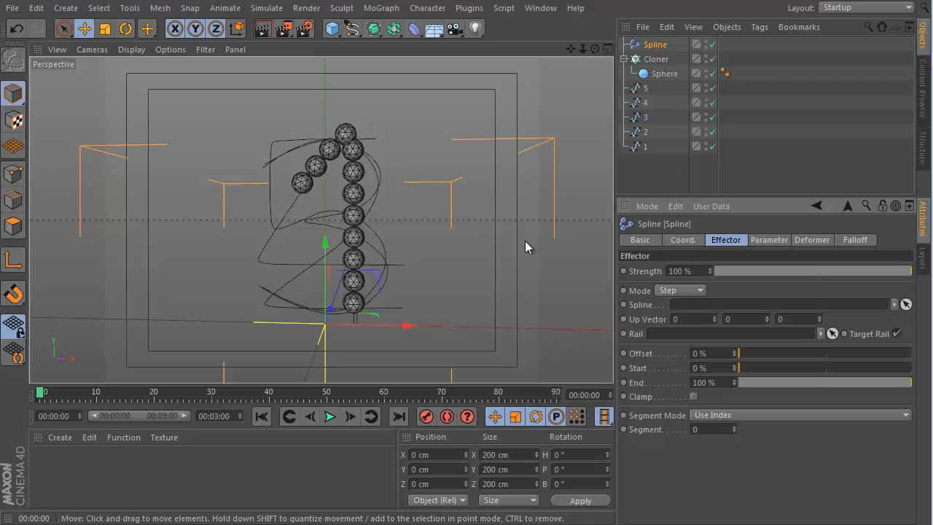
mouse_move(678, 141)
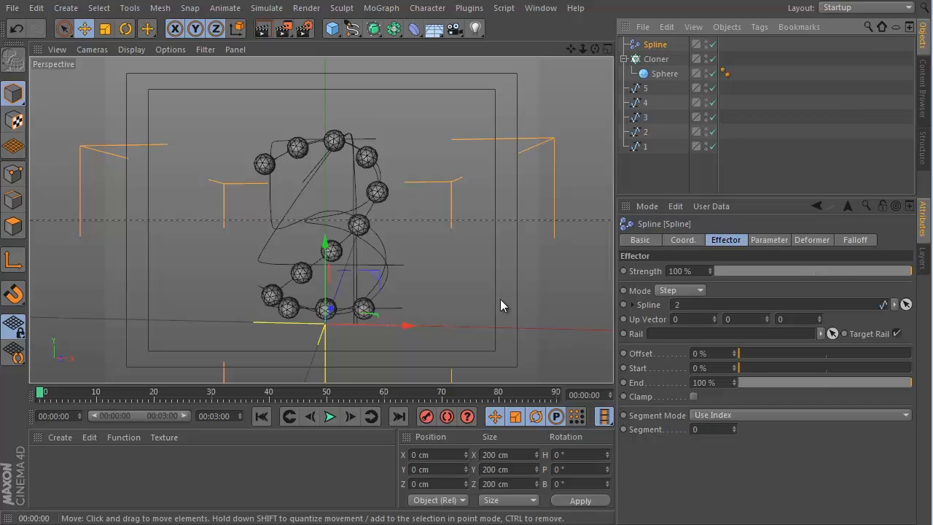
mouse_move(449, 214)
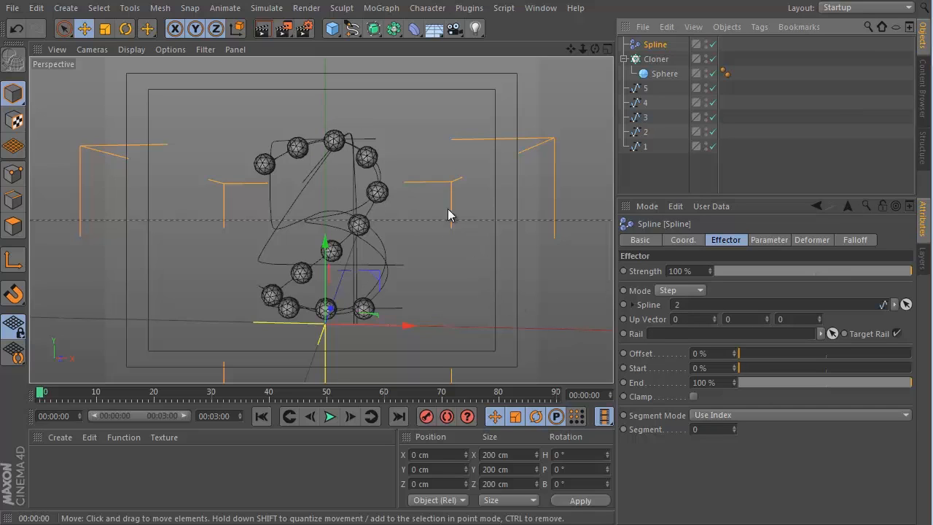
mouse_move(270, 163)
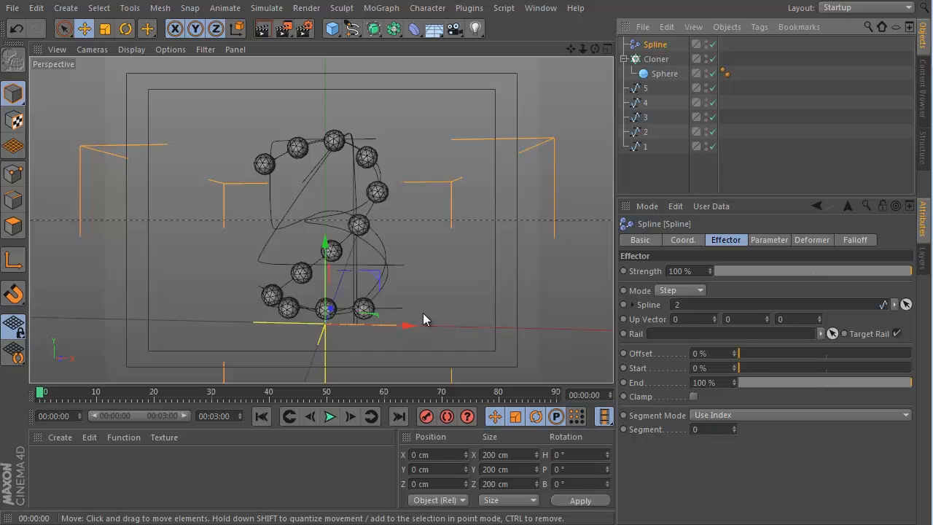
mouse_move(516, 261)
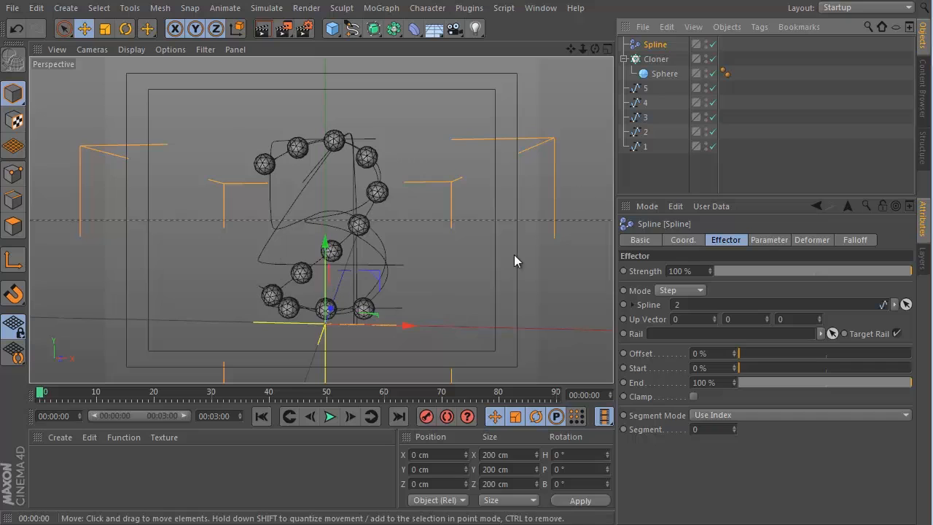
left_click(656, 58)
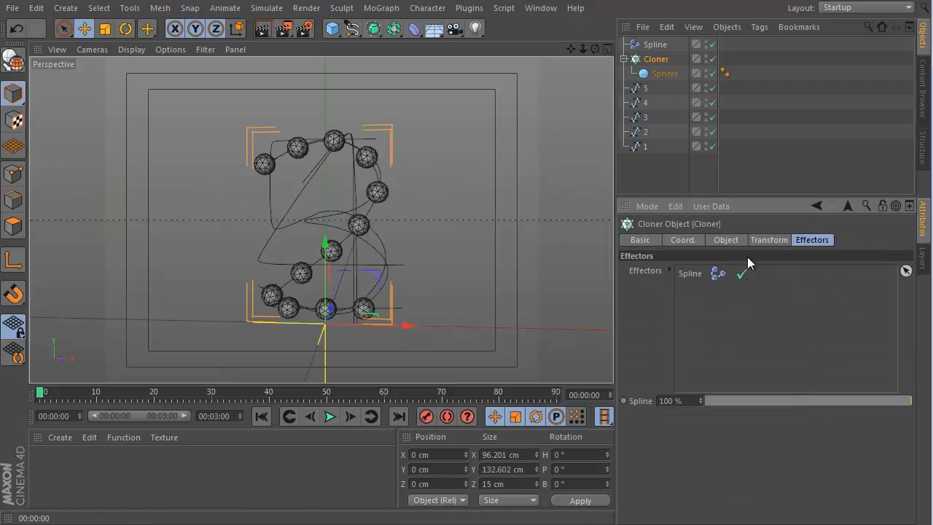
mouse_move(673, 286)
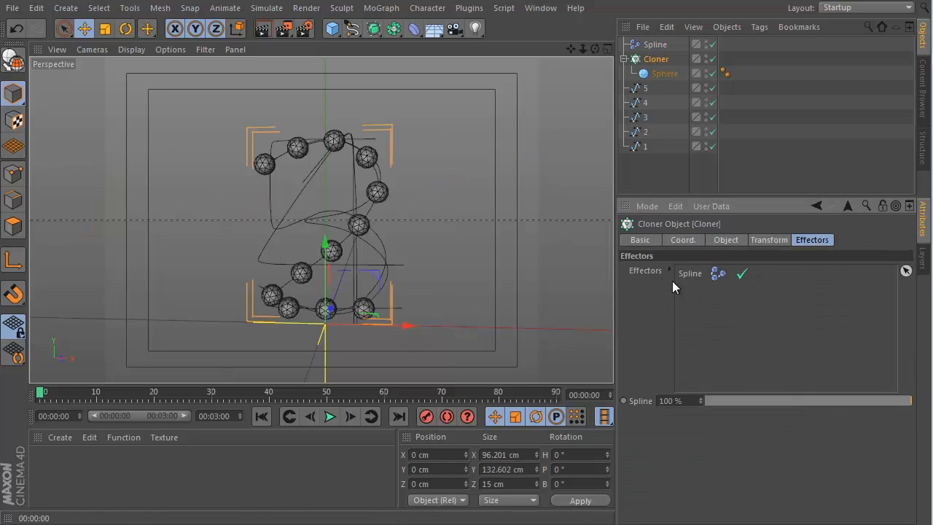
mouse_move(673, 144)
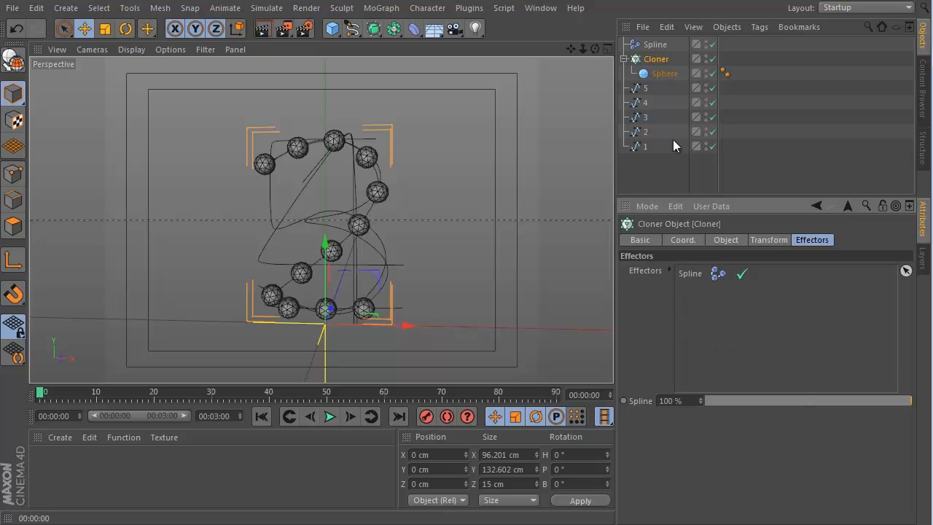
Step: Lower the Spline effector's Strength to 0% so the spheres return to digit 1
left_click(664, 73)
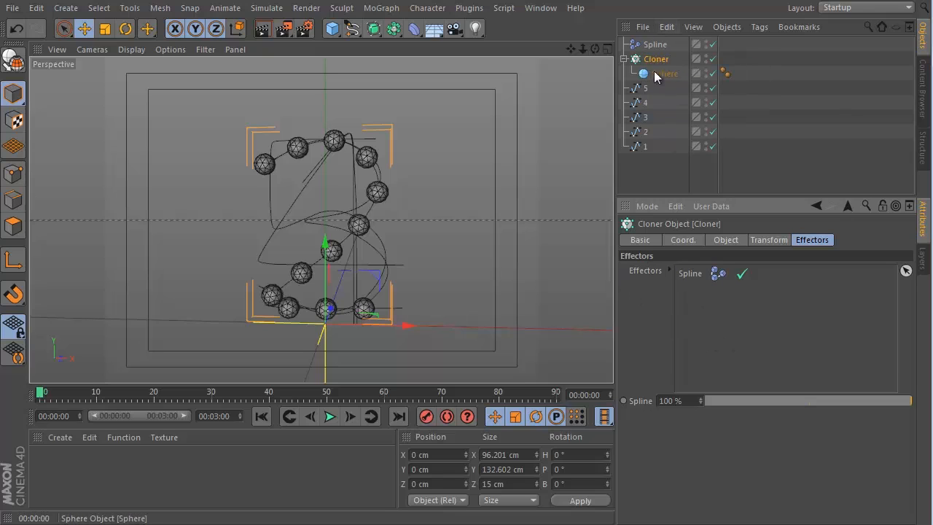
left_click(654, 44)
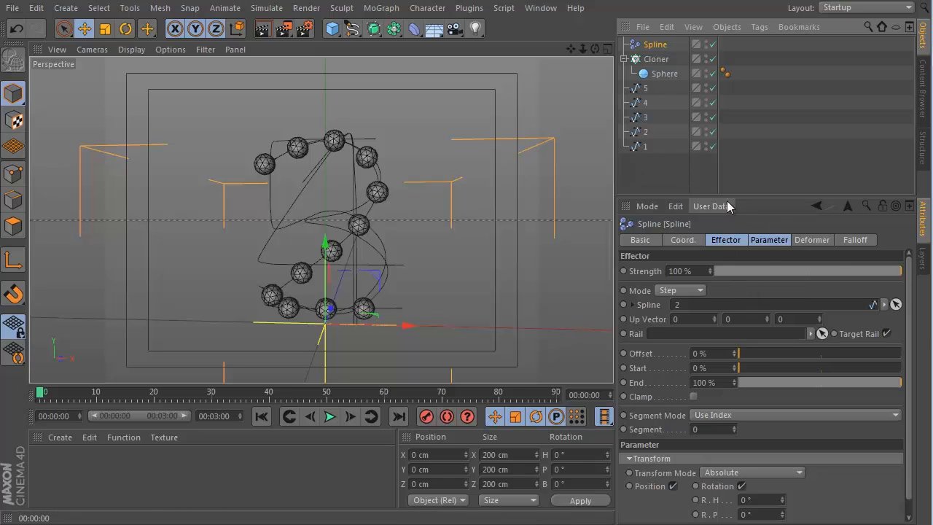
mouse_move(640, 278)
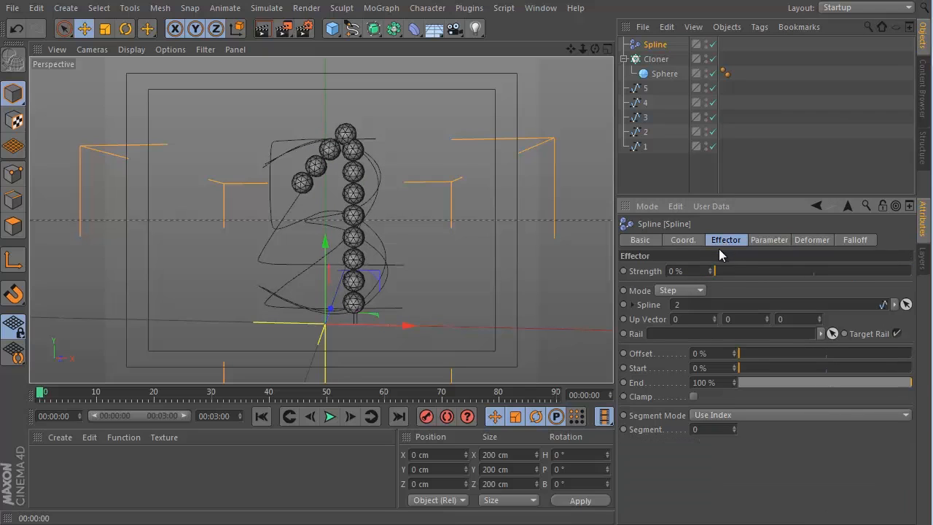
left_click_drag(714, 269, 790, 270)
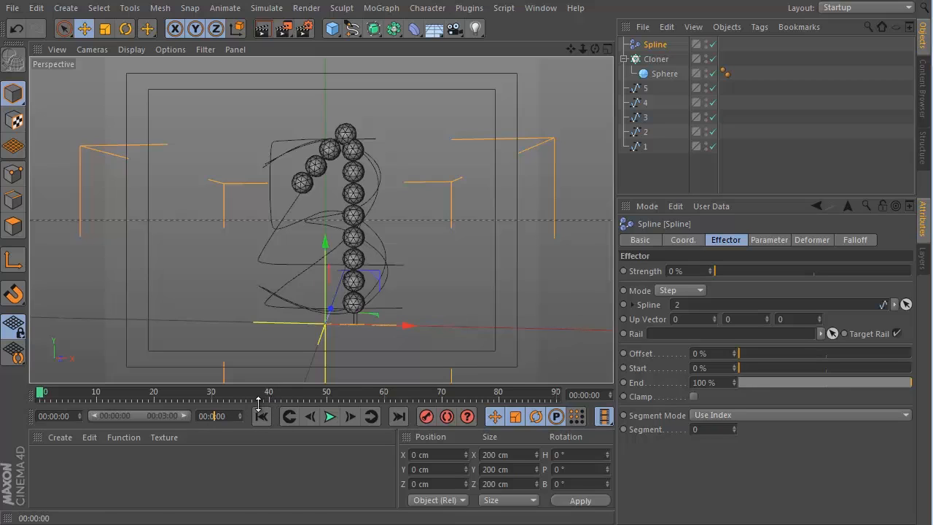
Step: Extend the scene to 150 frames and keyframe effector Strength at 100% near frame 40
left_click(330, 416)
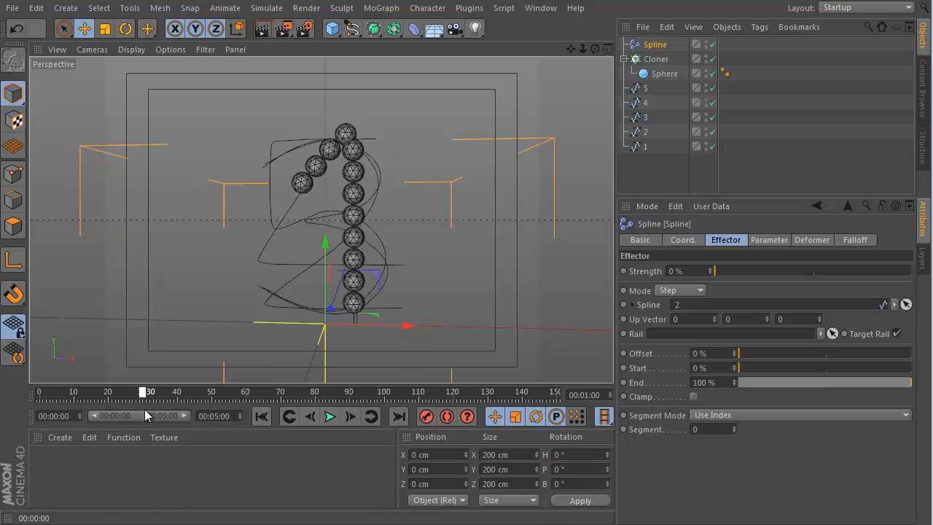
mouse_move(582, 279)
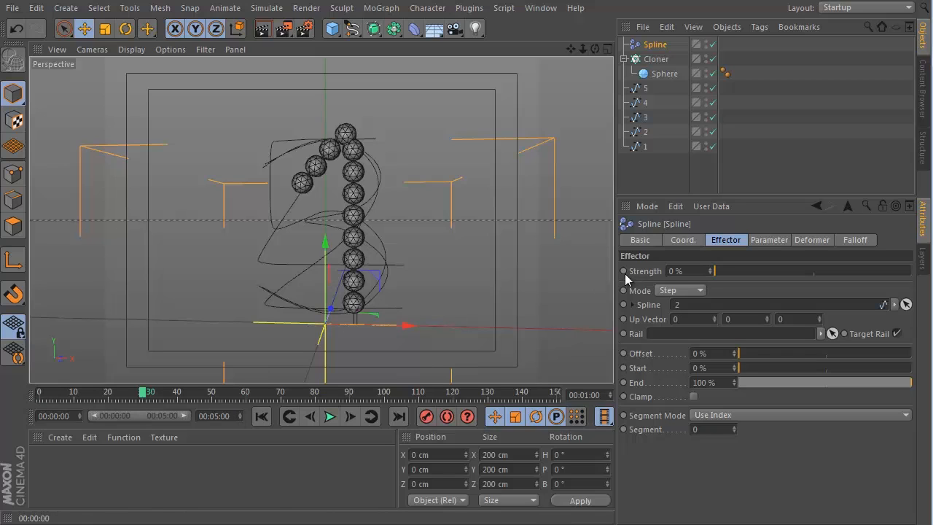
mouse_move(629, 284)
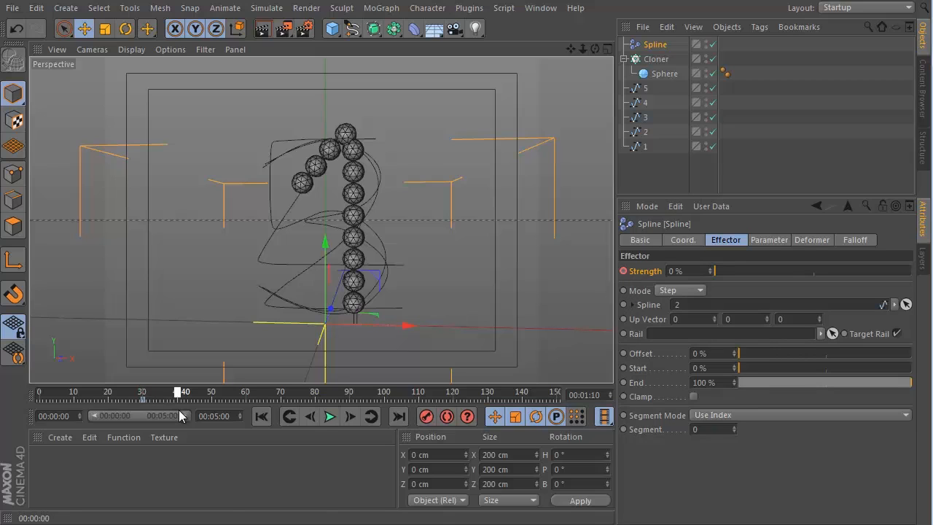
left_click_drag(717, 269, 867, 270)
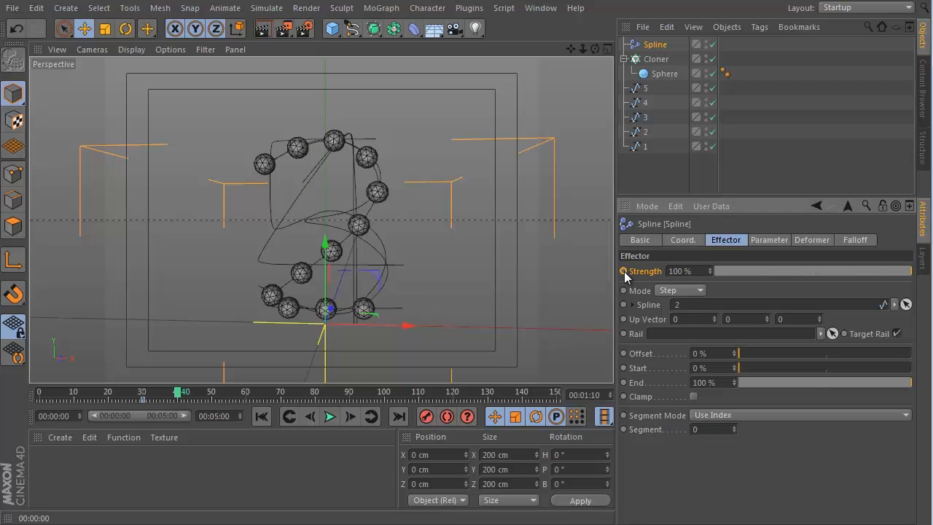
left_click(624, 270)
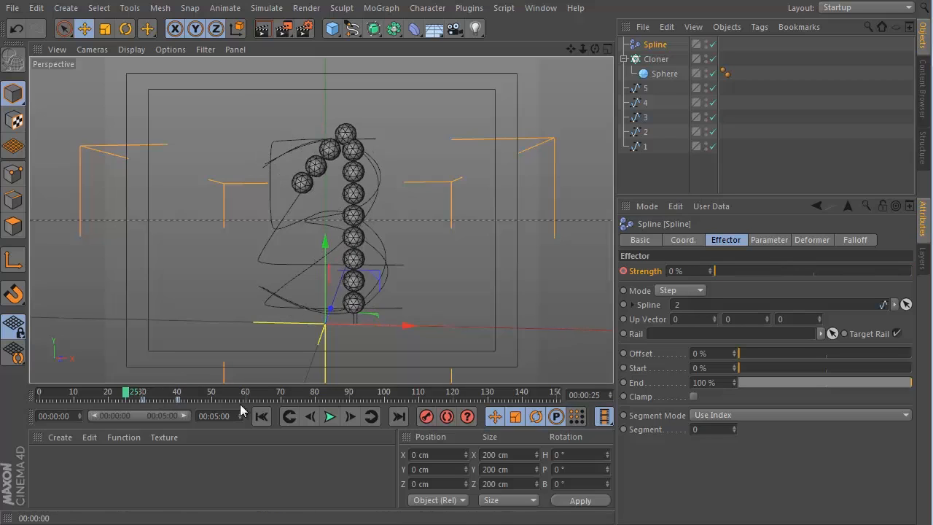
Step: Play back the morph from digit 1 to digit 2, then stop playback
left_click(329, 416)
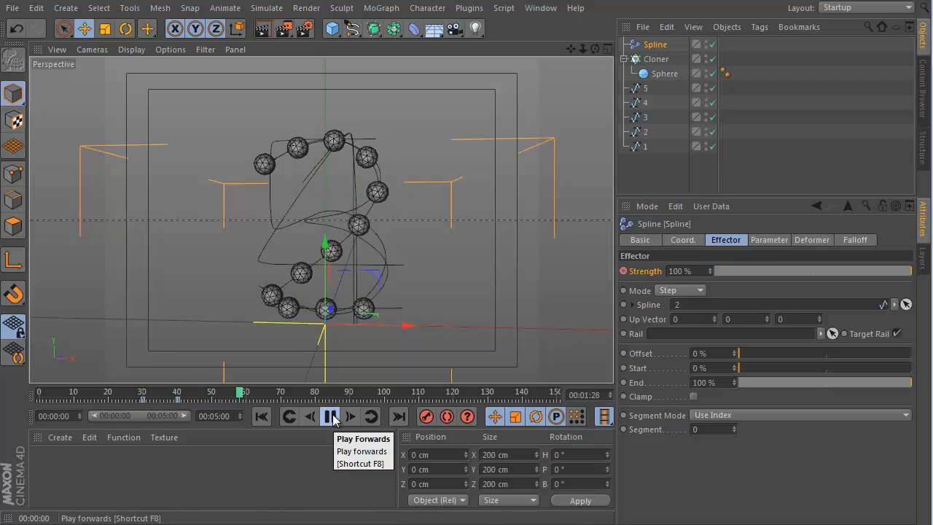
left_click(330, 417)
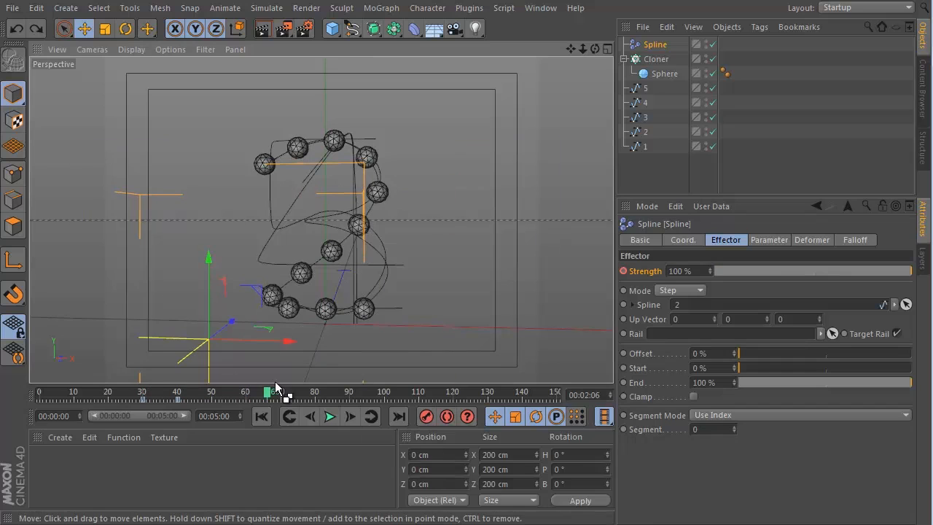
left_click(329, 415)
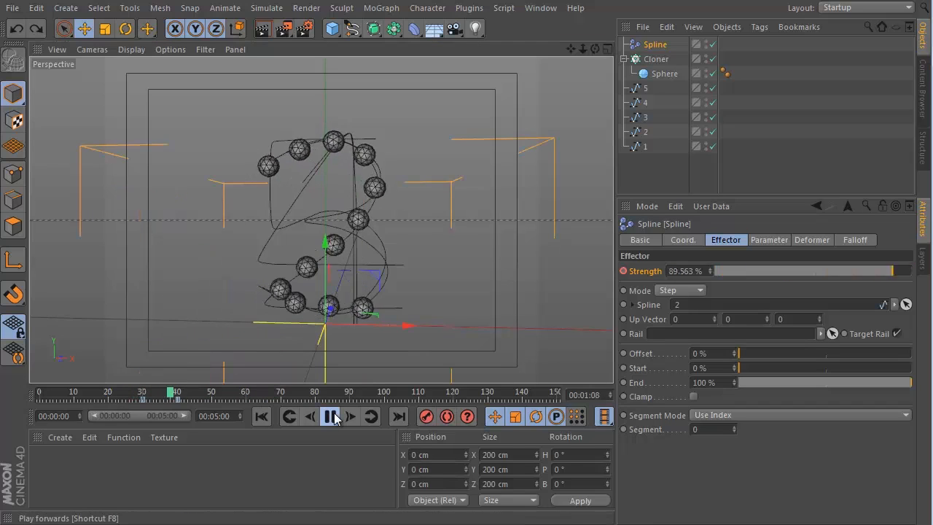
left_click(329, 415)
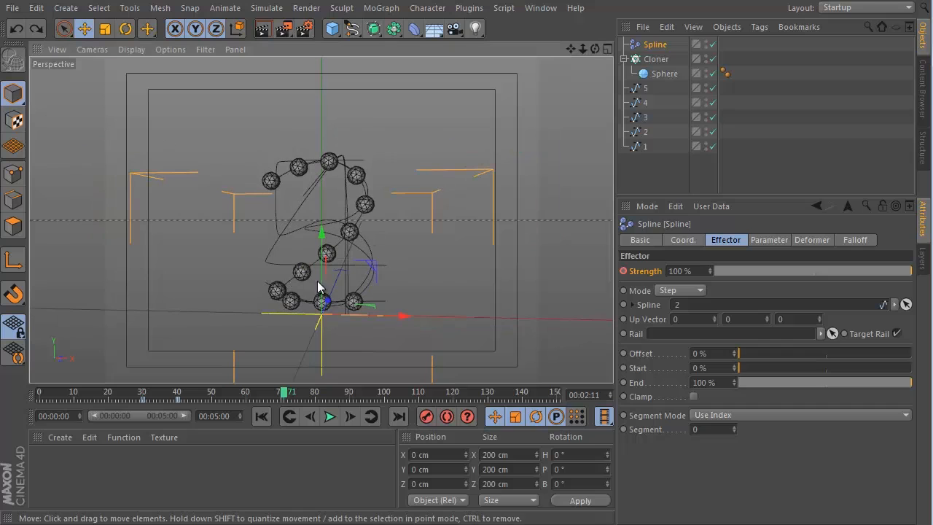
Step: Scrub back to an early frame where strength is 0% and the spheres form the 1
left_click_drag(317, 286, 323, 311)
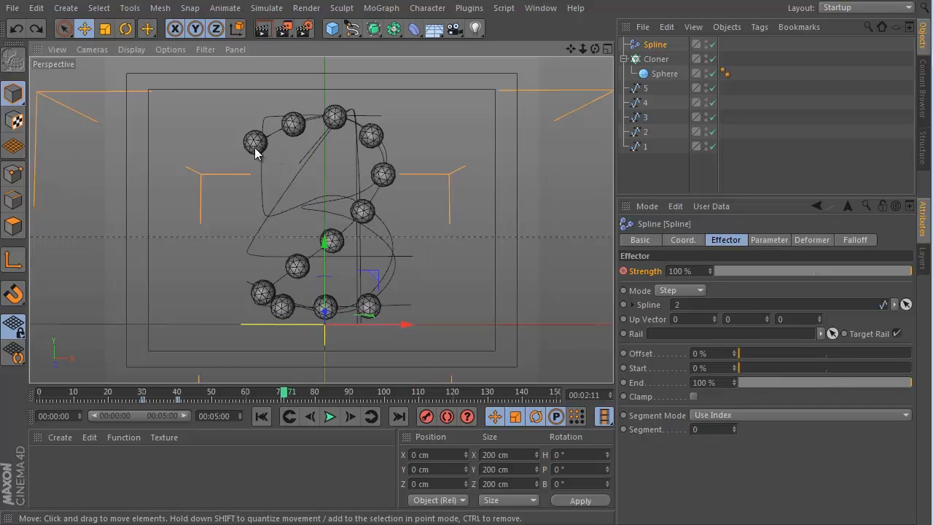
mouse_move(428, 150)
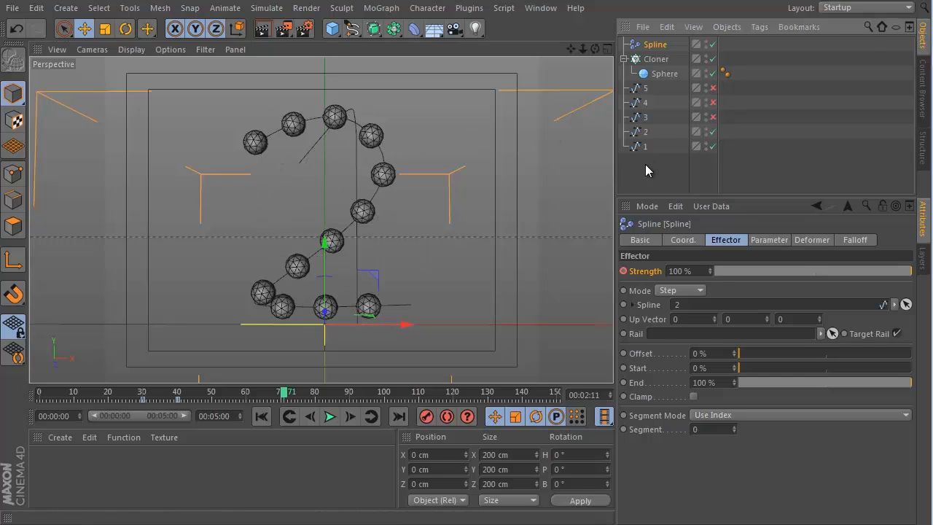
mouse_move(641, 147)
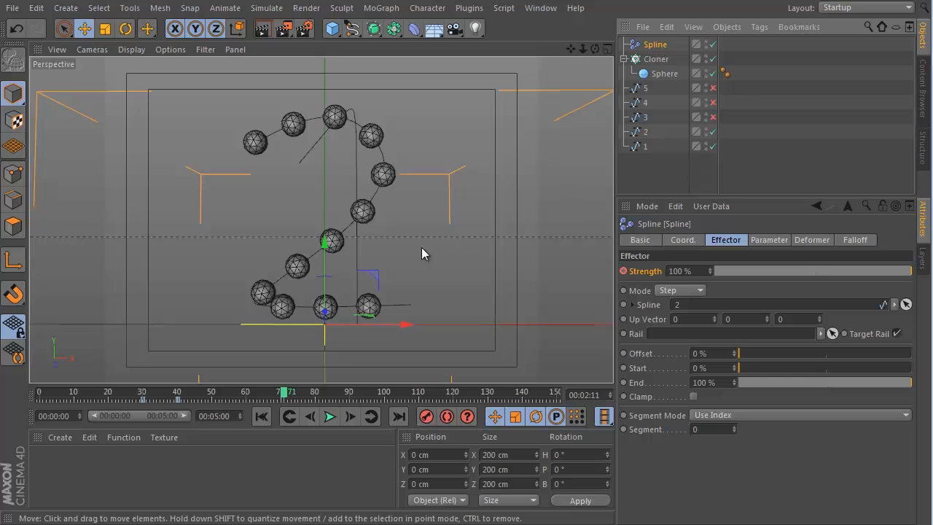
mouse_move(446, 245)
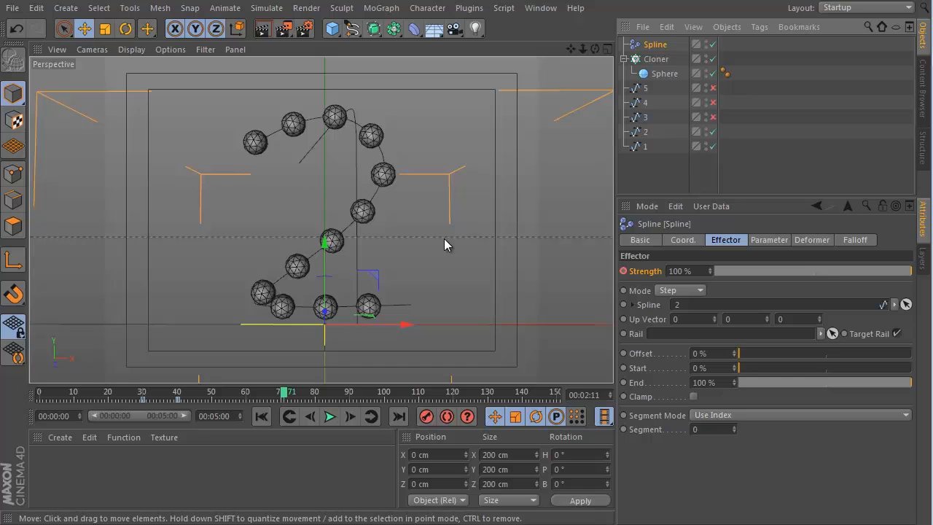
mouse_move(292, 149)
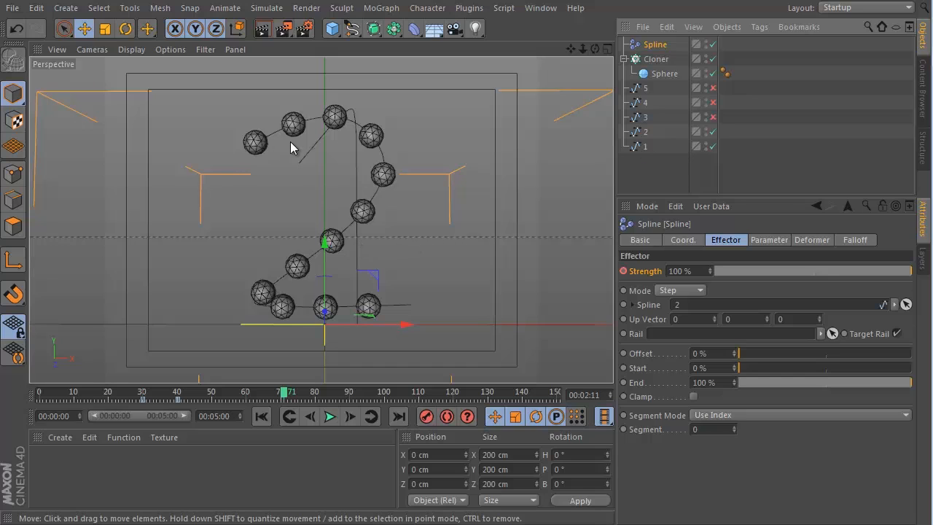
mouse_move(274, 153)
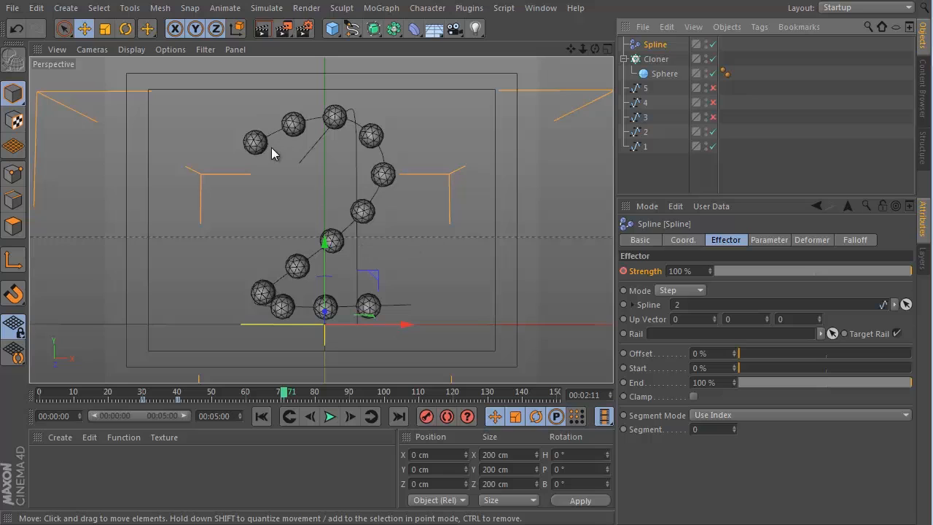
mouse_move(363, 183)
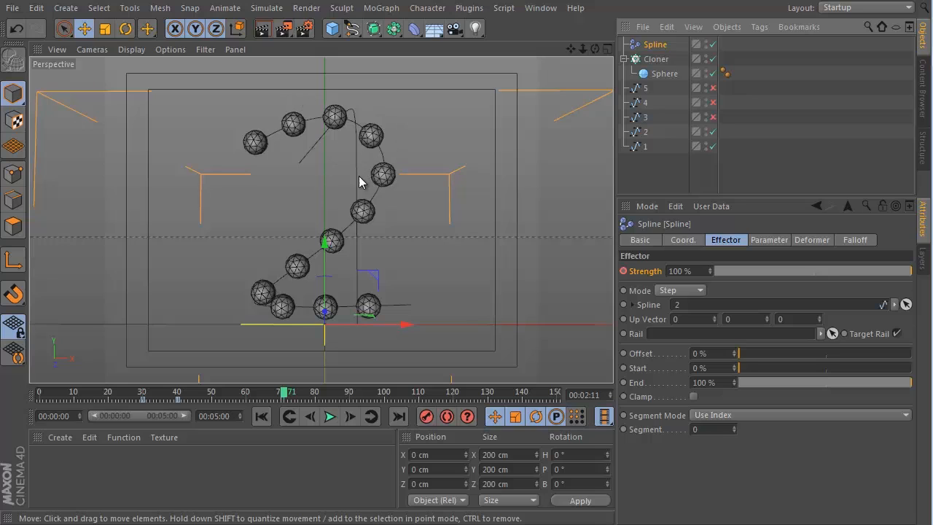
mouse_move(392, 153)
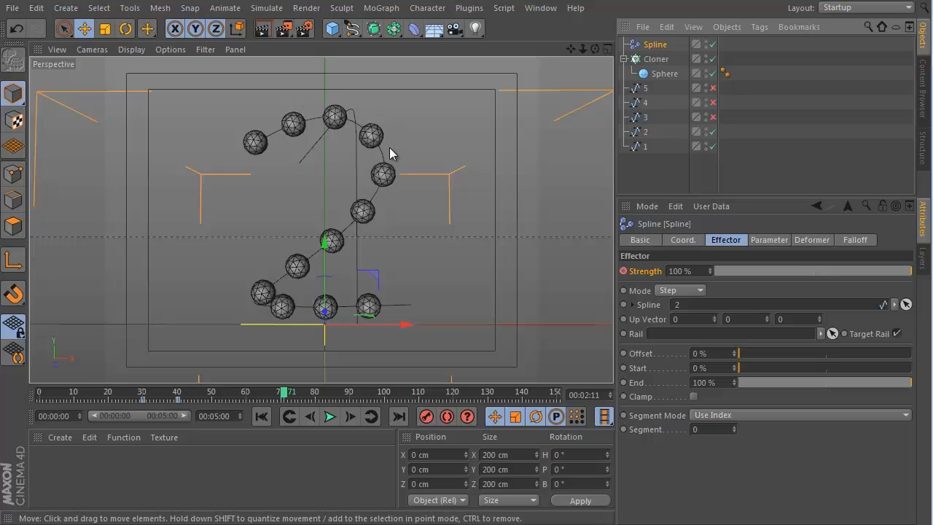
mouse_move(337, 222)
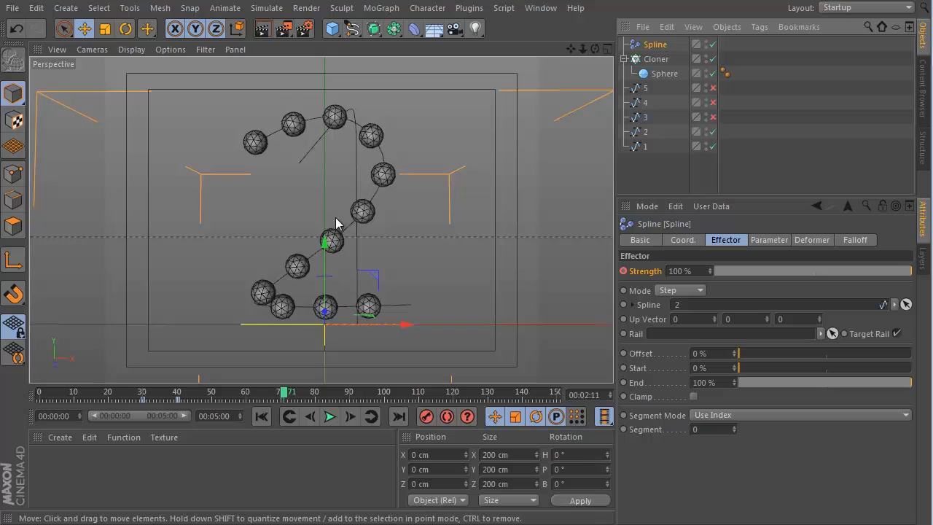
mouse_move(338, 375)
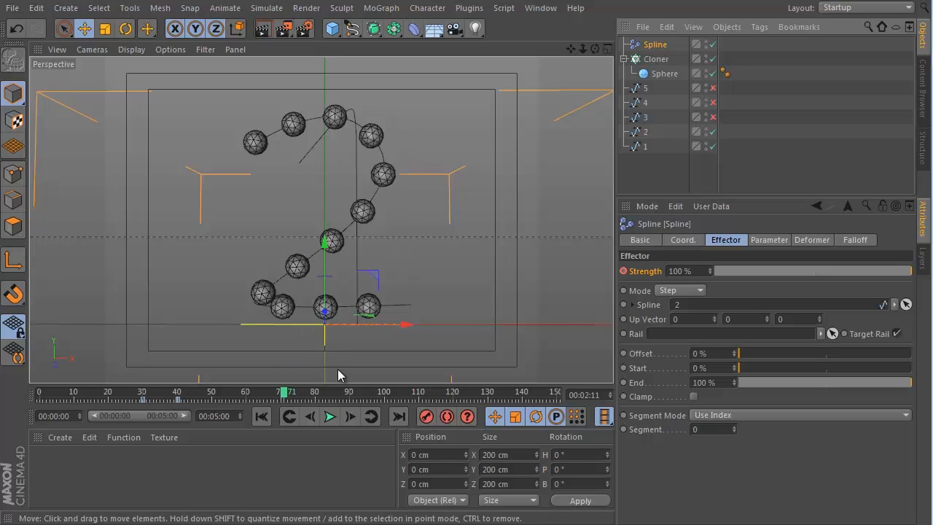
left_click_drag(285, 391, 212, 391)
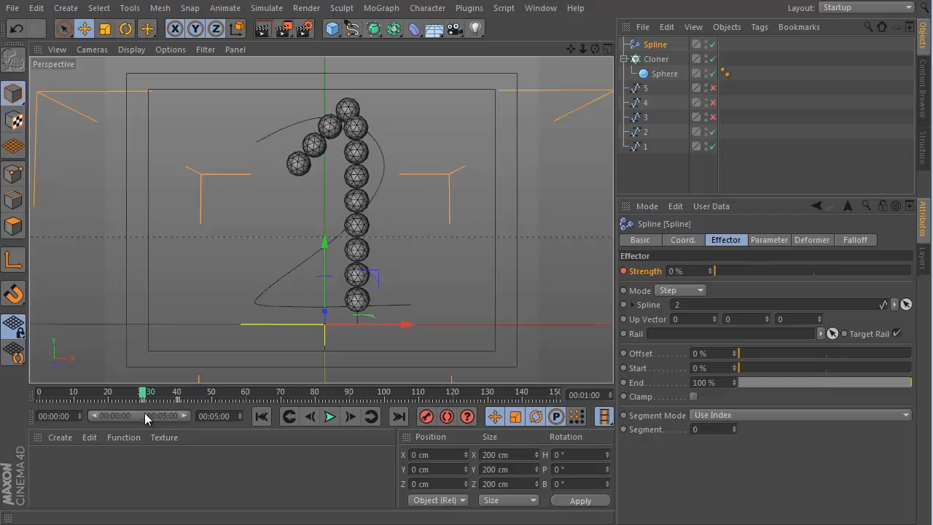
Step: Keyframe the Cloner Count from 12 to 21 and scrub through to check the morph
left_click(656, 58)
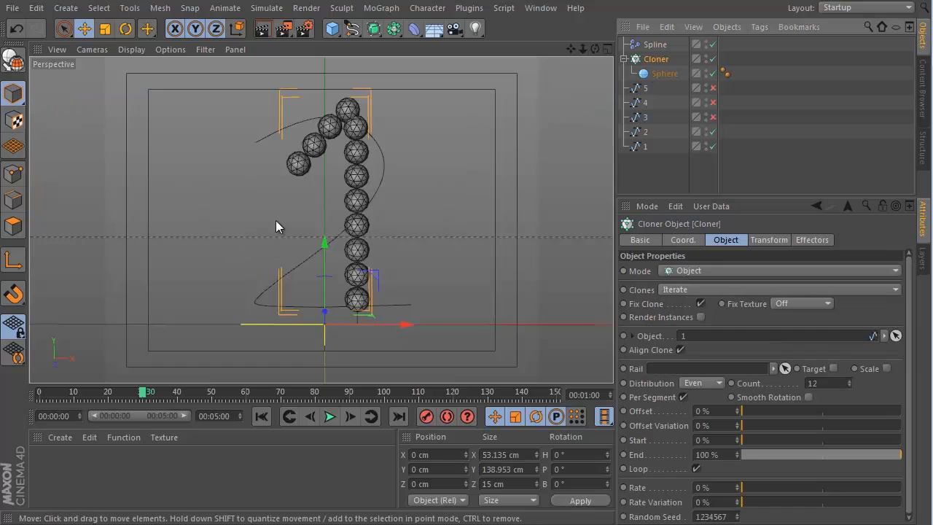
mouse_move(261, 149)
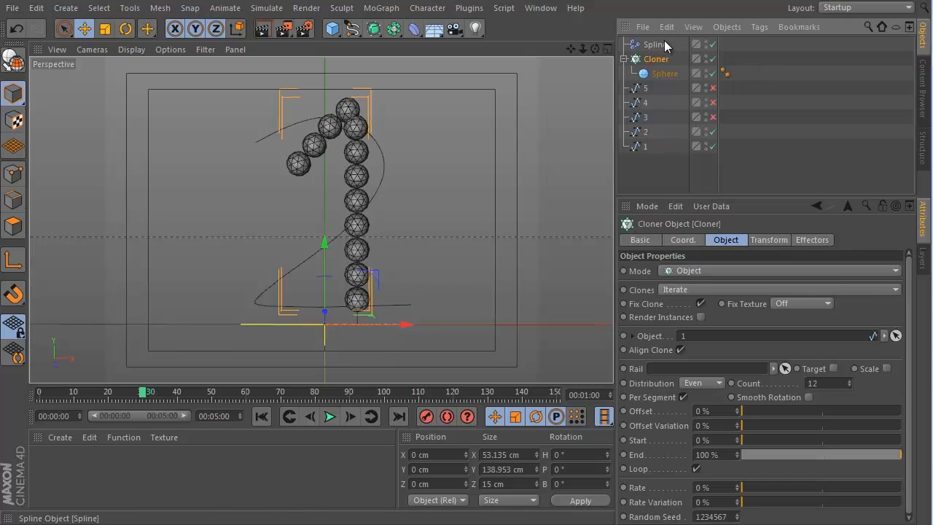
mouse_move(663, 46)
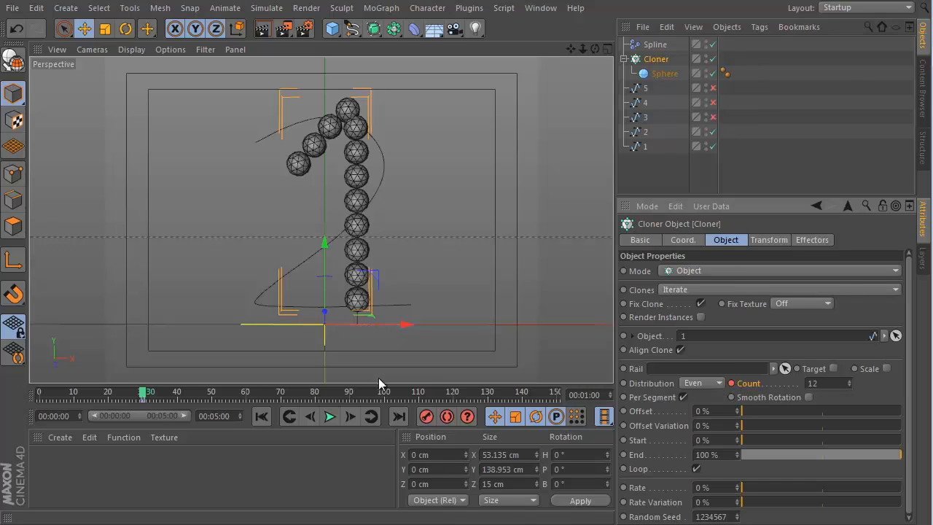
left_click_drag(143, 392, 160, 392)
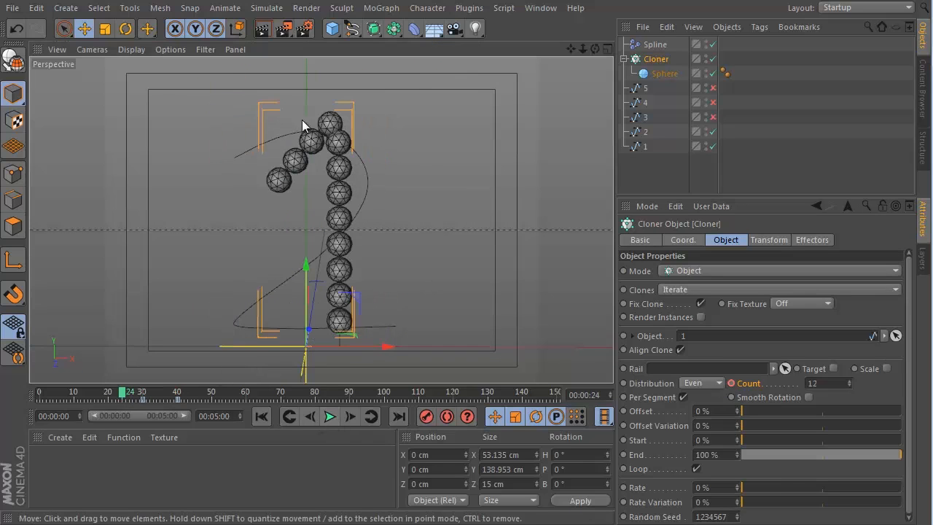
mouse_move(353, 377)
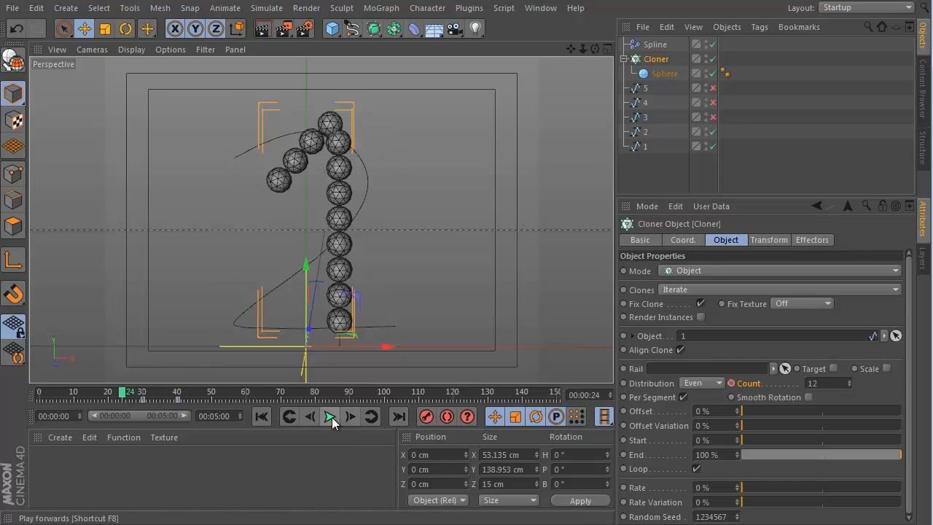
Step: Play and pause the animation repeatedly to review the 1-to-2 morph
left_click(329, 417)
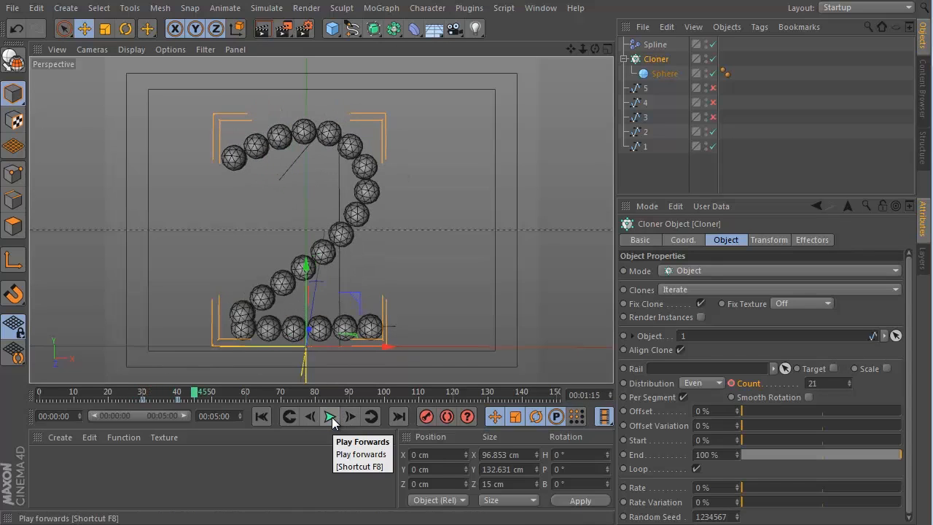
left_click(330, 417)
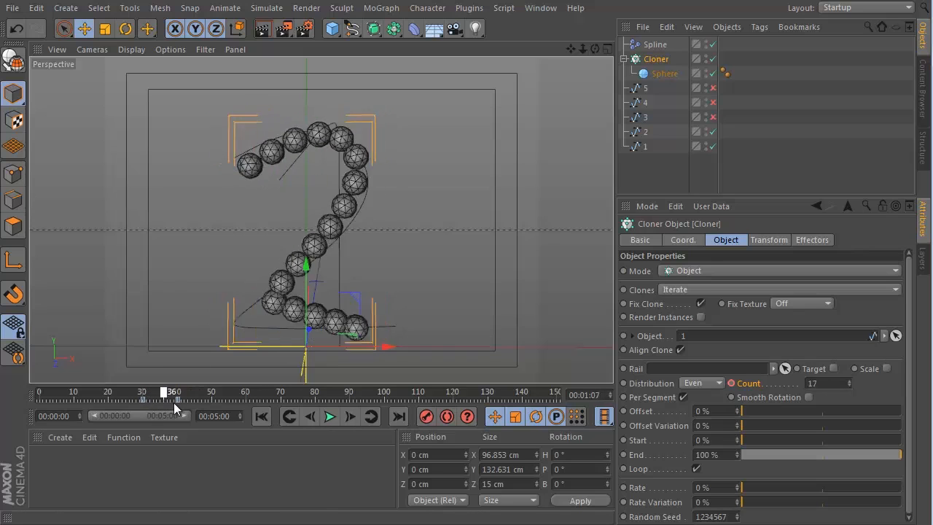
left_click(329, 417)
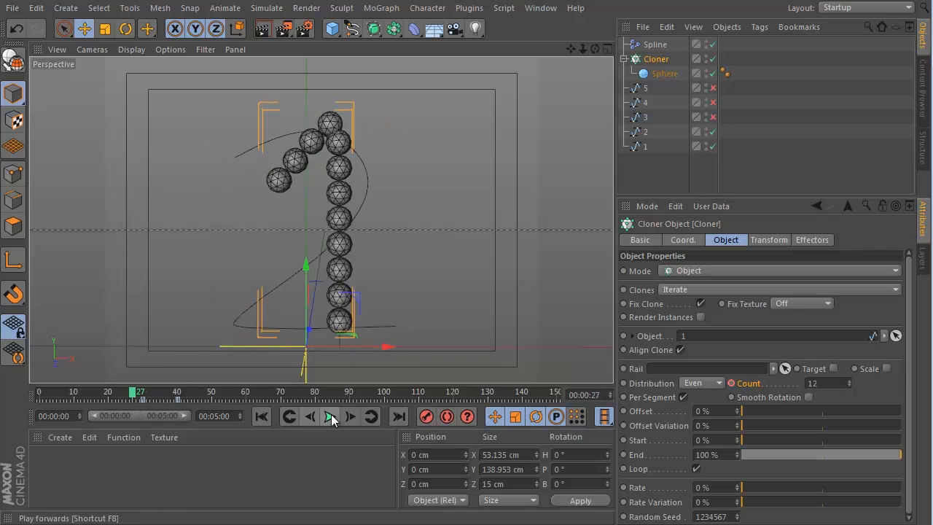
left_click(329, 416)
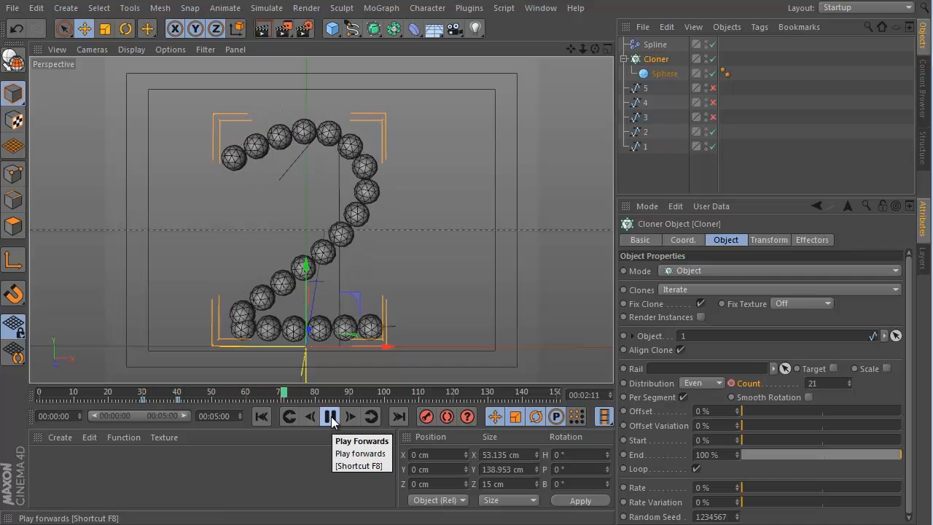
left_click(329, 416)
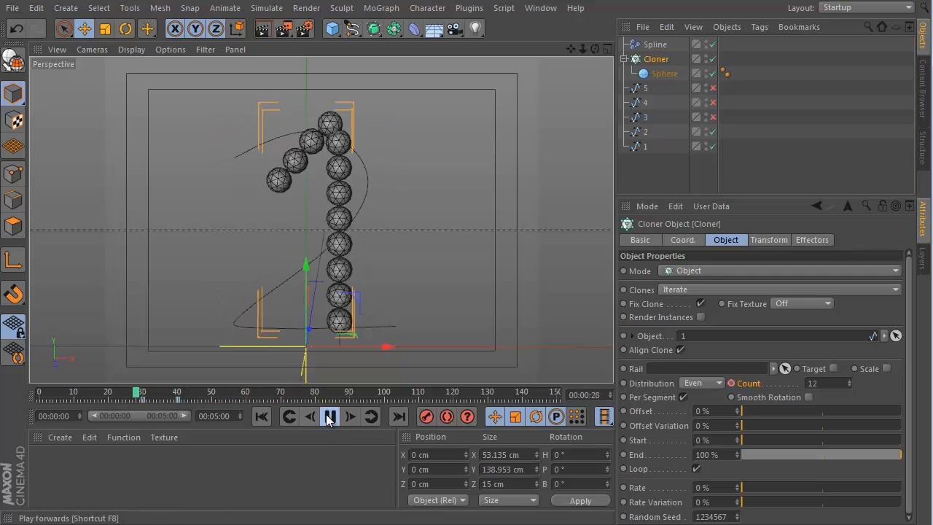
left_click(329, 416)
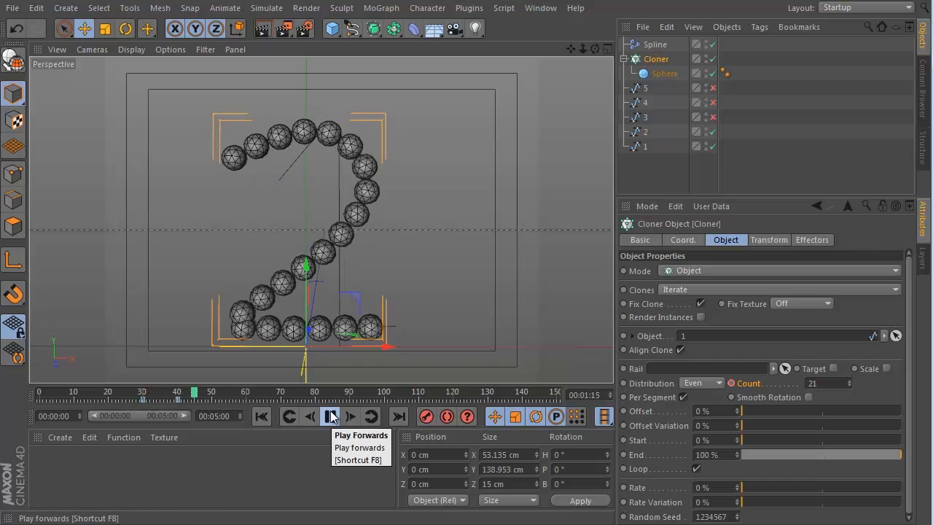
left_click(329, 416)
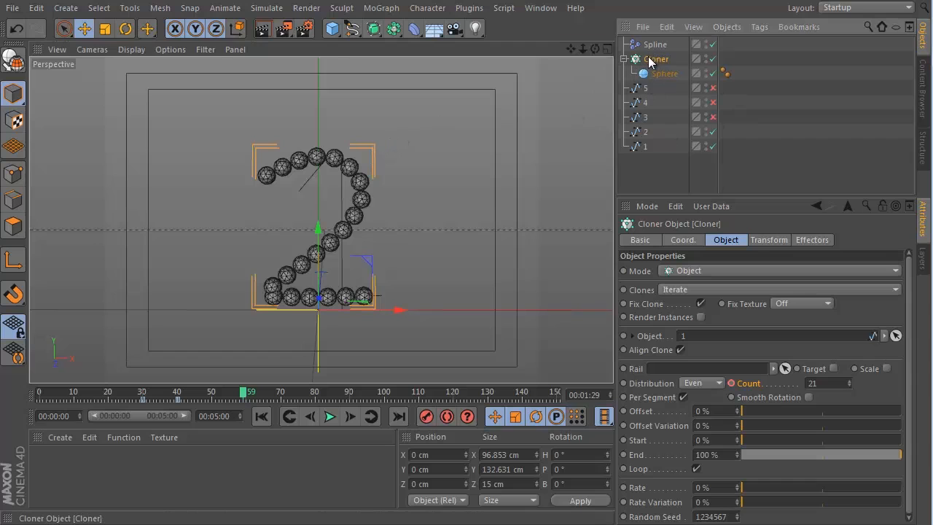
Step: Add a Delay effector to the Cloner in Spring mode at 65% strength
left_click(380, 9)
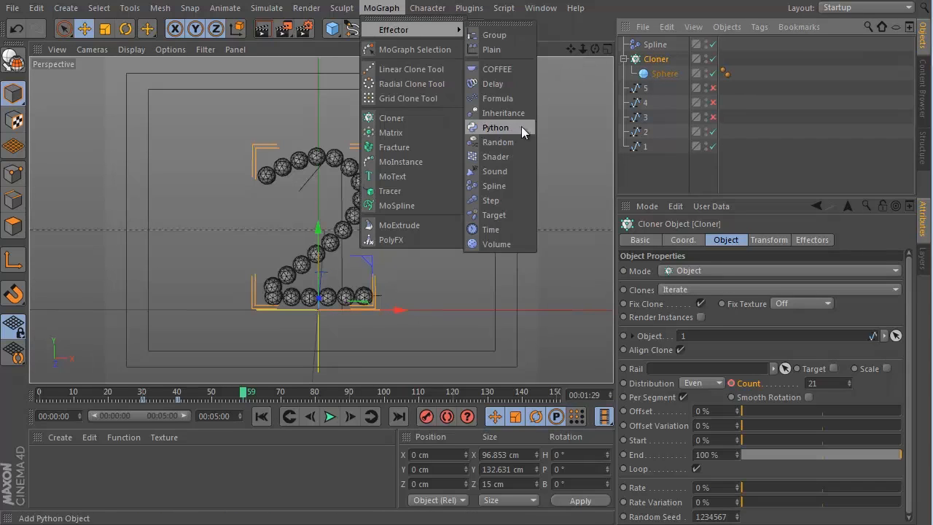
mouse_move(495, 83)
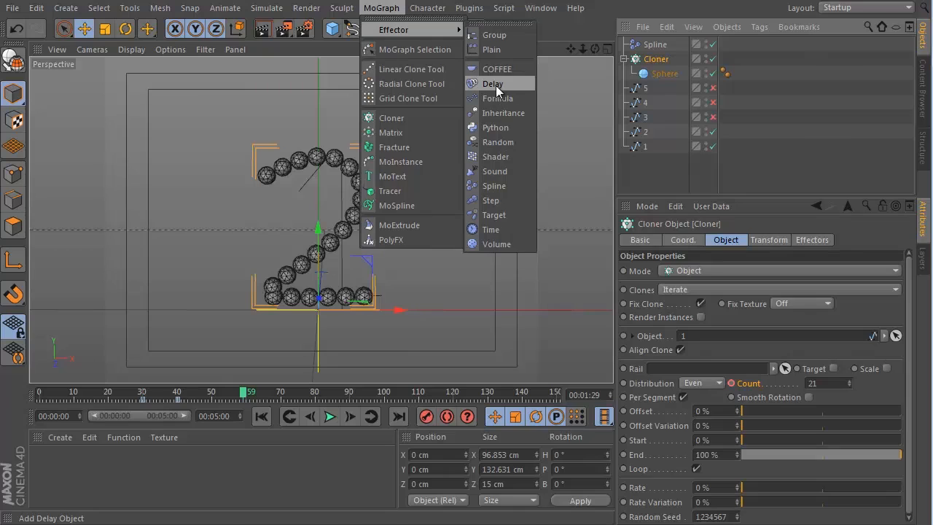
left_click(492, 84)
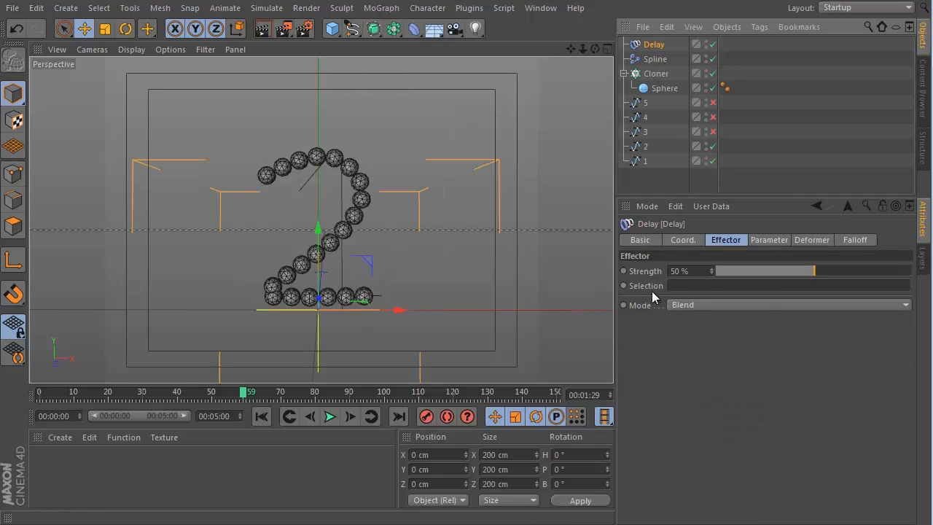
left_click(787, 305)
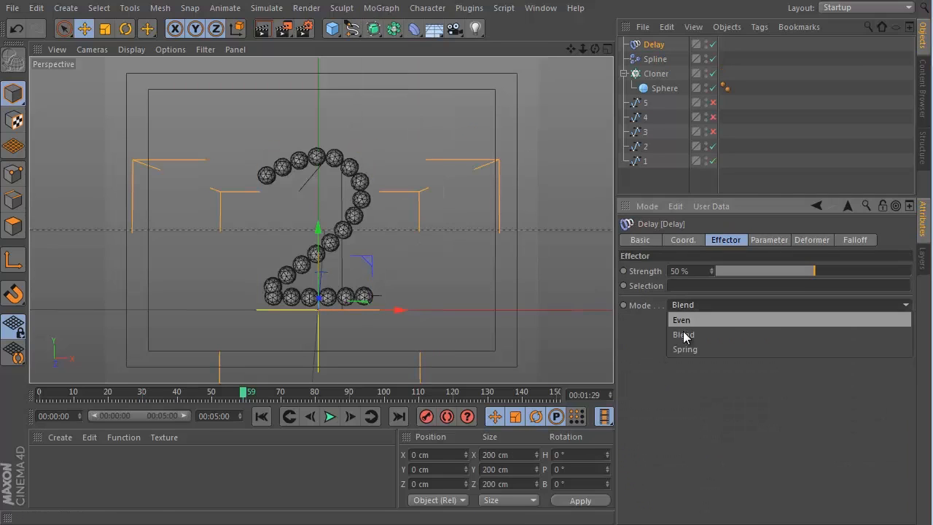
left_click(685, 348)
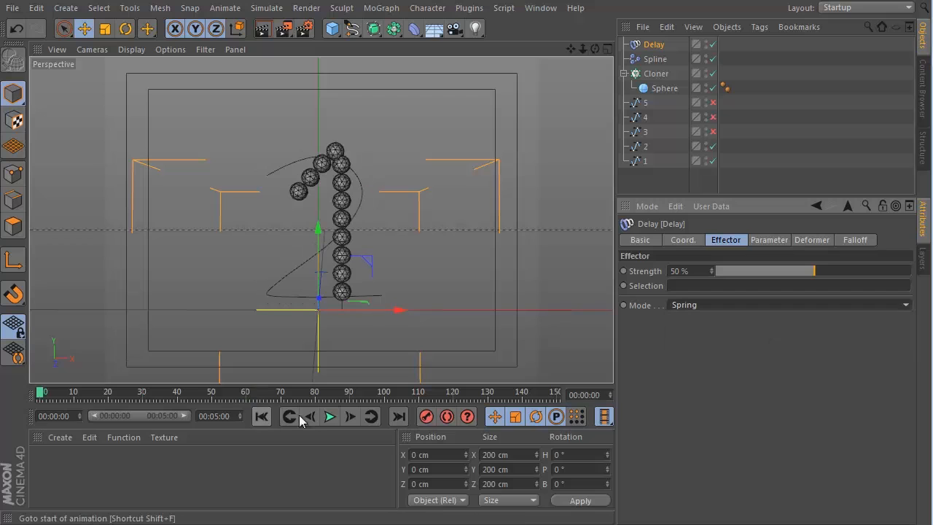
Step: Play back the springy morph, stop on the finished 2 and view it at an angle
left_click(330, 417)
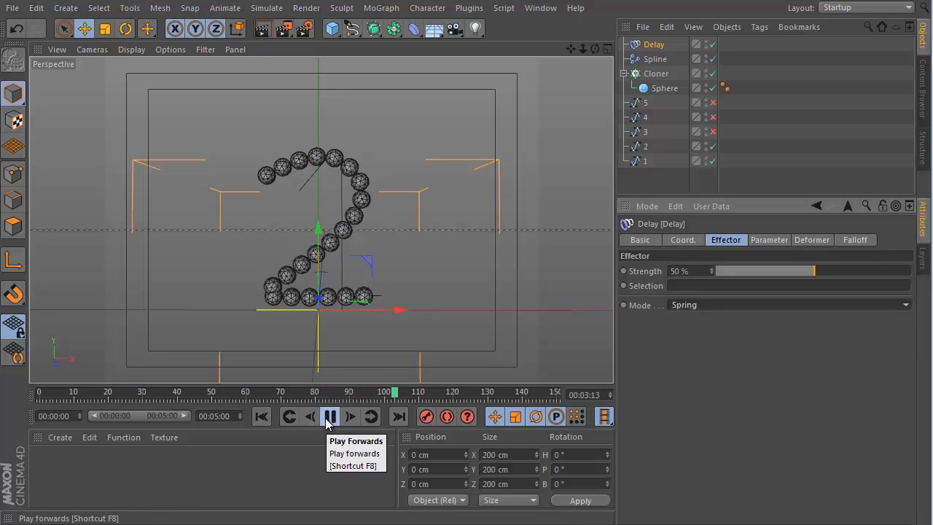
left_click(330, 417)
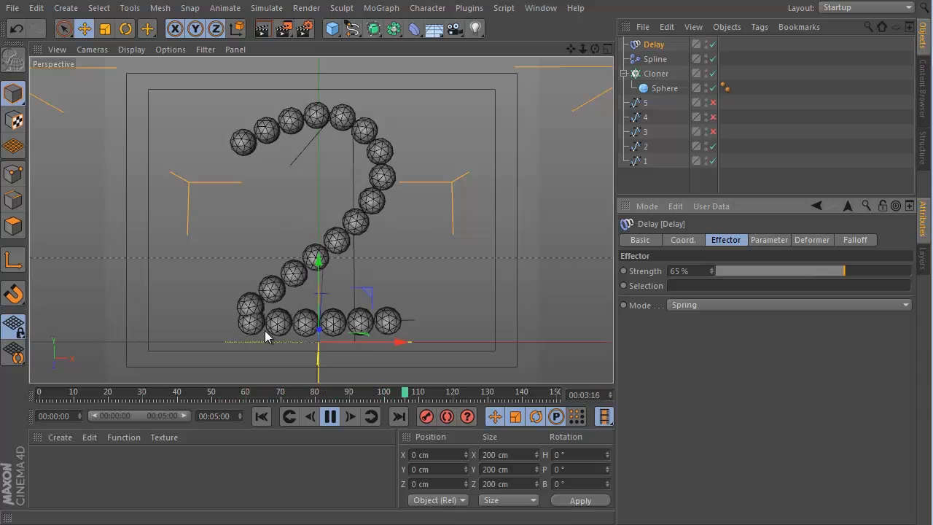
left_click(309, 416)
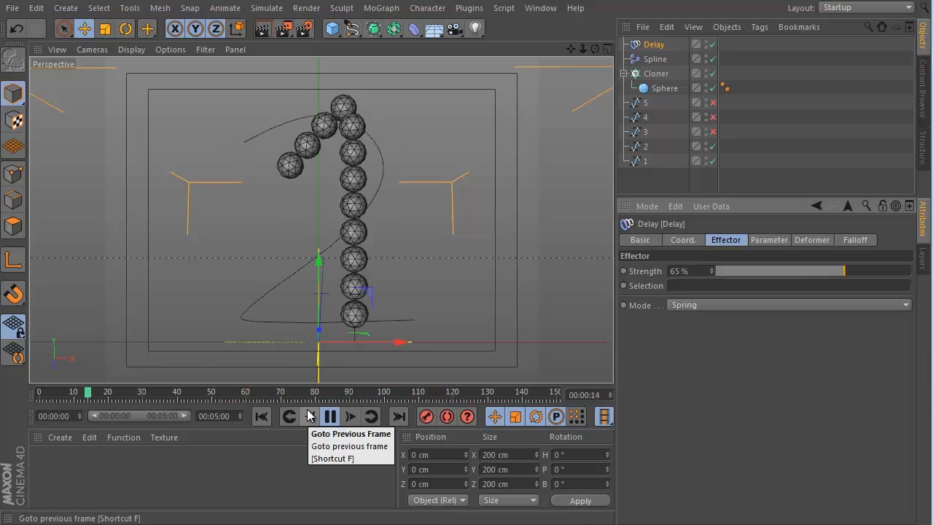
left_click(330, 417)
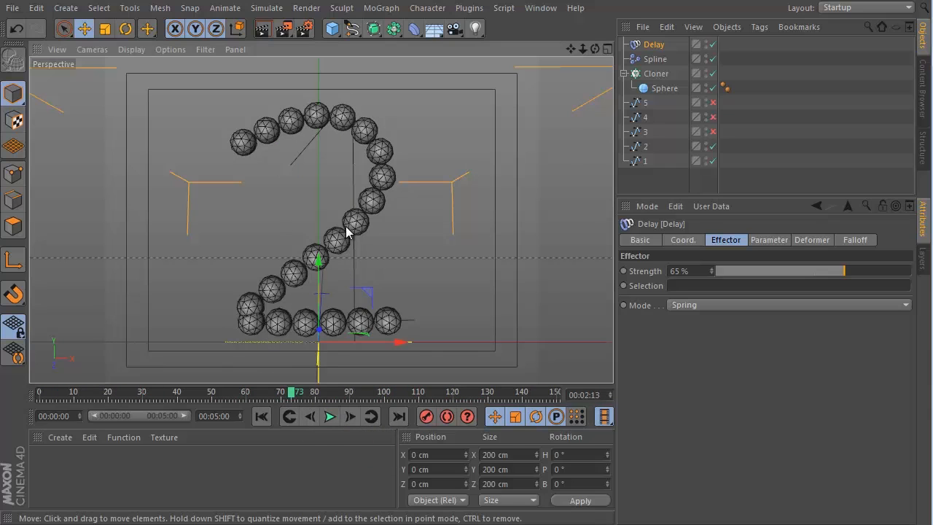
left_click_drag(350, 232, 262, 338)
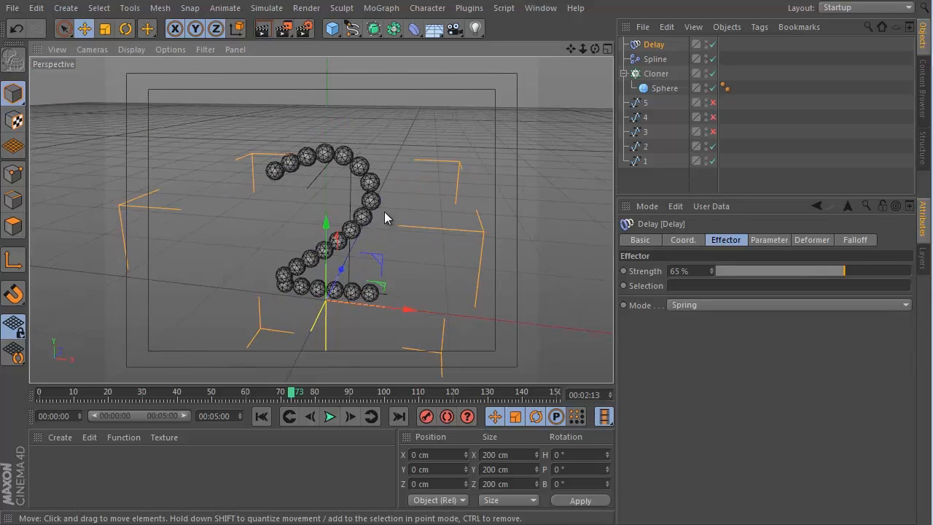
mouse_move(353, 233)
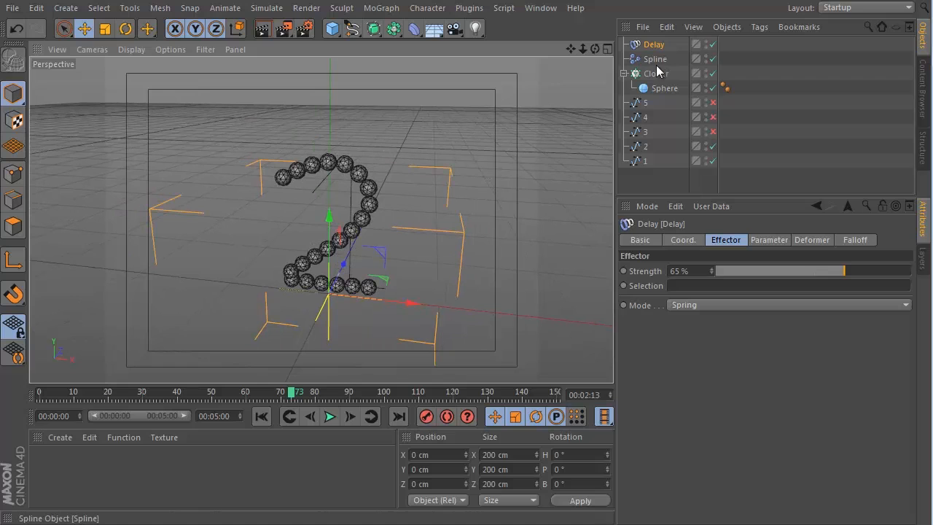
mouse_move(656, 58)
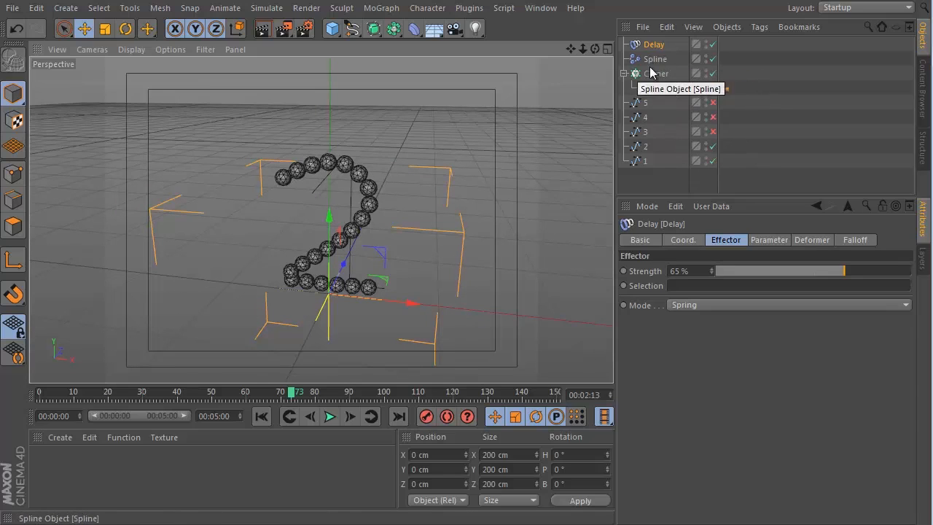
Step: Rename the existing Spline effector to 'Spline 1 to 2'
left_click(655, 58)
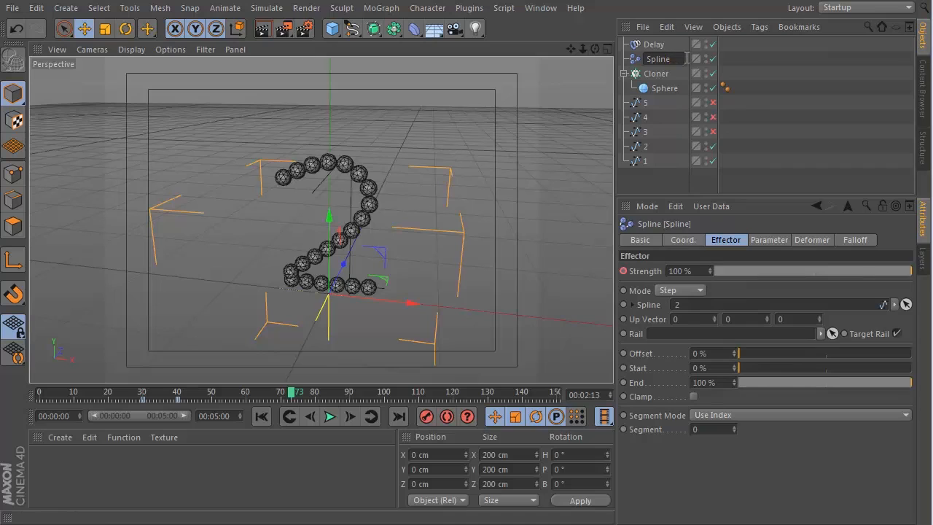
double_click(657, 58)
type(" 1 to 2")
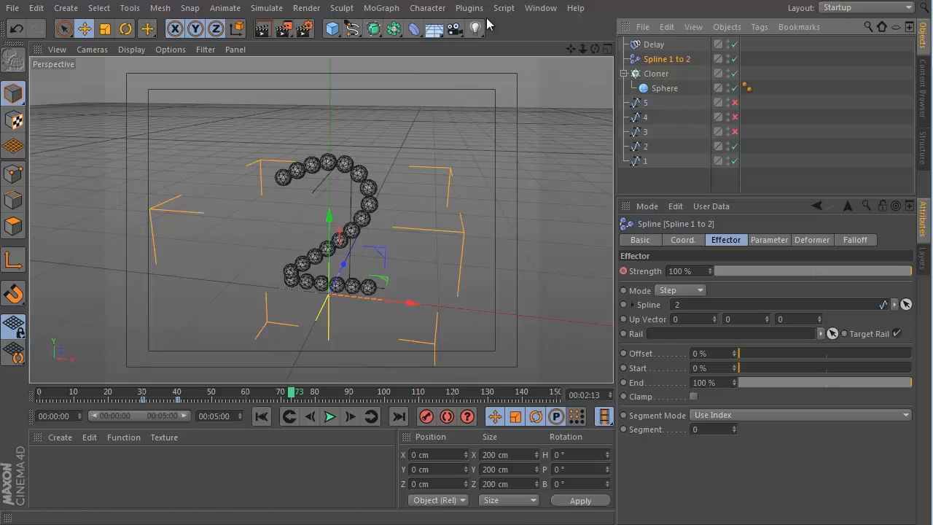
mouse_move(405, 19)
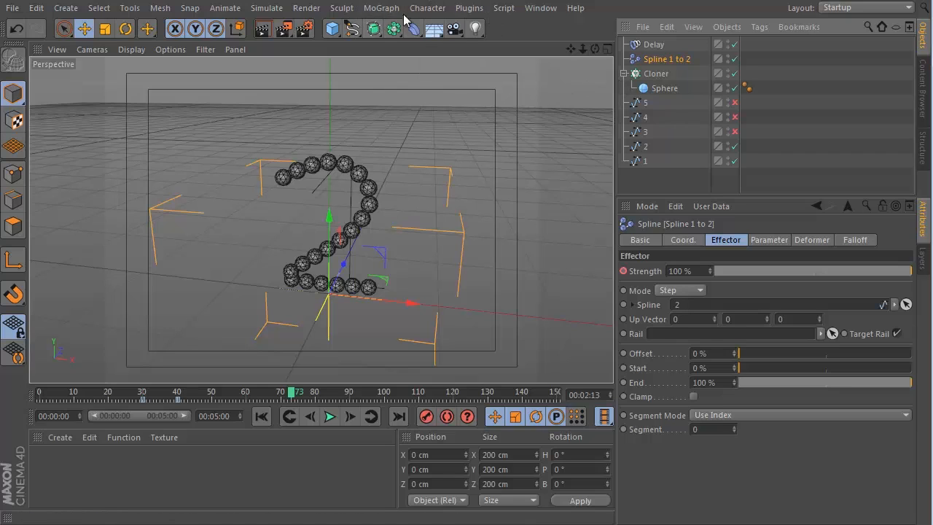
Step: Add a new MoGraph Spline effector and name it 'Spline 2 to 3'
left_click(380, 9)
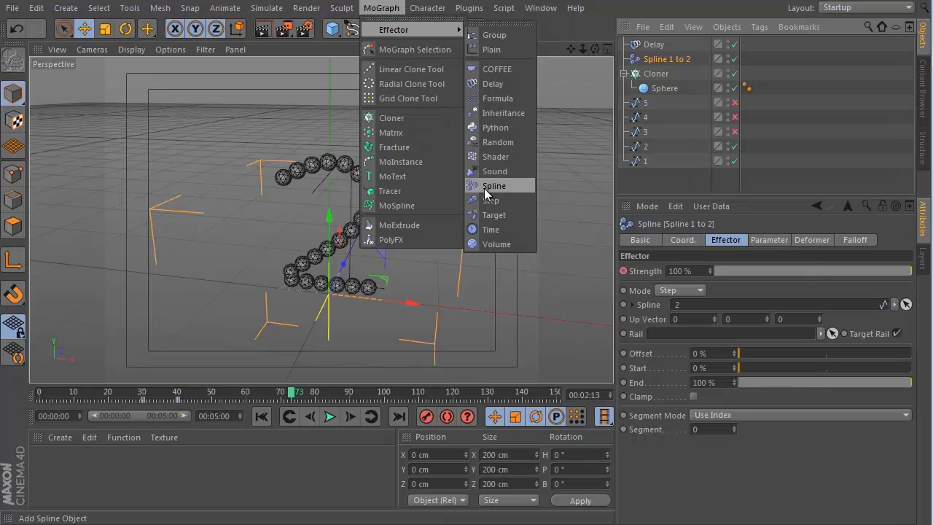
left_click(494, 185)
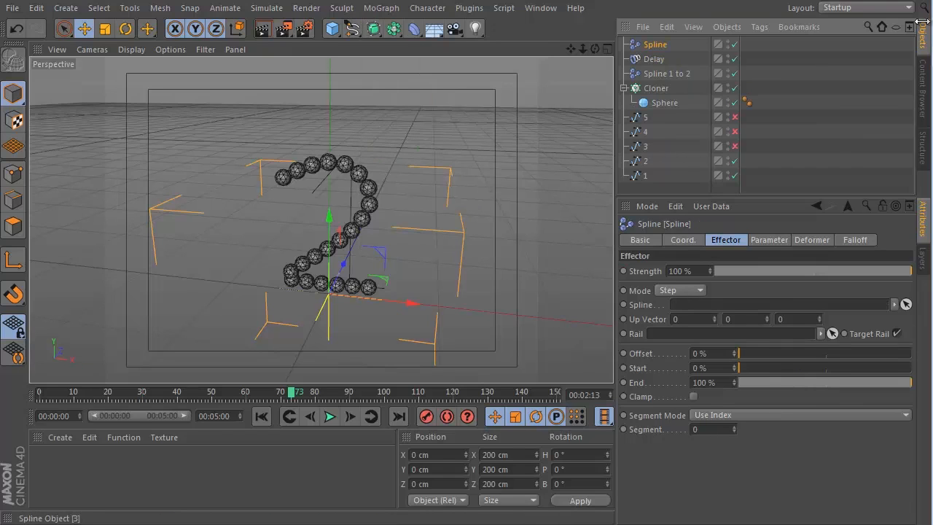
double_click(654, 43)
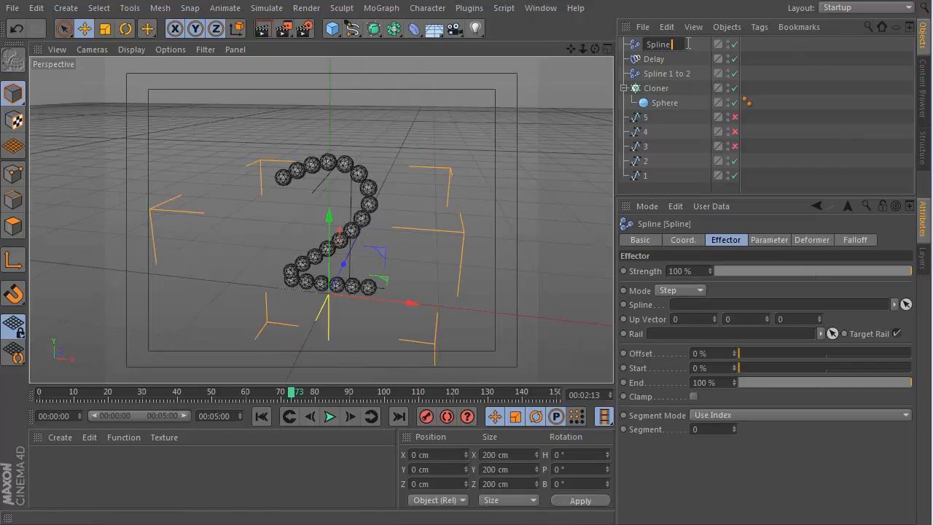
type("pline 2 - to 3")
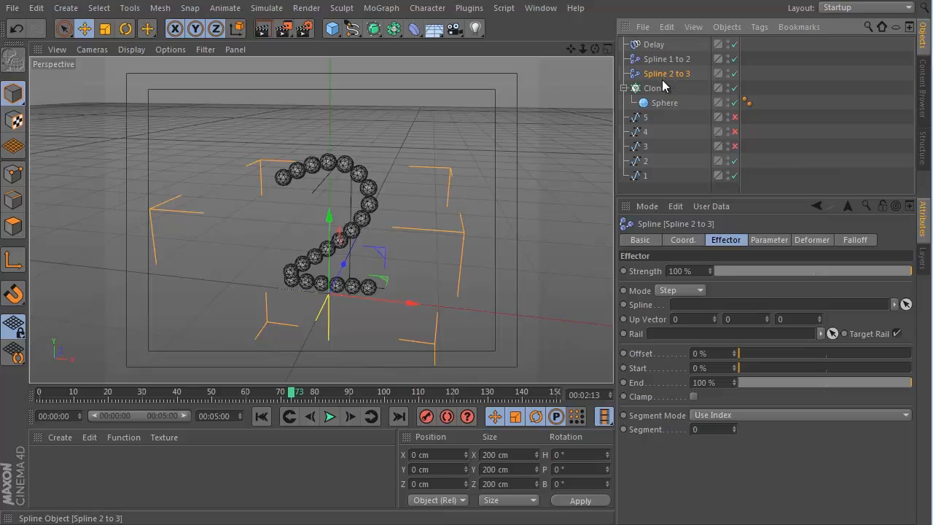
left_click(655, 88)
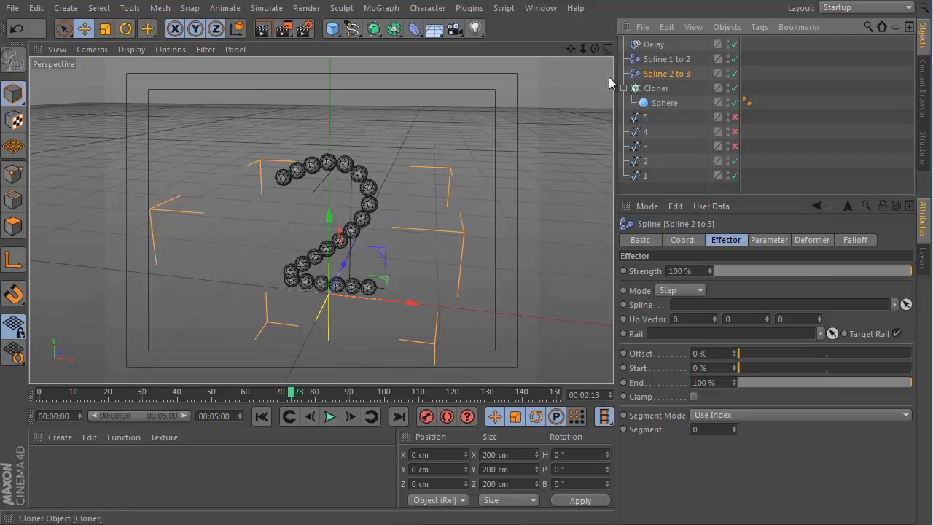
mouse_move(667, 58)
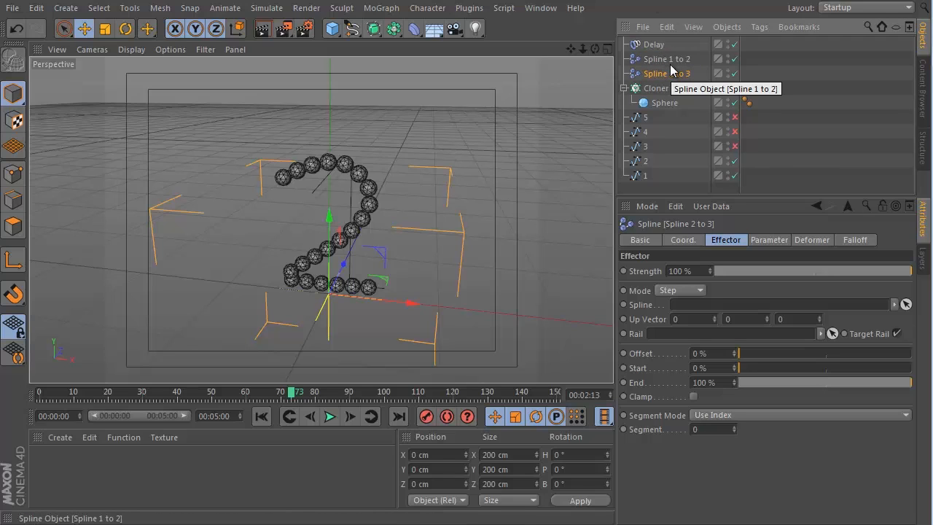
mouse_move(649, 93)
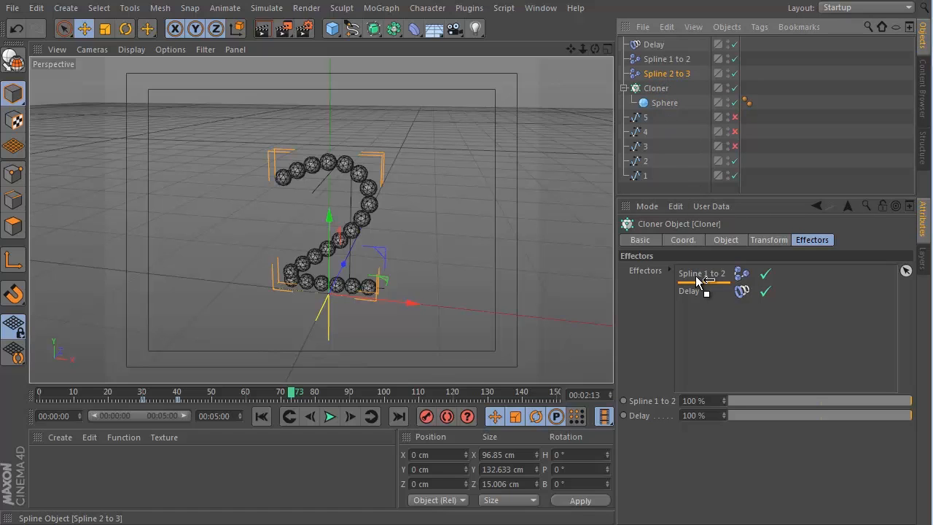
mouse_move(698, 283)
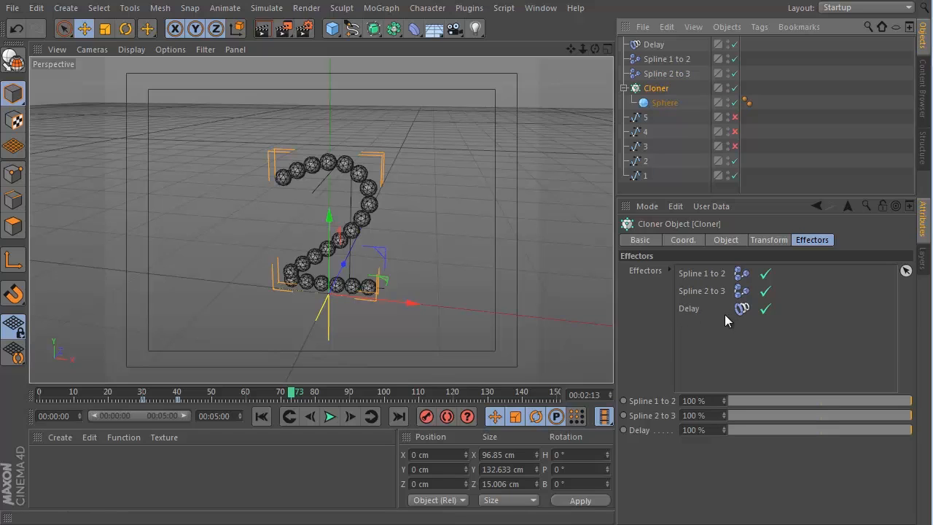
mouse_move(693, 314)
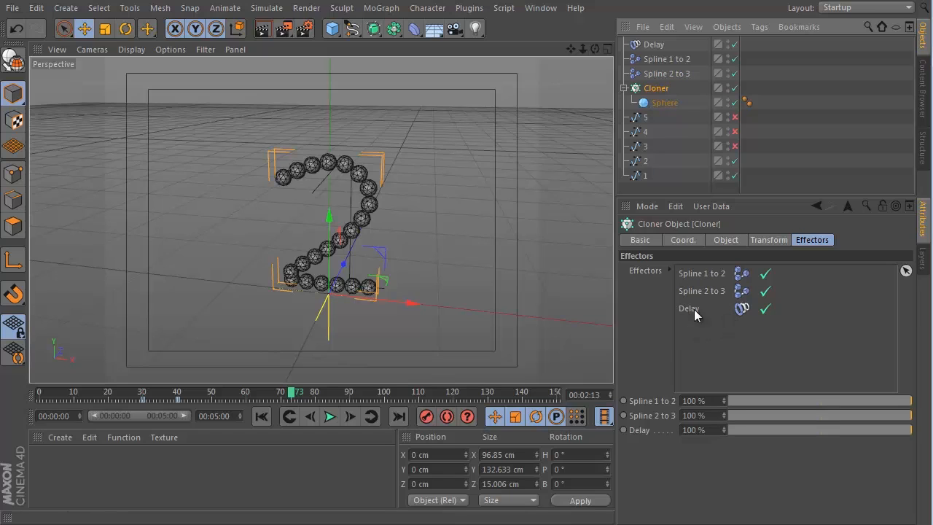
mouse_move(694, 299)
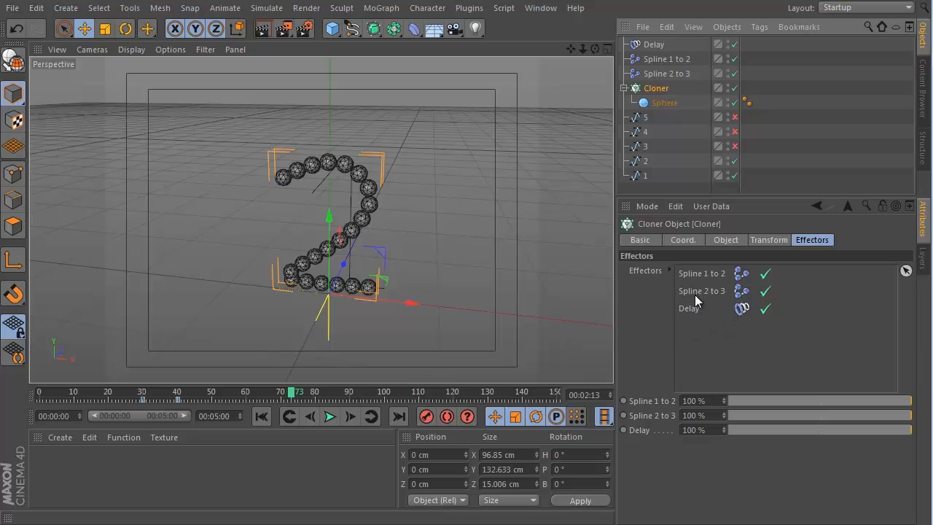
mouse_move(688, 313)
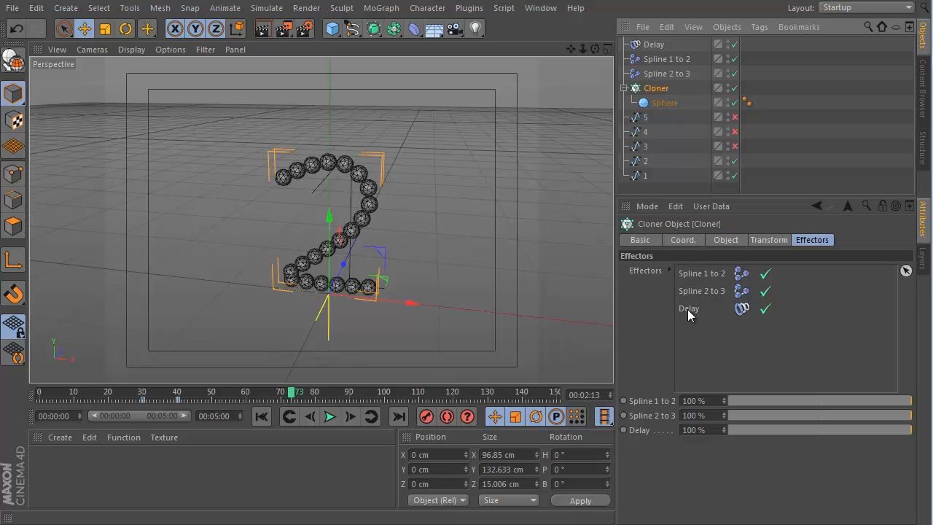
mouse_move(685, 280)
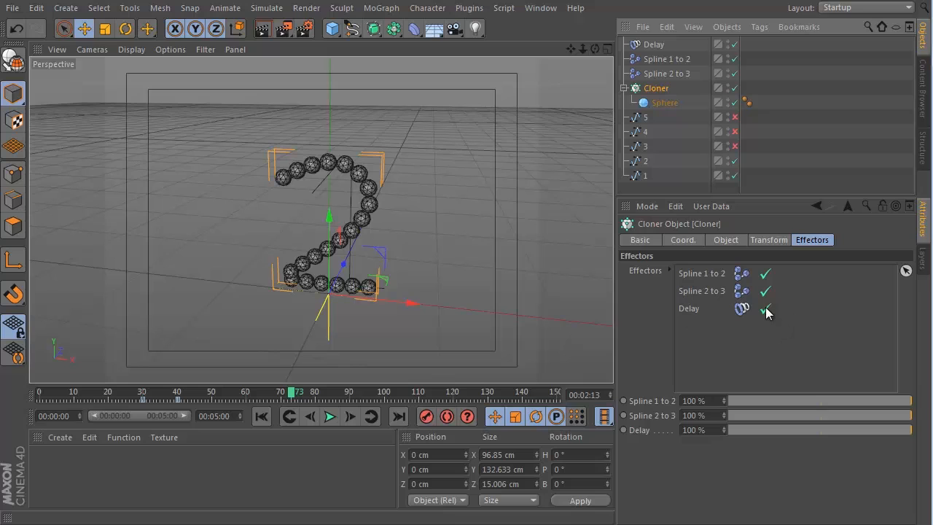
Step: Switch off the Delay effector in the Cloner's Effectors list
left_click(765, 308)
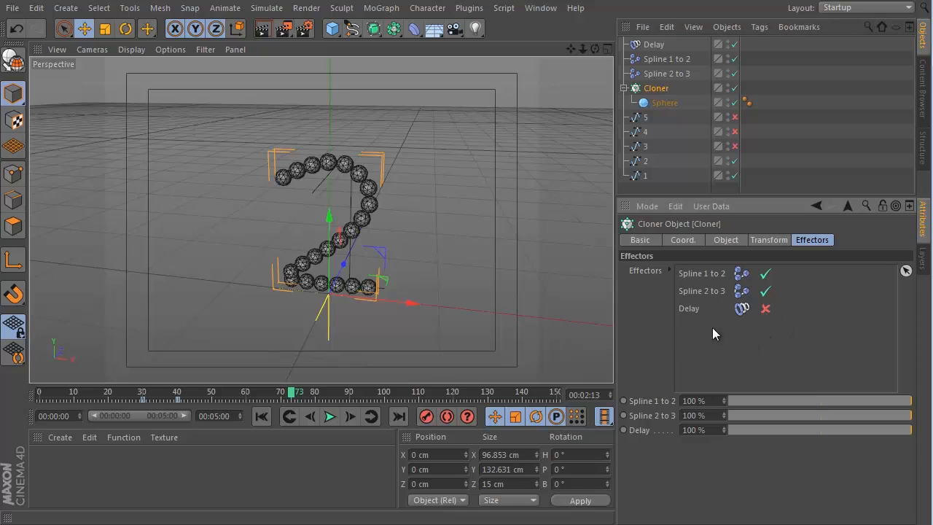
mouse_move(693, 271)
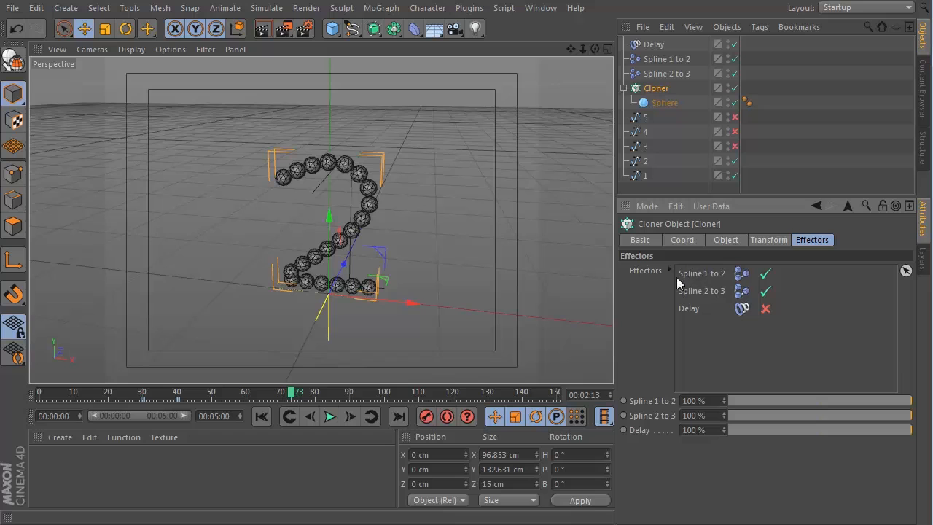
mouse_move(717, 309)
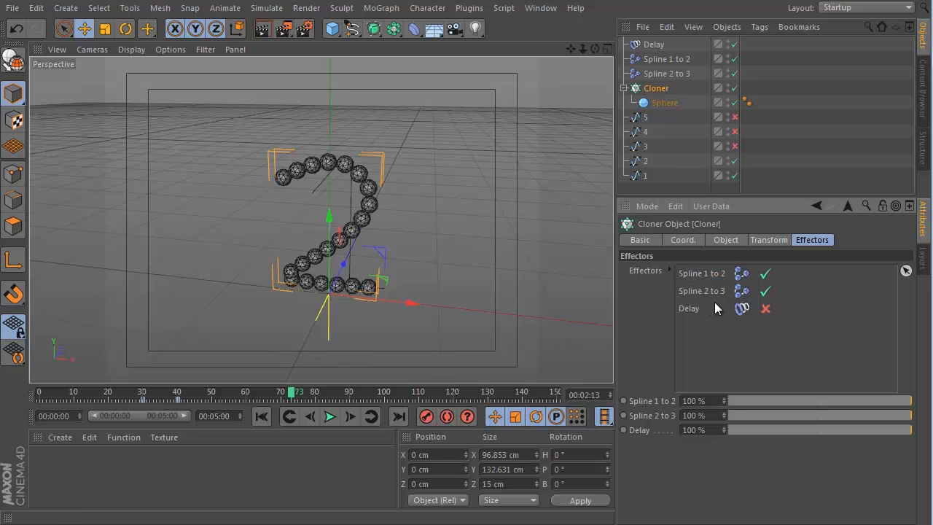
mouse_move(649, 79)
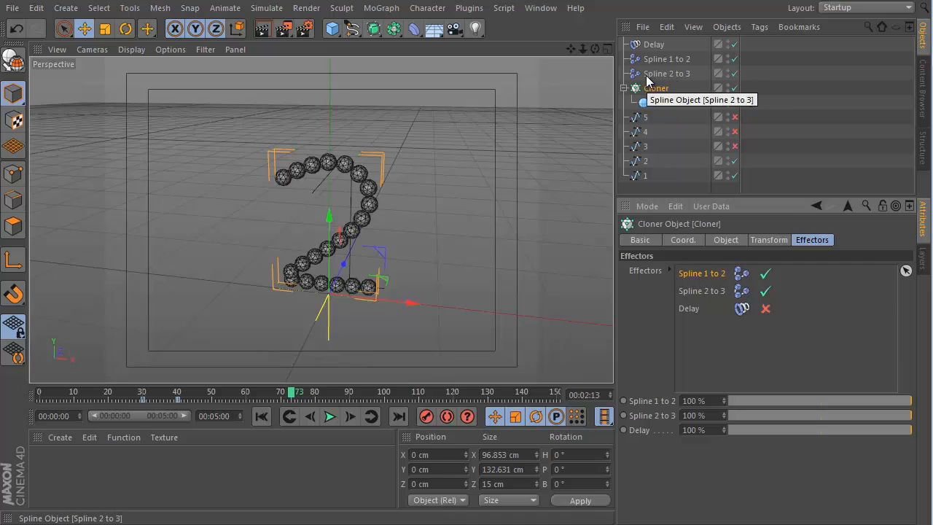
Step: Assign spline 3 to the Spline 2 to 3 effector and scrub the timeline to watch the digit form
left_click(666, 73)
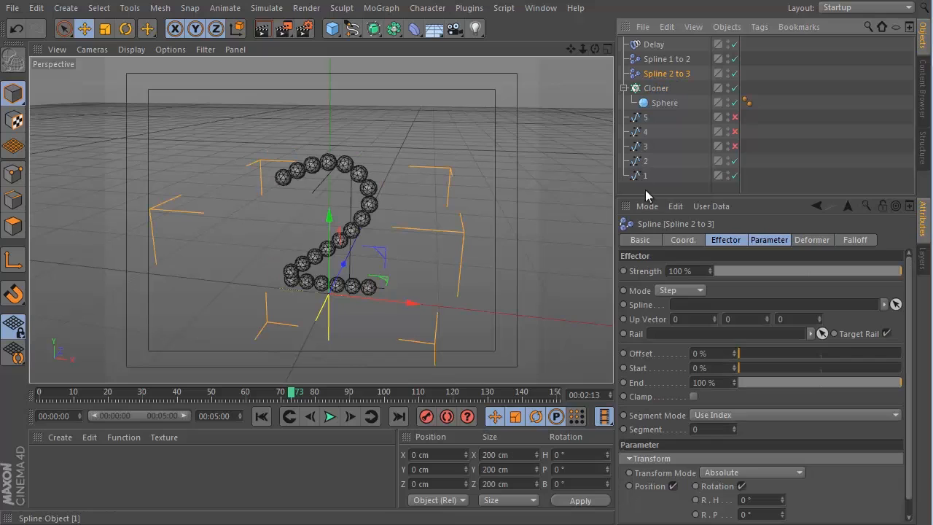
mouse_move(673, 309)
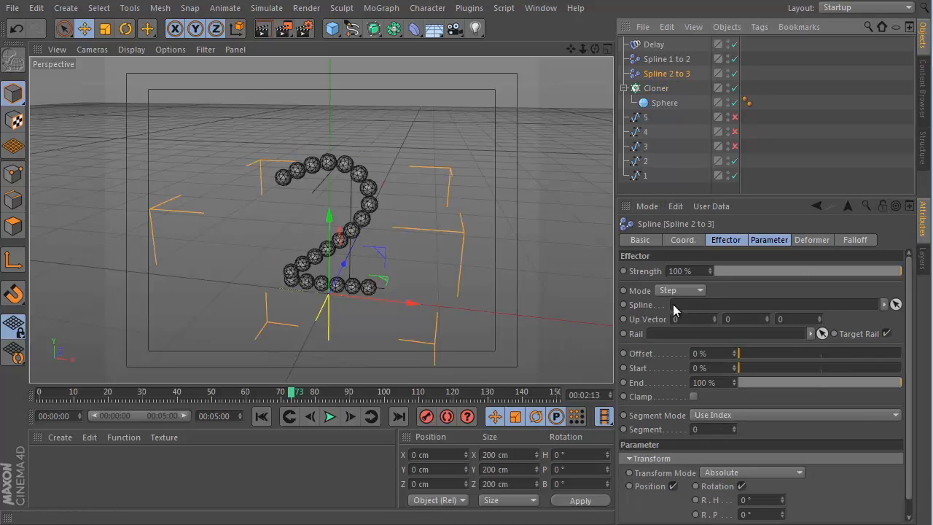
mouse_move(659, 306)
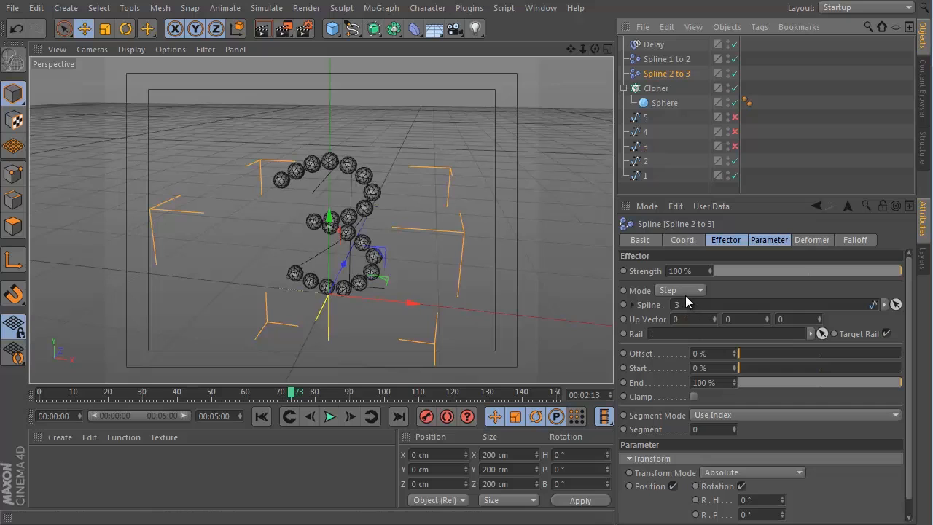
left_click(330, 416)
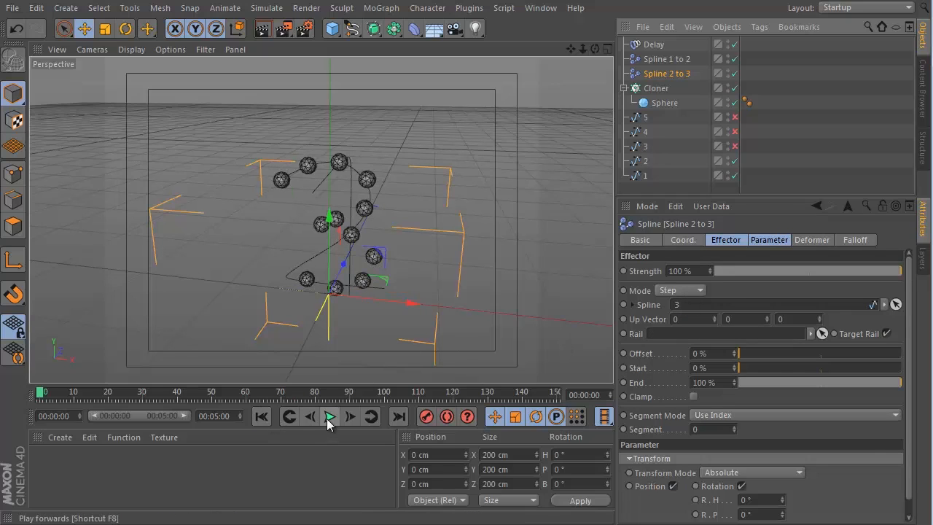
mouse_move(329, 416)
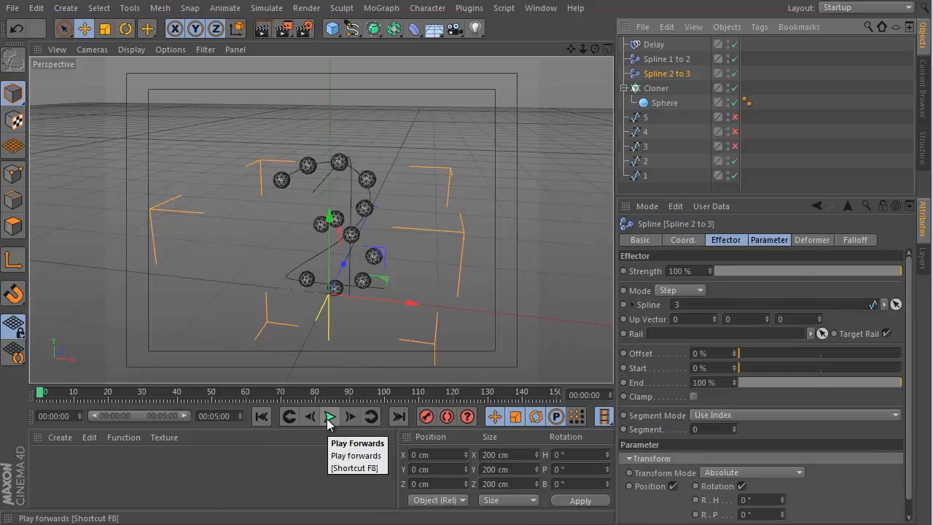
left_click(329, 417)
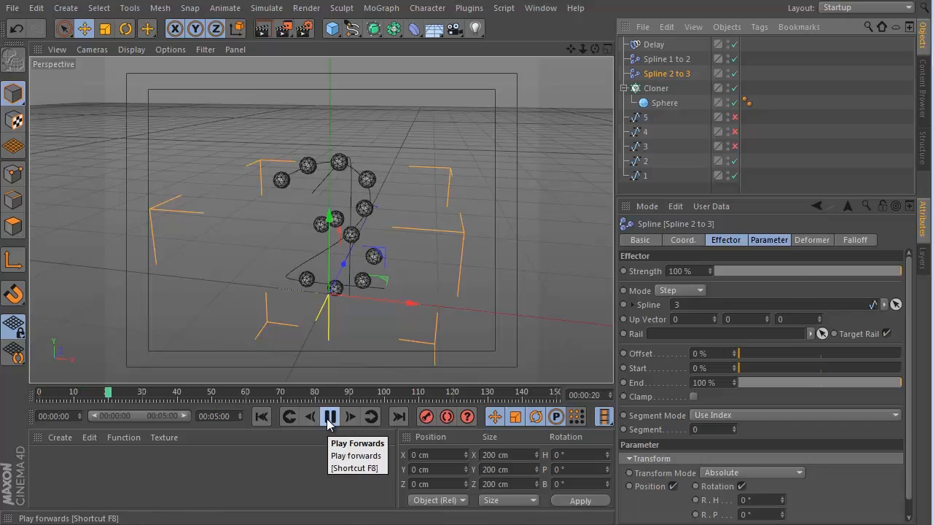
left_click(330, 417)
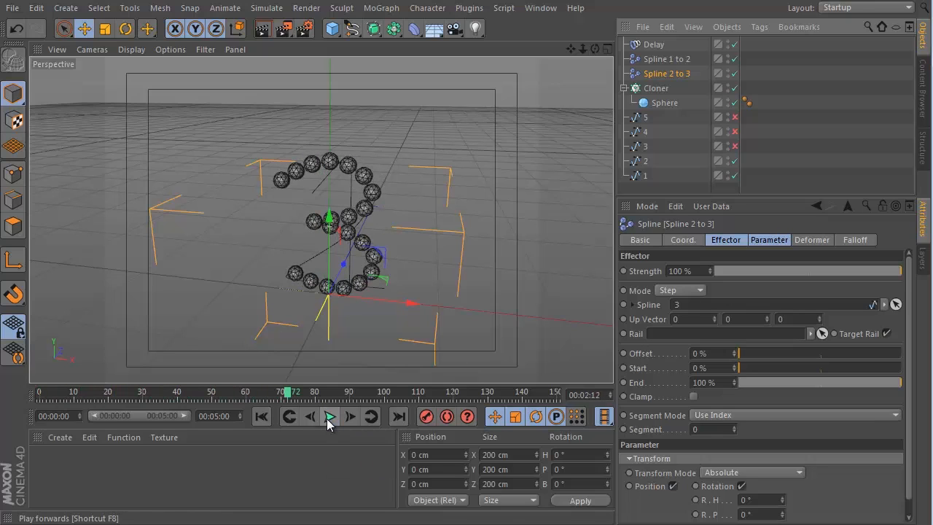
mouse_move(371, 416)
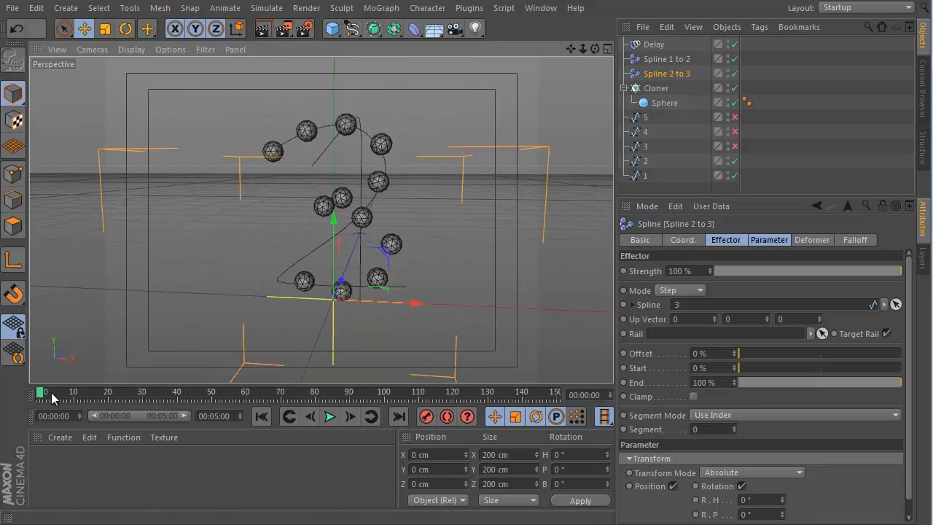
left_click_drag(42, 392, 215, 392)
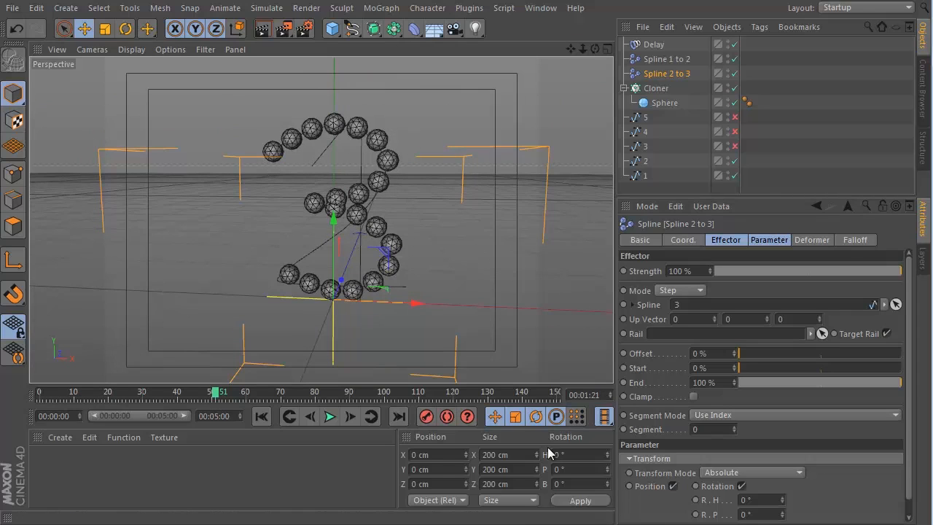
mouse_move(536, 436)
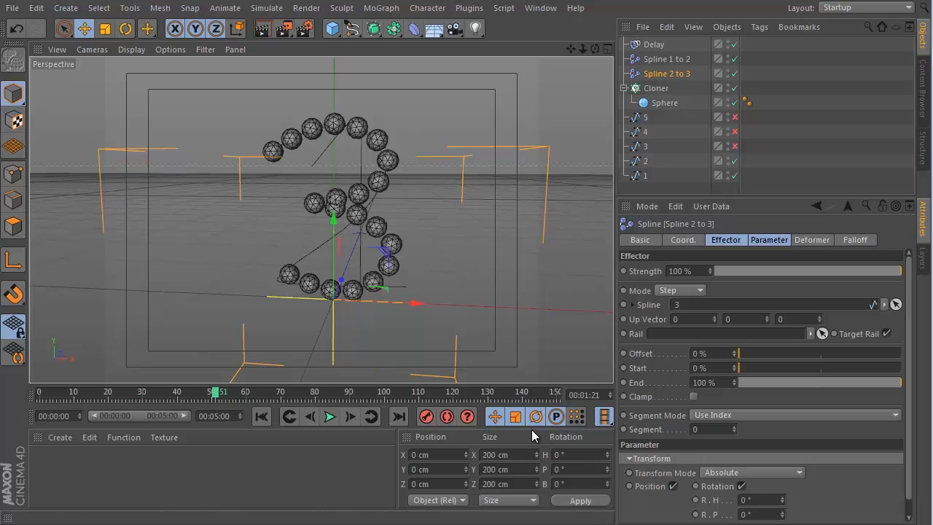
mouse_move(215, 396)
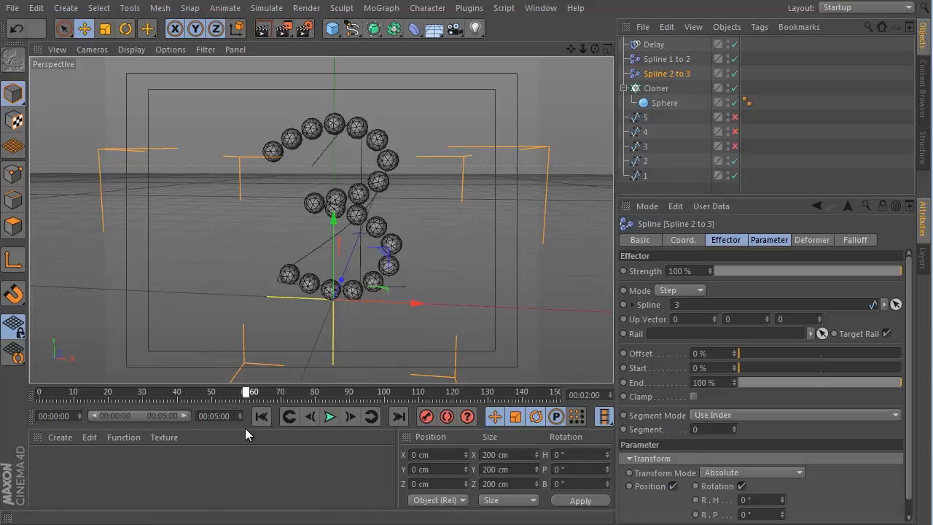
mouse_move(245, 397)
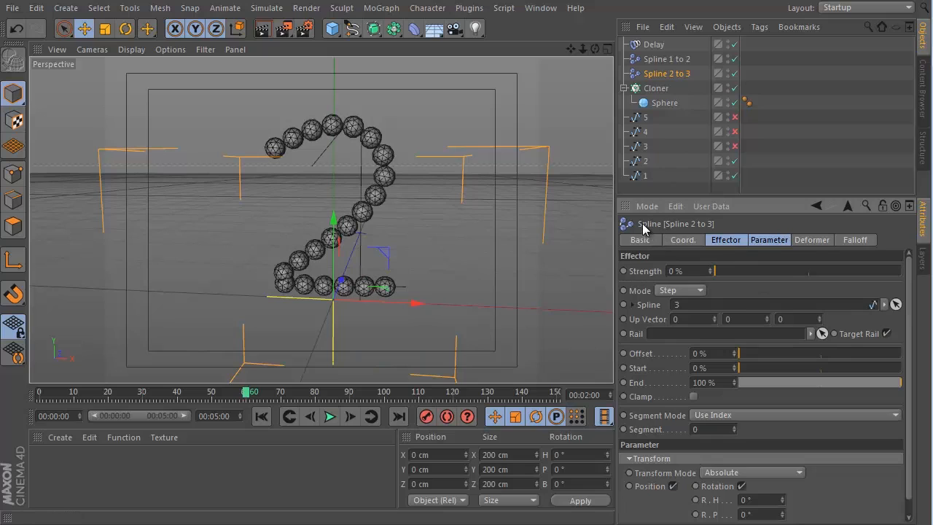
mouse_move(408, 194)
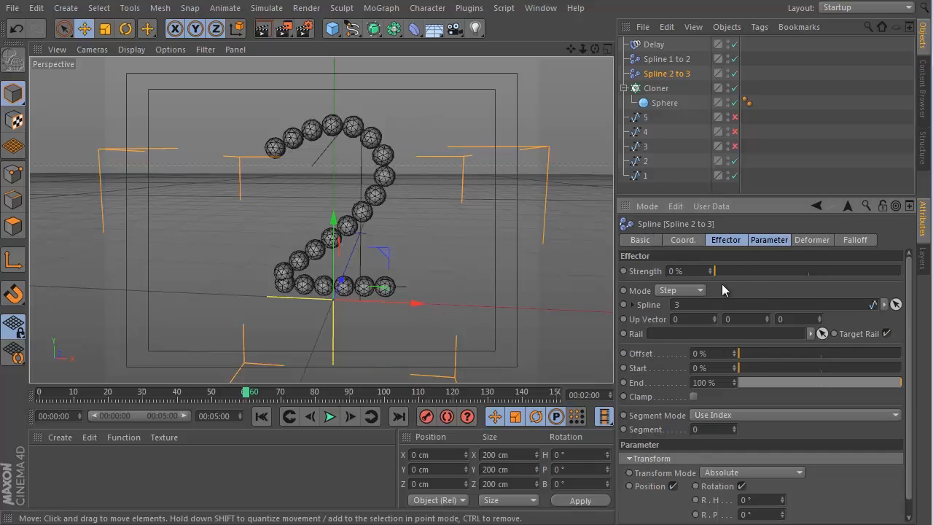
mouse_move(726, 275)
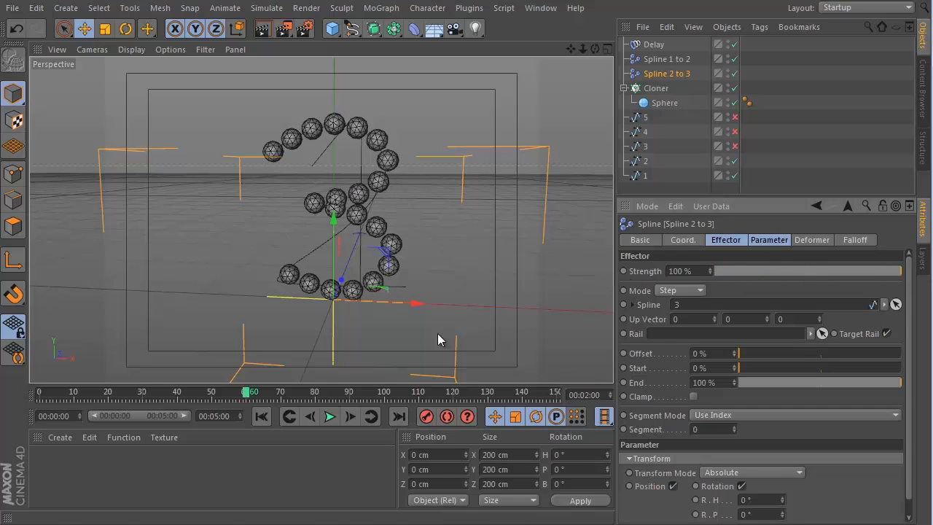
Step: Keyframe Spline 2 to 3 strength at 0% near frame 60 and 100% at frame 70
left_click(259, 416)
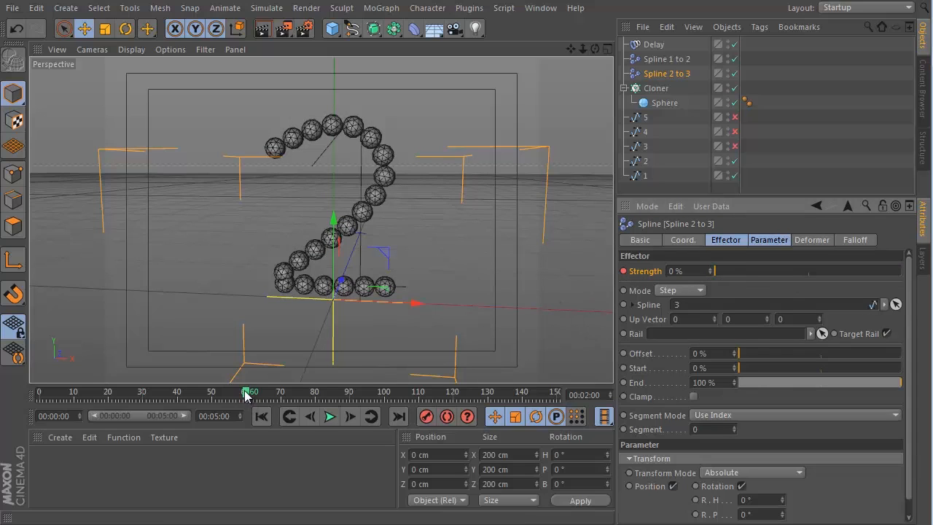
left_click_drag(247, 391, 280, 390)
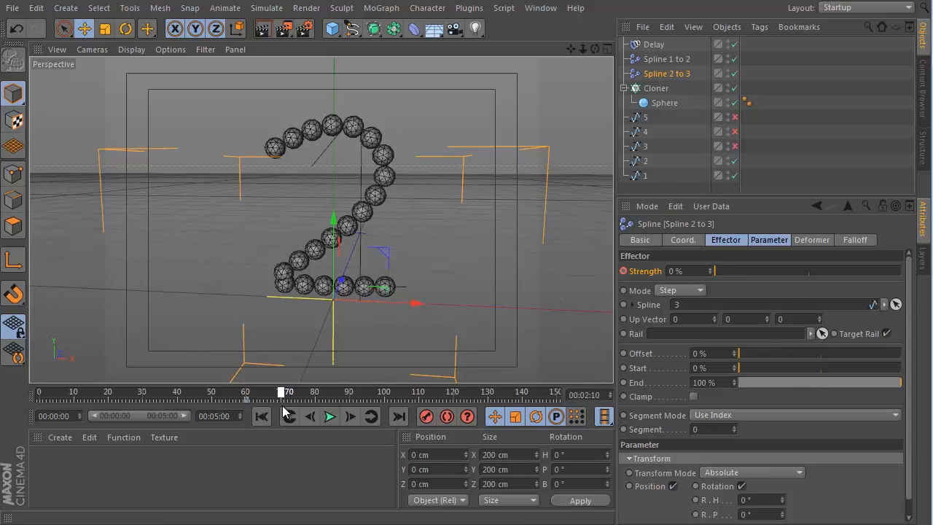
left_click_drag(714, 269, 770, 269)
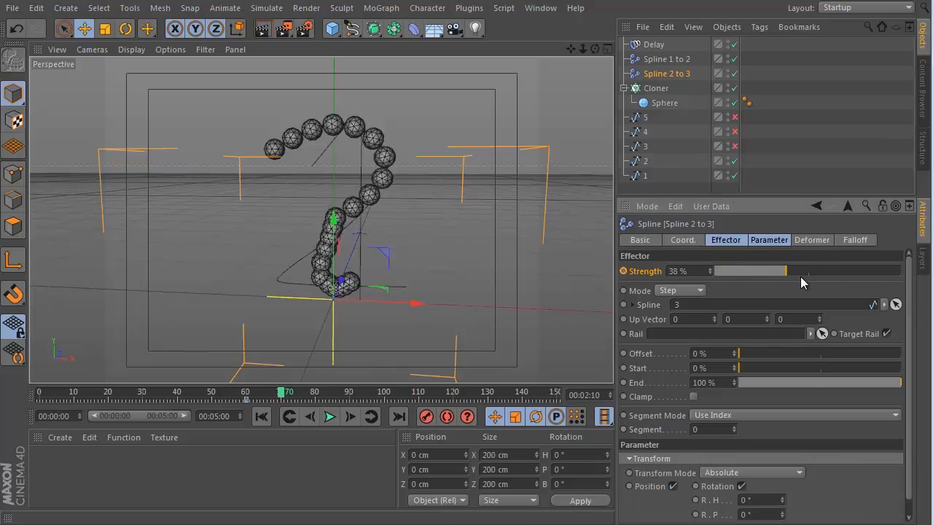
left_click_drag(765, 270, 904, 270)
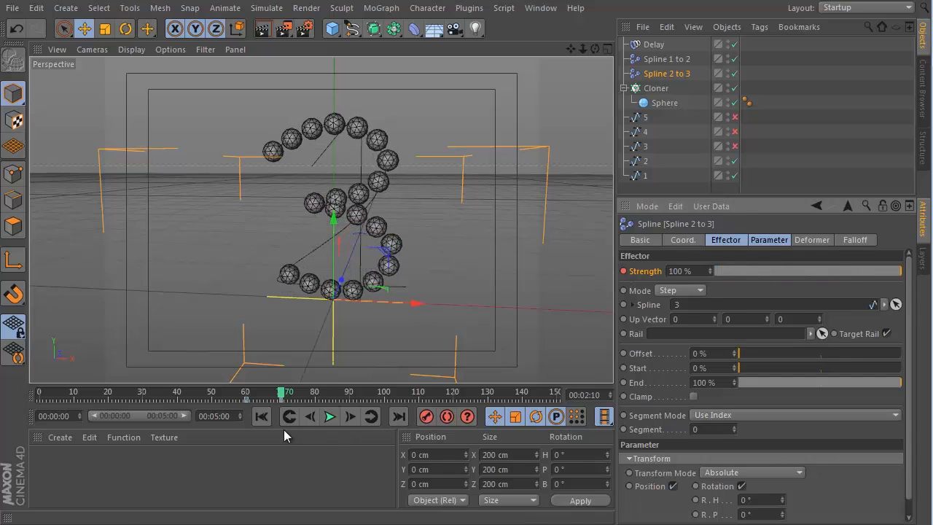
Step: Rewind and play to preview the 2 morphing into a 3
left_click(329, 417)
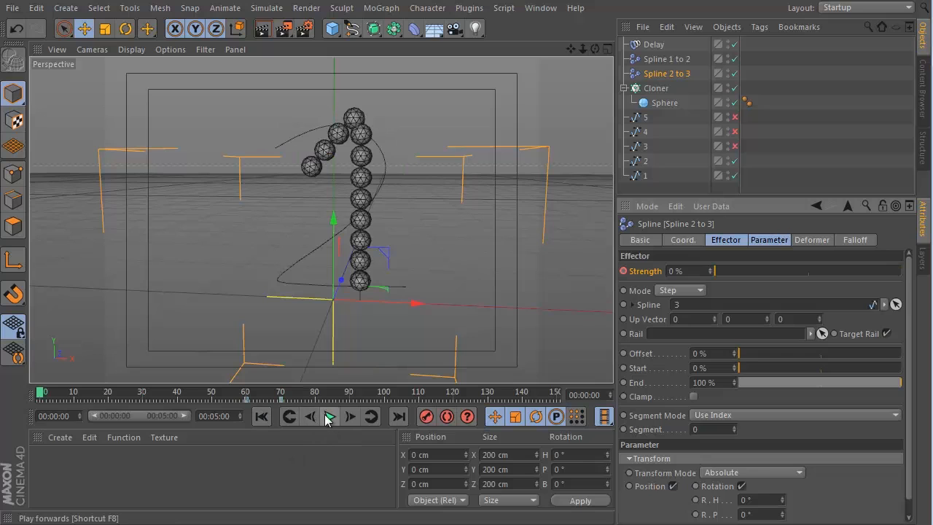
mouse_move(330, 417)
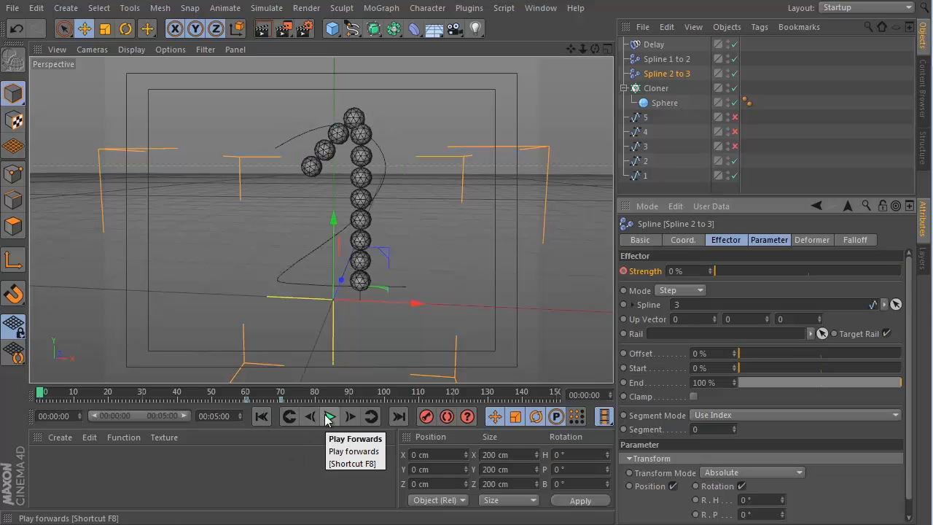
left_click(330, 417)
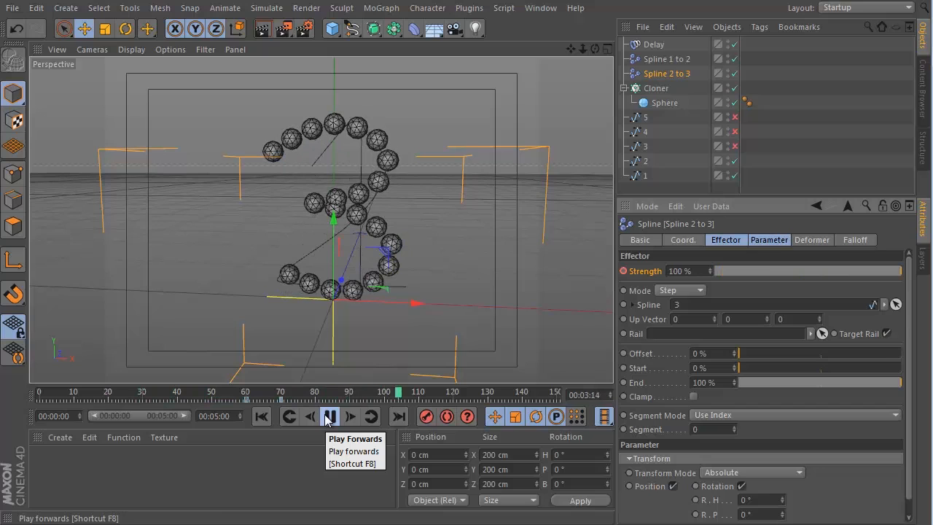
left_click(329, 417)
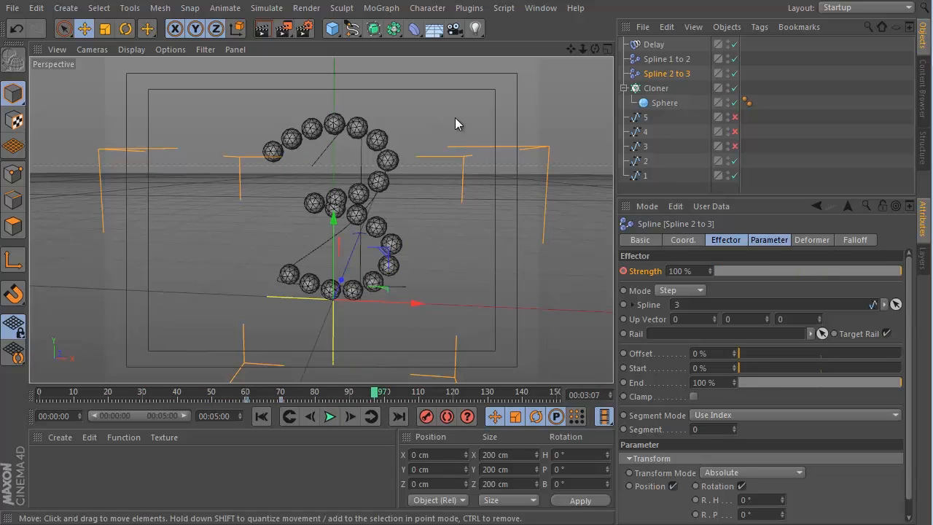
mouse_move(432, 137)
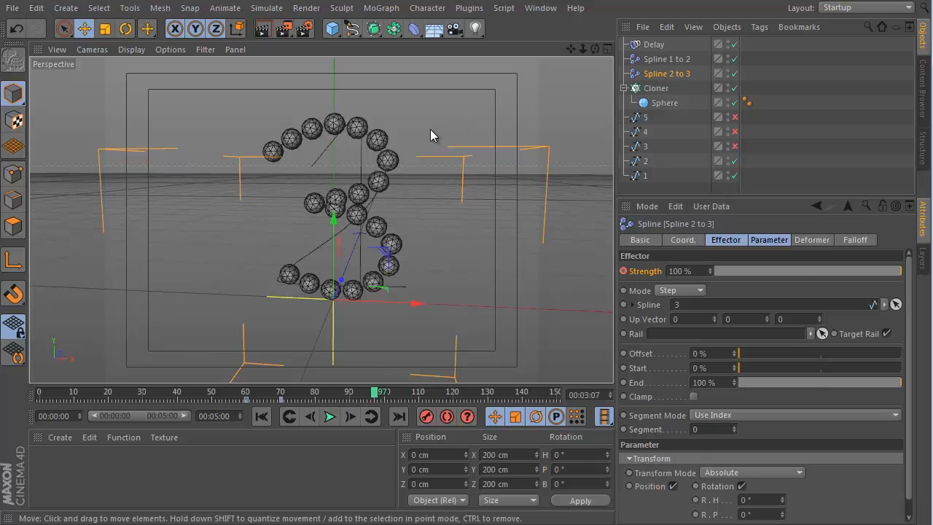
mouse_move(432, 130)
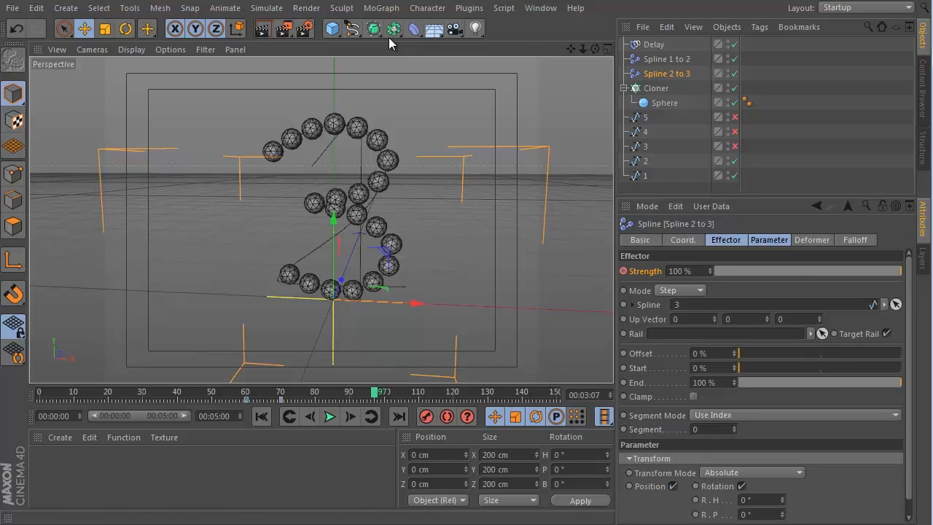
Step: Play the animation to preview the morph continuing through digits 4 and 5
left_click(329, 417)
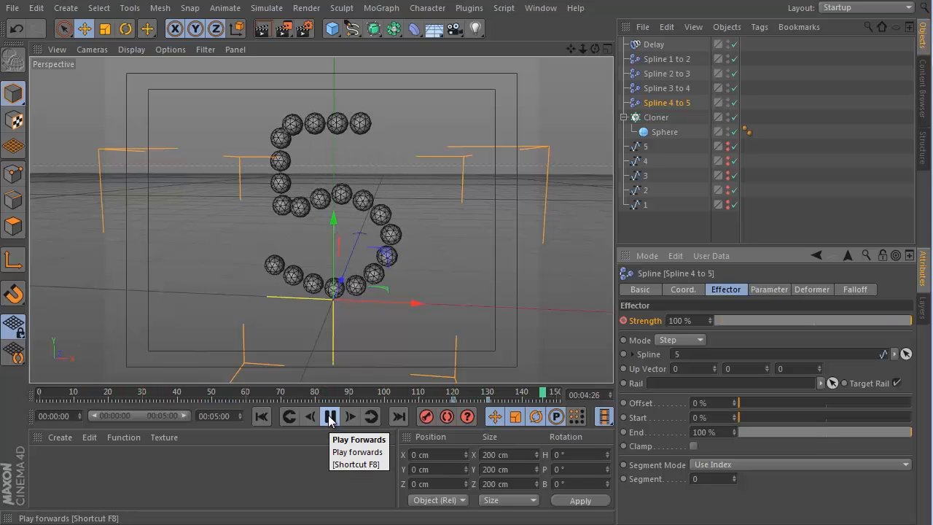
left_click(329, 417)
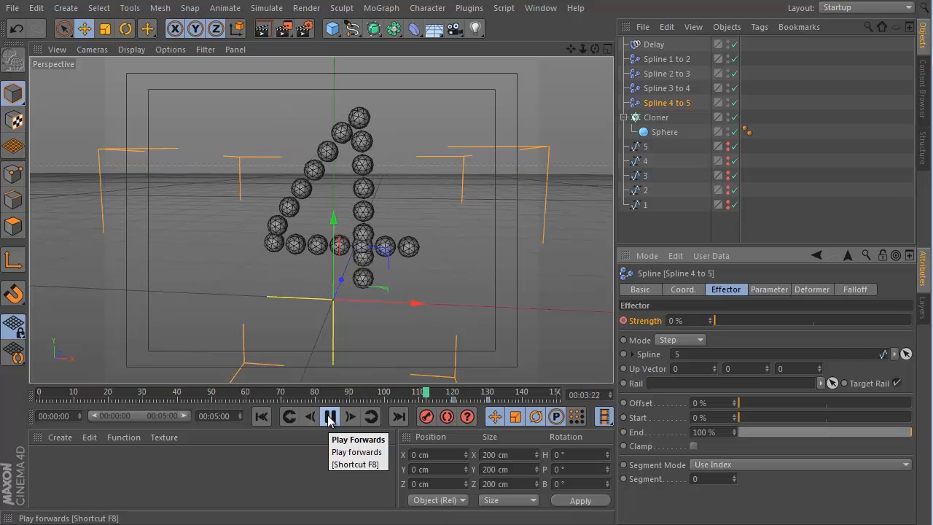
left_click(329, 417)
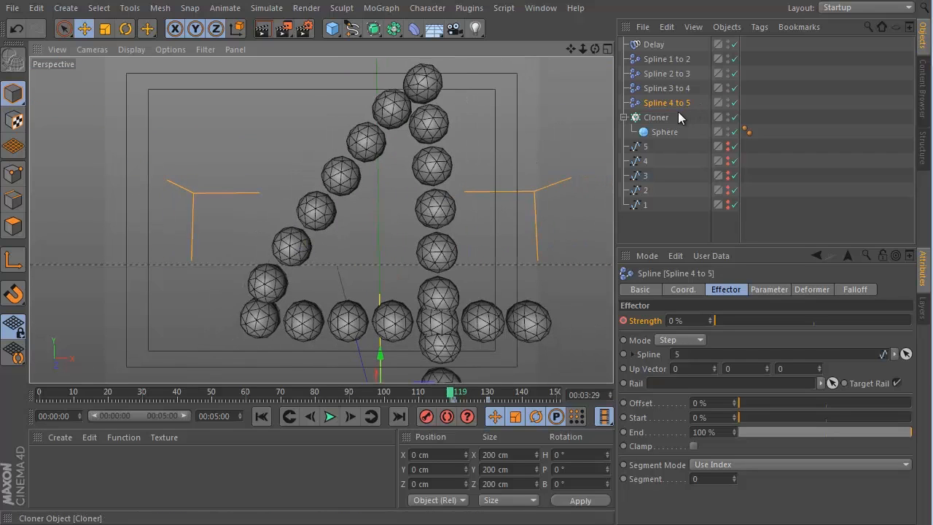
left_click(656, 117)
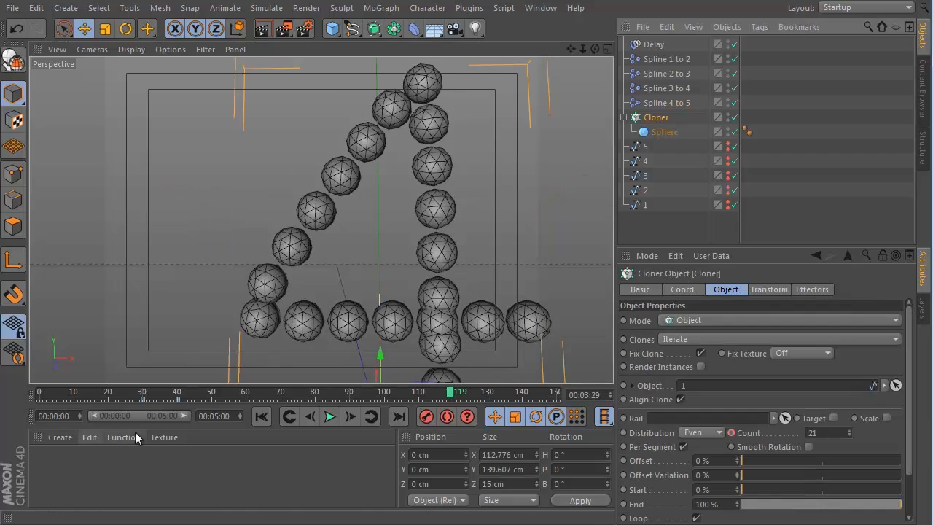
left_click_drag(459, 391, 143, 390)
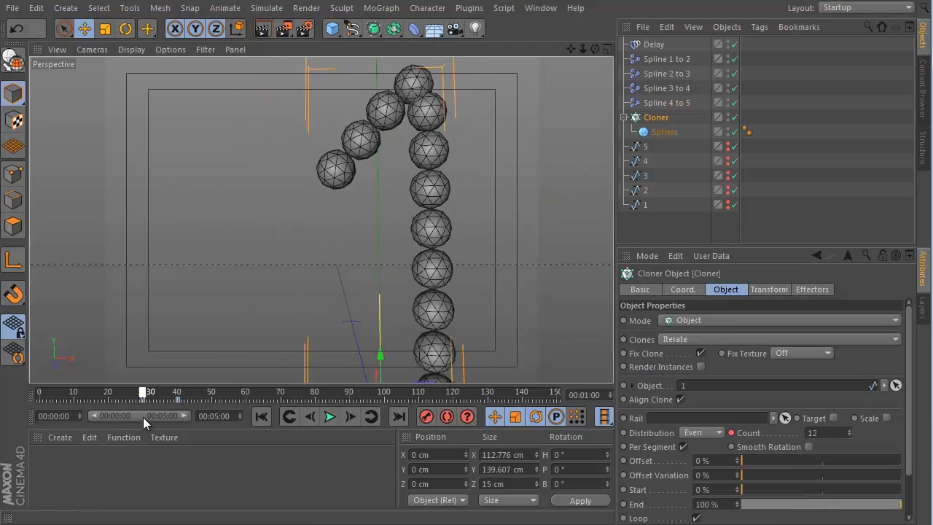
left_click_drag(143, 391, 251, 391)
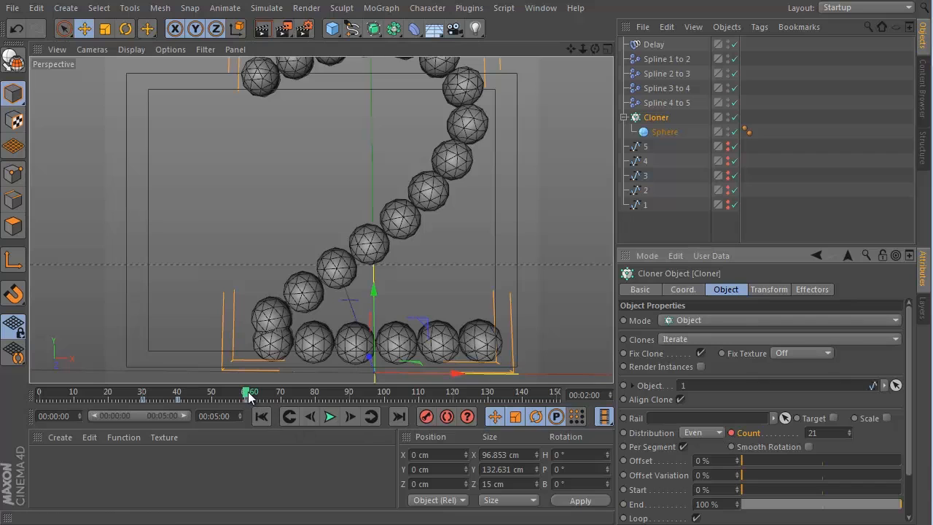
left_click_drag(244, 391, 285, 391)
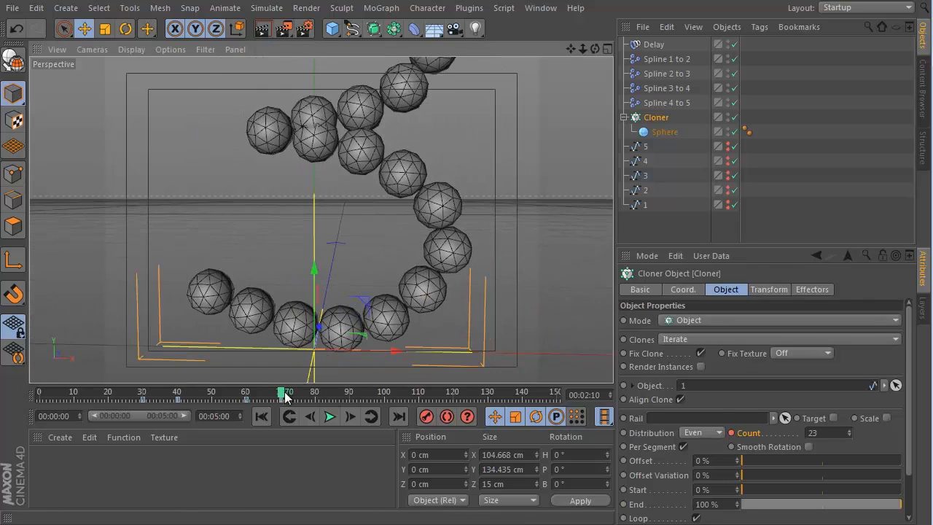
left_click_drag(284, 392, 353, 392)
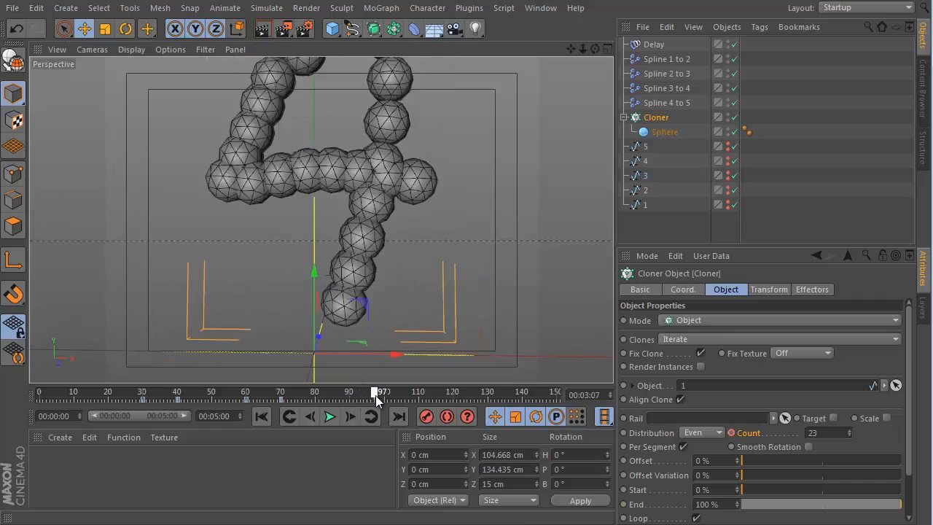
left_click_drag(376, 391, 353, 390)
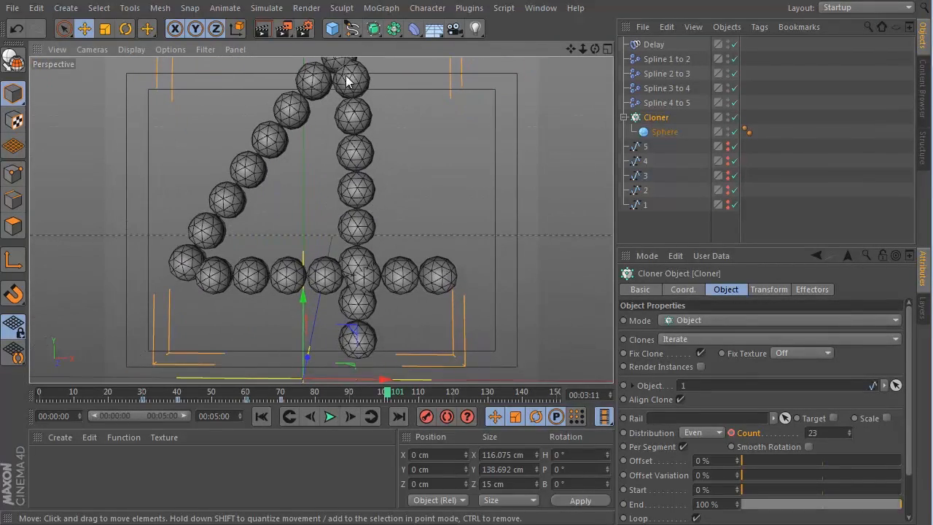
mouse_move(457, 235)
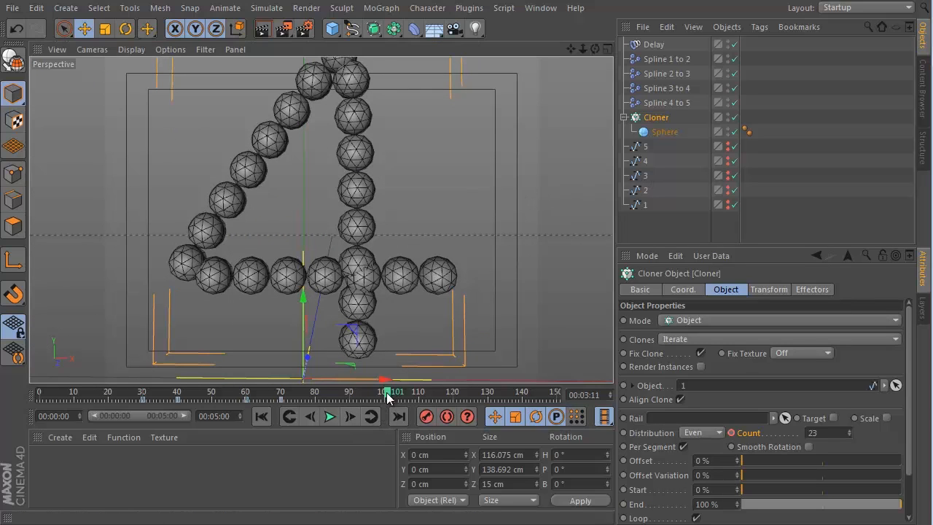
left_click_drag(386, 391, 478, 391)
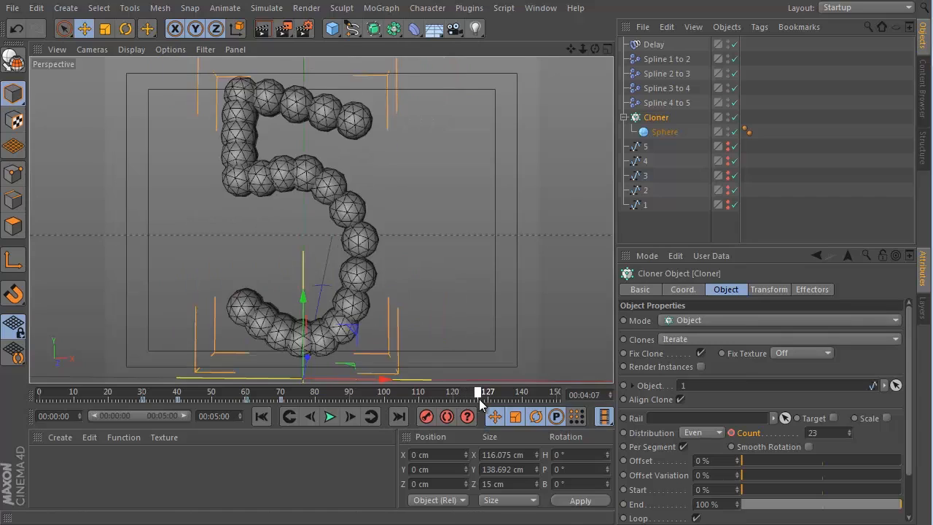
left_click_drag(477, 390, 495, 391)
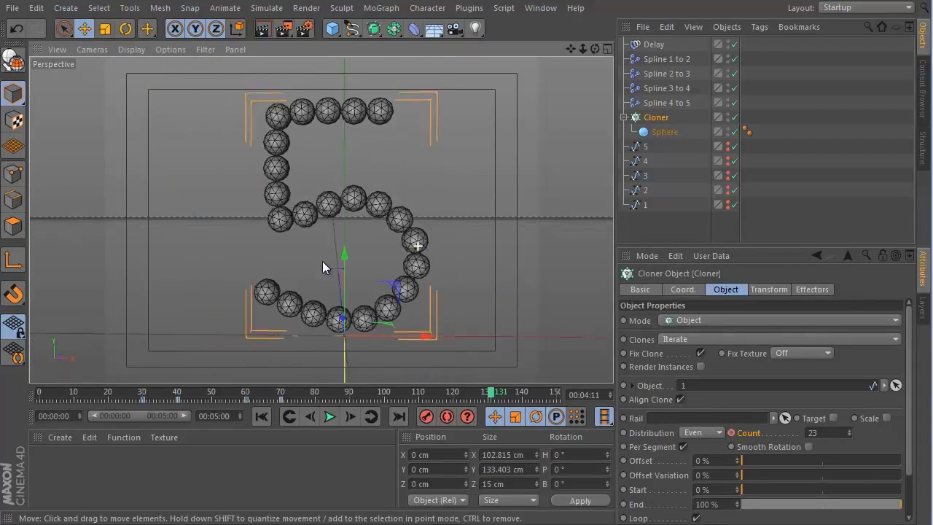
left_click_drag(484, 391, 134, 390)
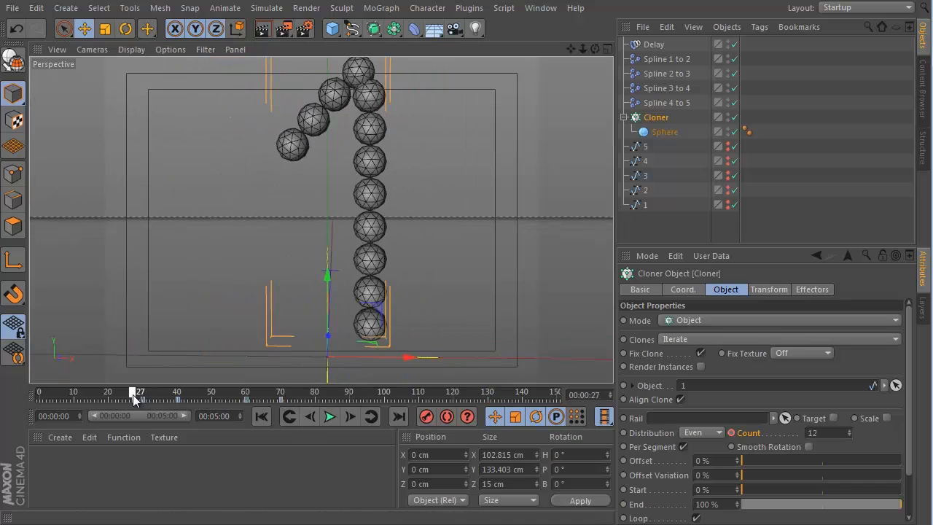
left_click_drag(137, 392, 263, 392)
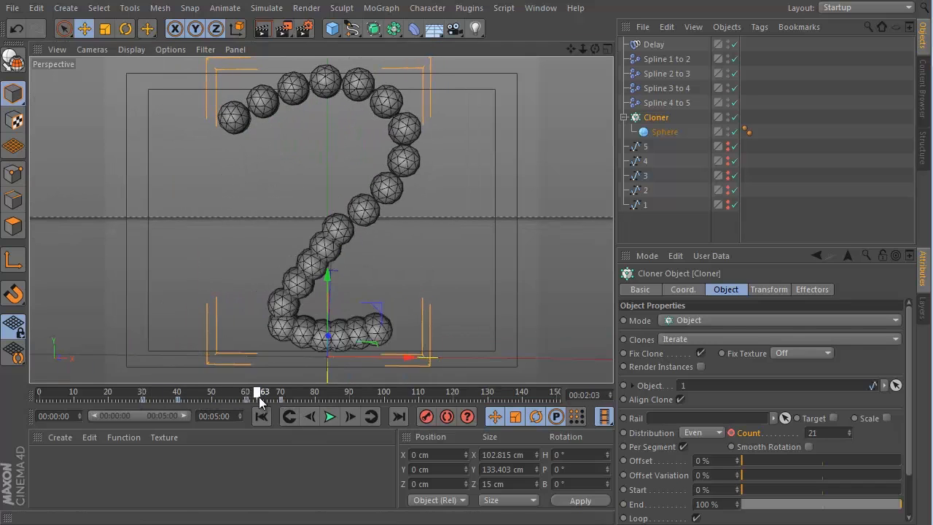
left_click_drag(262, 399, 320, 399)
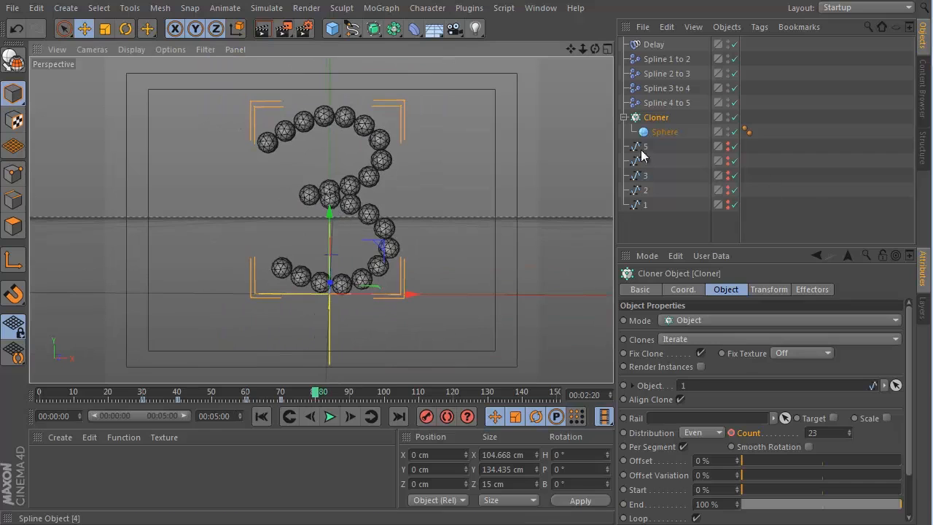
left_click(810, 289)
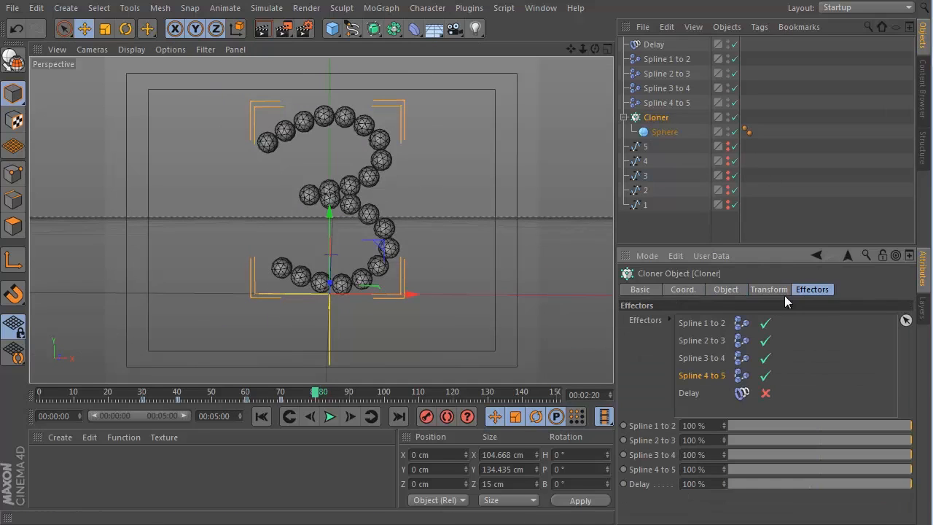
left_click(765, 393)
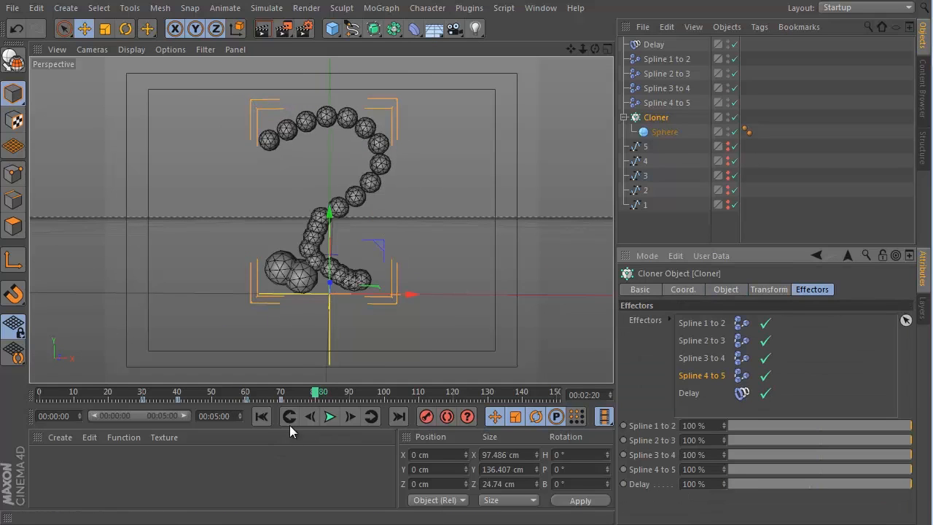
left_click(329, 416)
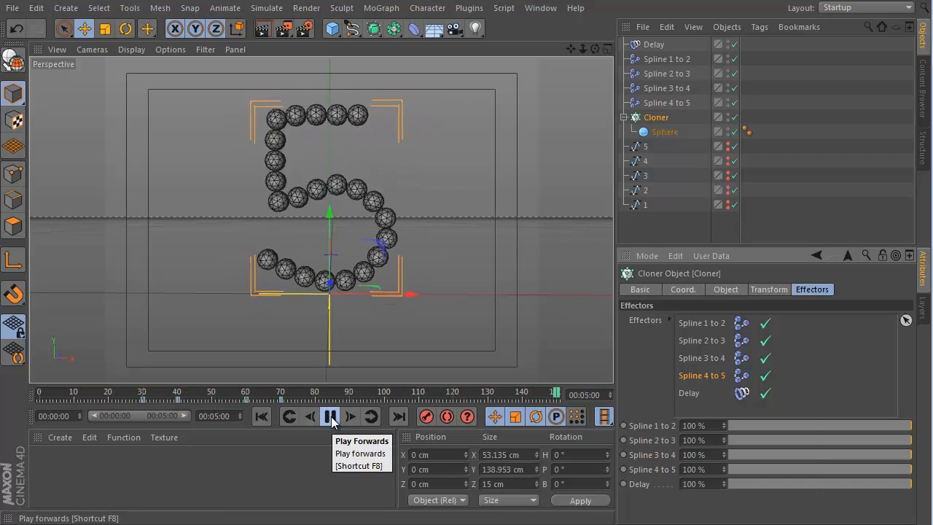
left_click(330, 416)
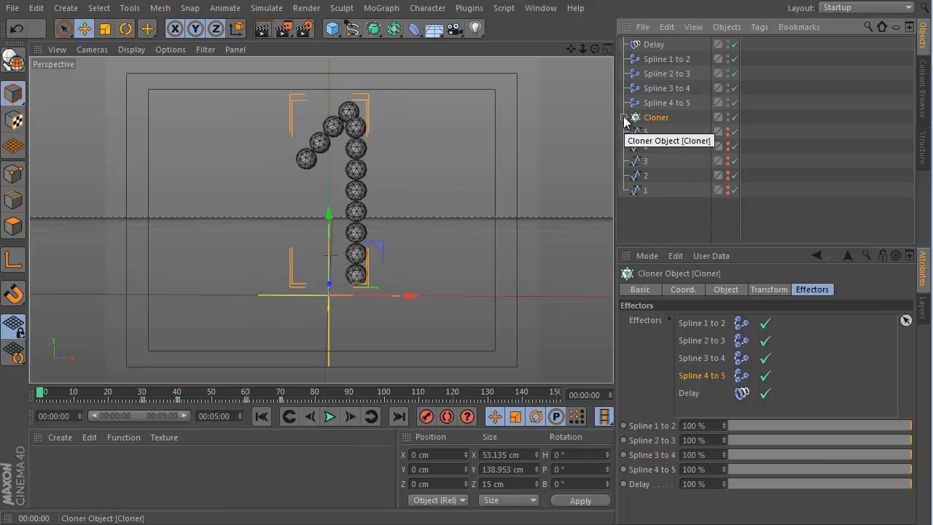
left_click(623, 116)
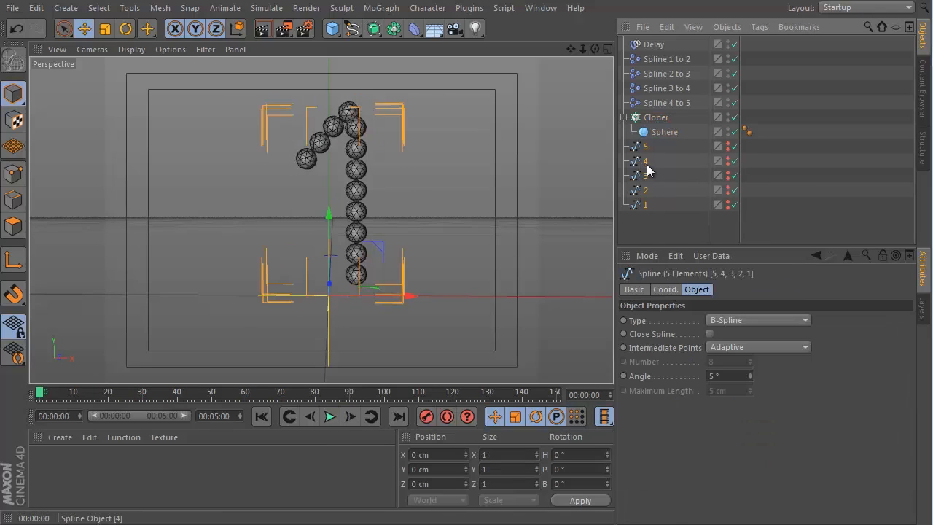
Step: Group the digit splines into a null named 'splines'
right_click(646, 146)
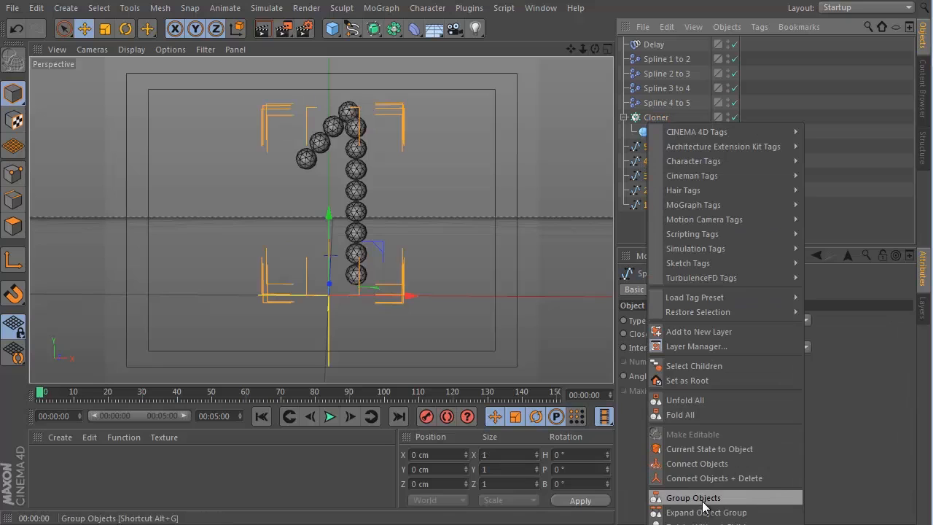
left_click(692, 497)
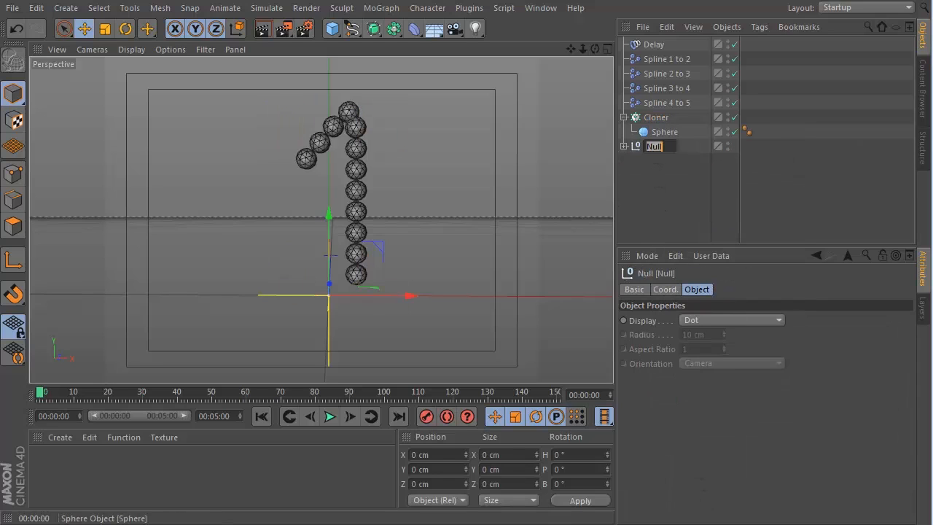
type("splines")
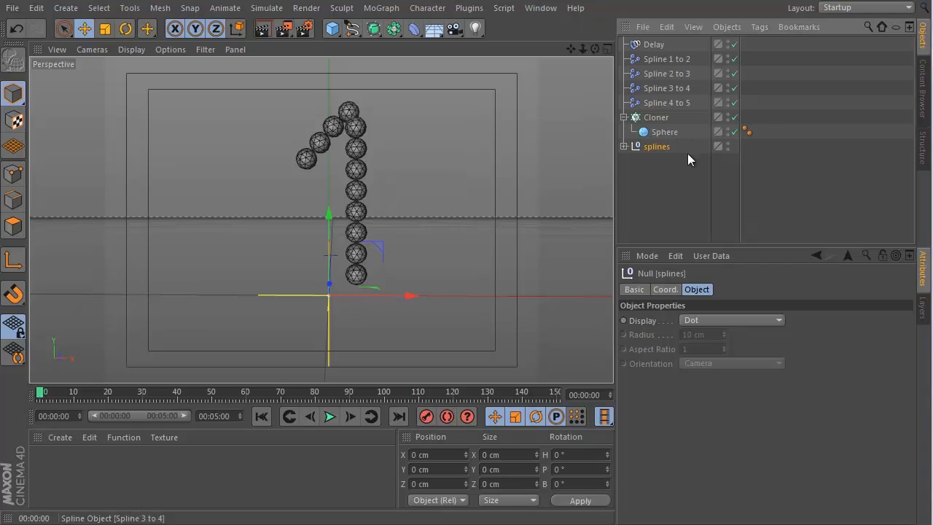
left_click(666, 58)
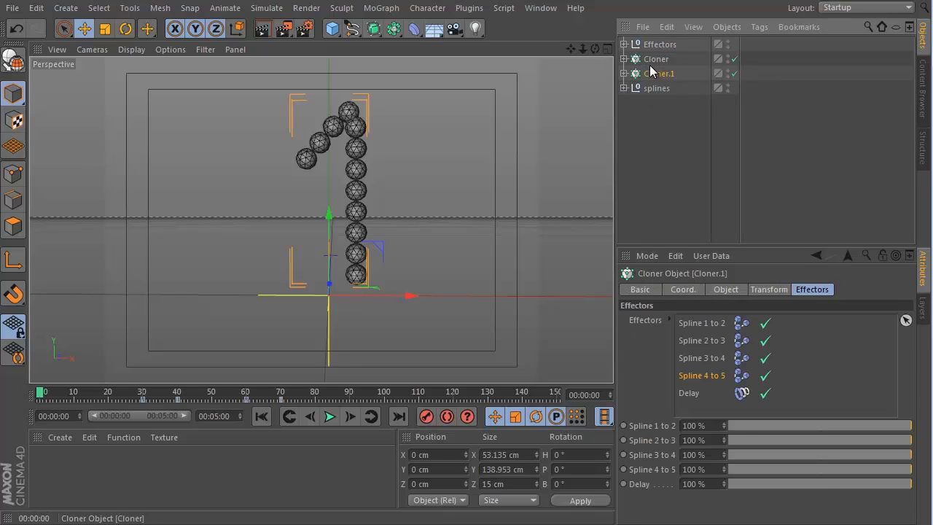
Step: Rename the cloner and its duplicate to 'Cloner main' and 'Cloner 2ndary'
double_click(656, 58)
type(" a")
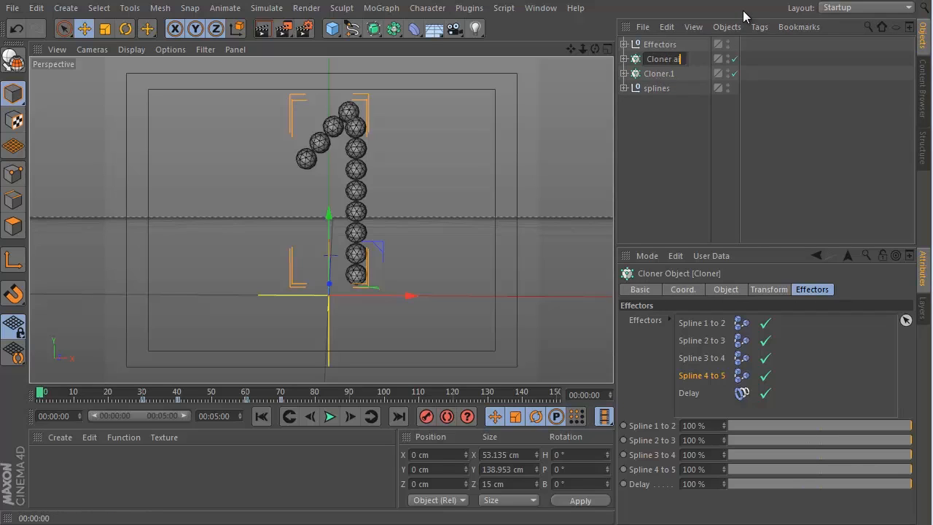
left_click(659, 73)
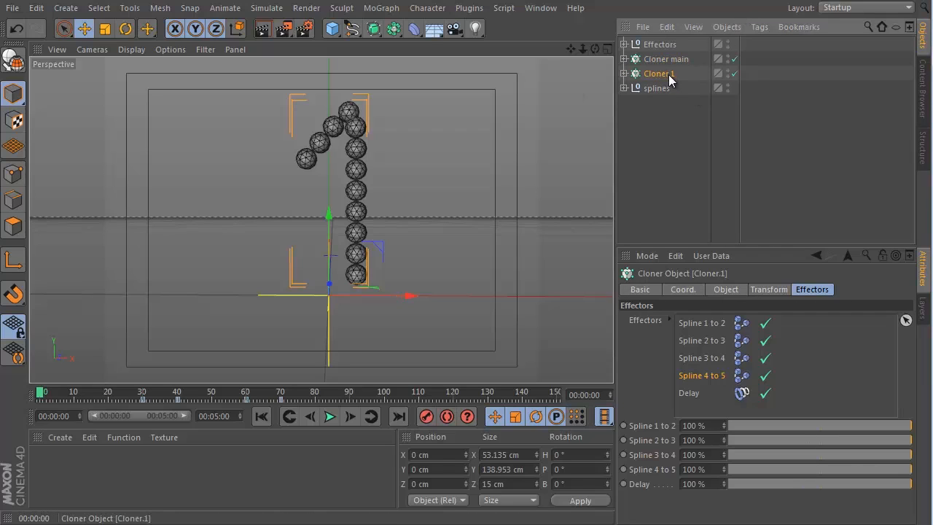
double_click(658, 72)
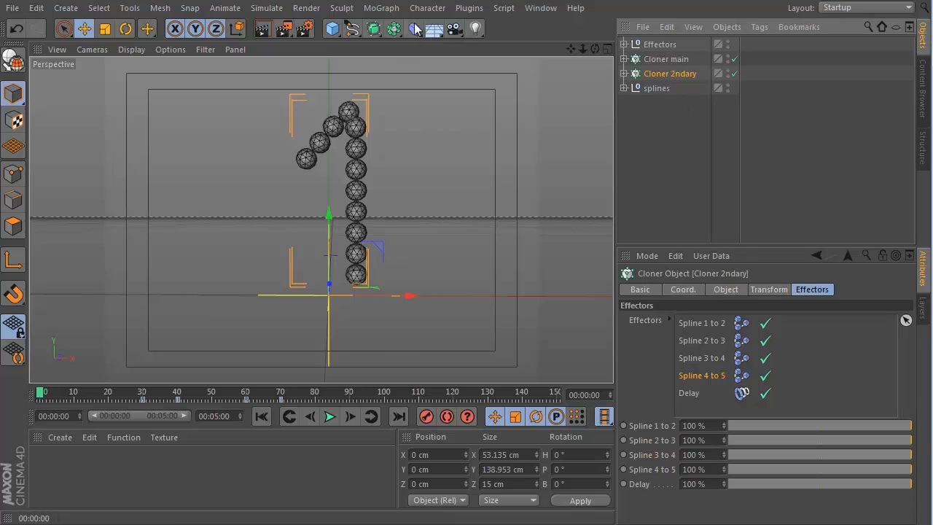
Step: Add a Random effector to Cloner 2ndary and set its sphere radius to 3 cm
left_click(382, 9)
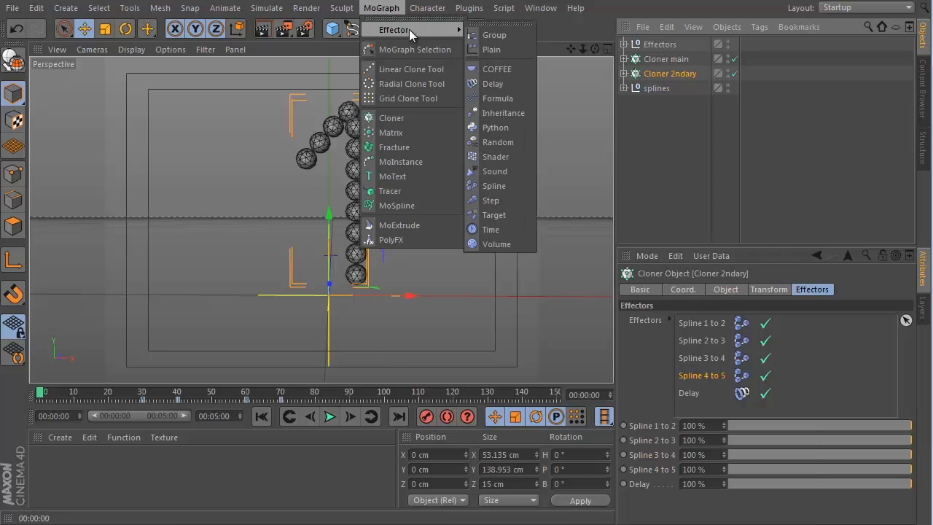
left_click(498, 141)
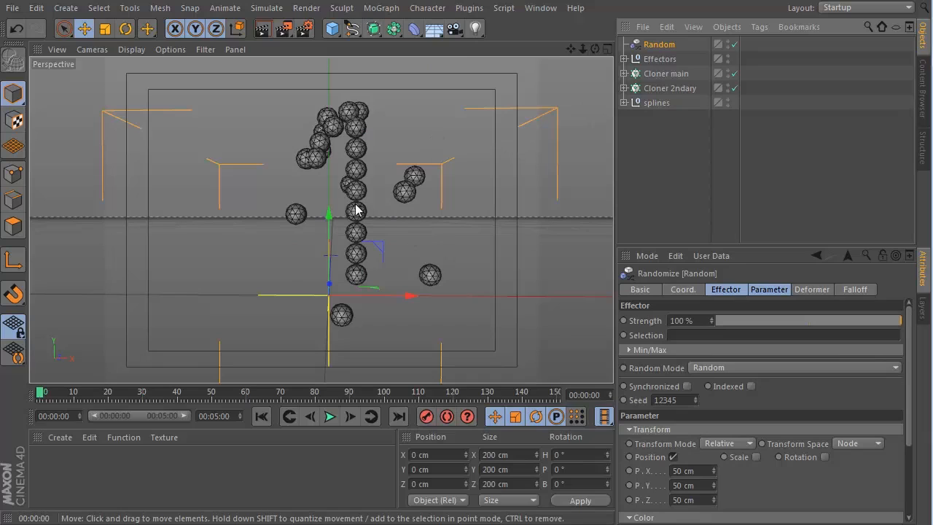
mouse_move(405, 240)
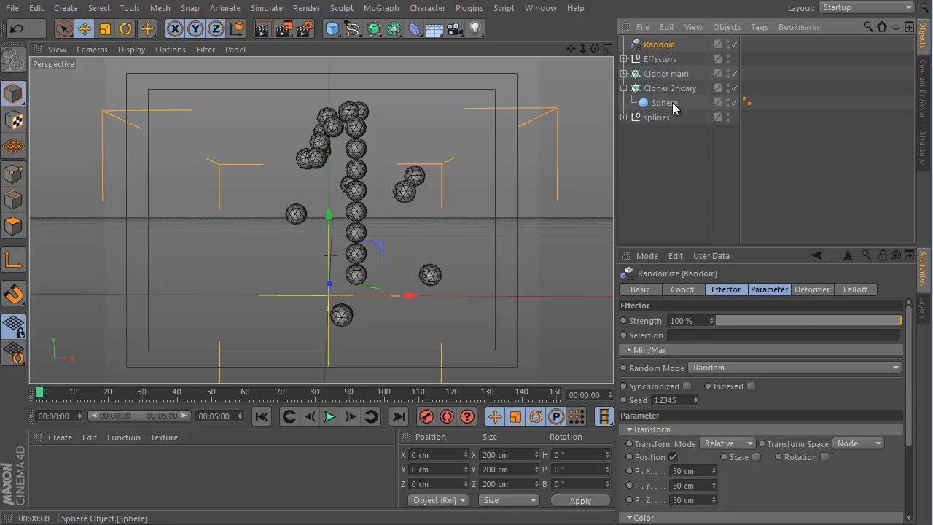
left_click(665, 102)
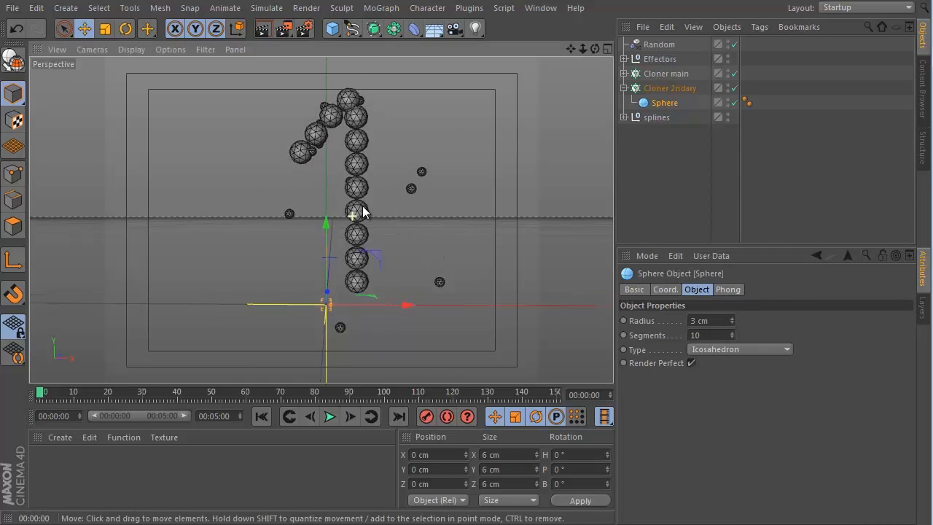
left_click(261, 416)
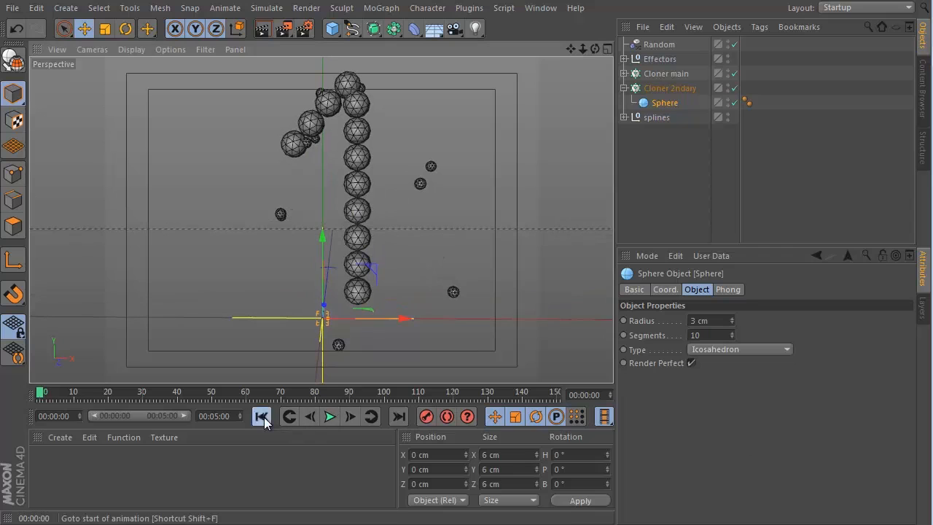
Step: Rewind and play to see small spheres scattered around the morphing digit
left_click(329, 417)
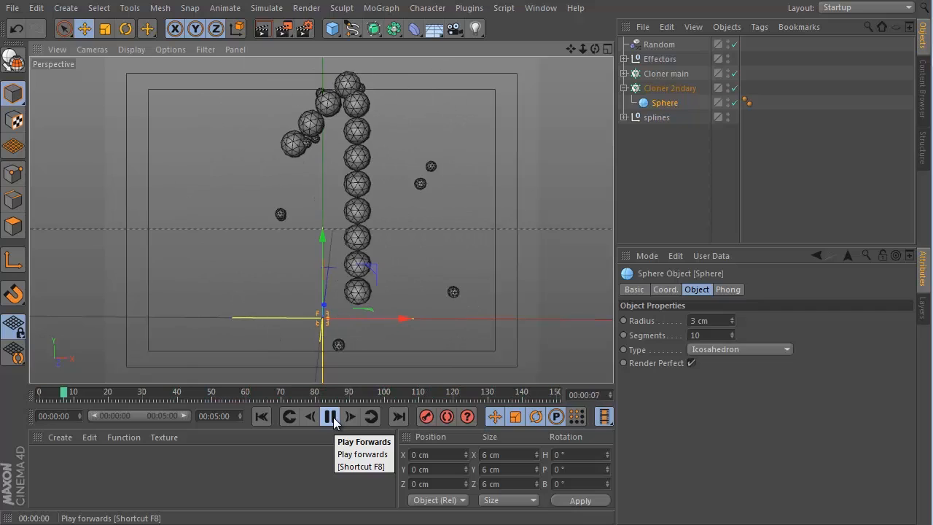
left_click(350, 417)
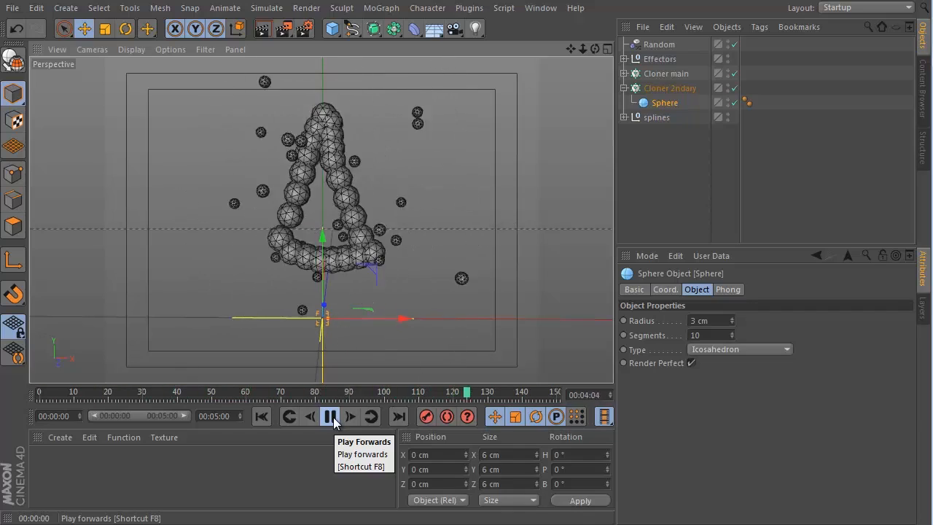
left_click(329, 417)
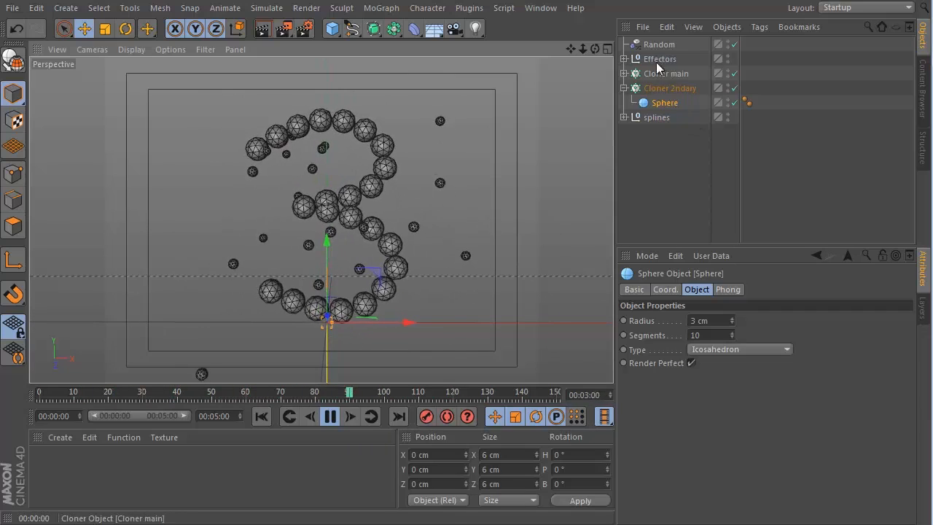
Step: Set the Random effector's Position to 35 cm with uniform random Scale 0.5, then preview
left_click(659, 43)
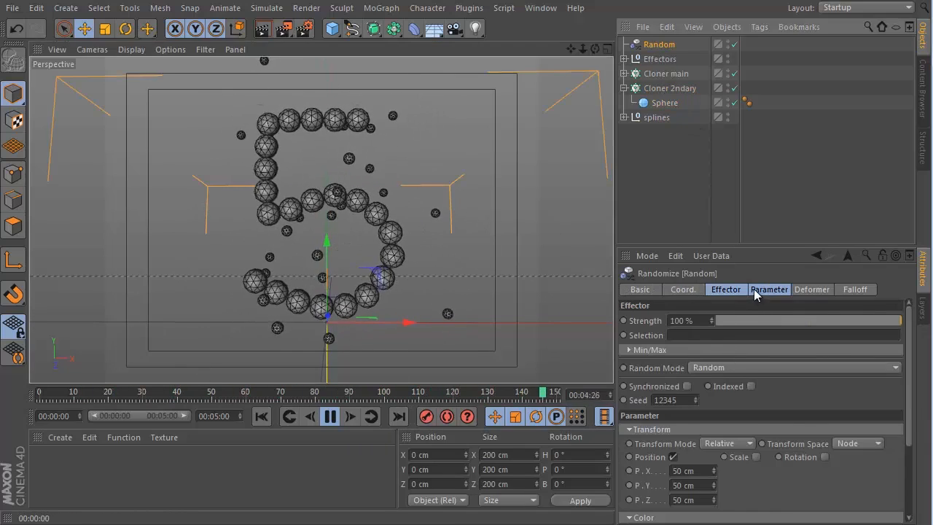
left_click(769, 289)
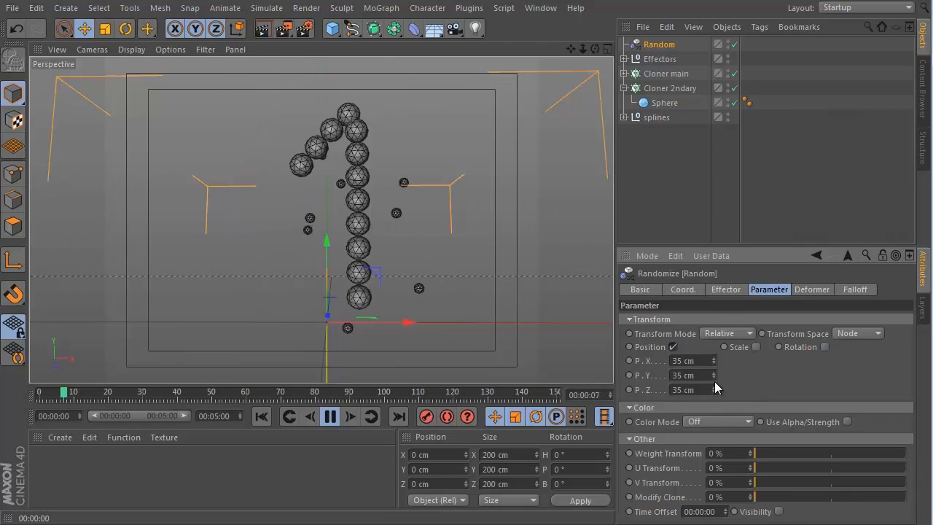
left_click(754, 346)
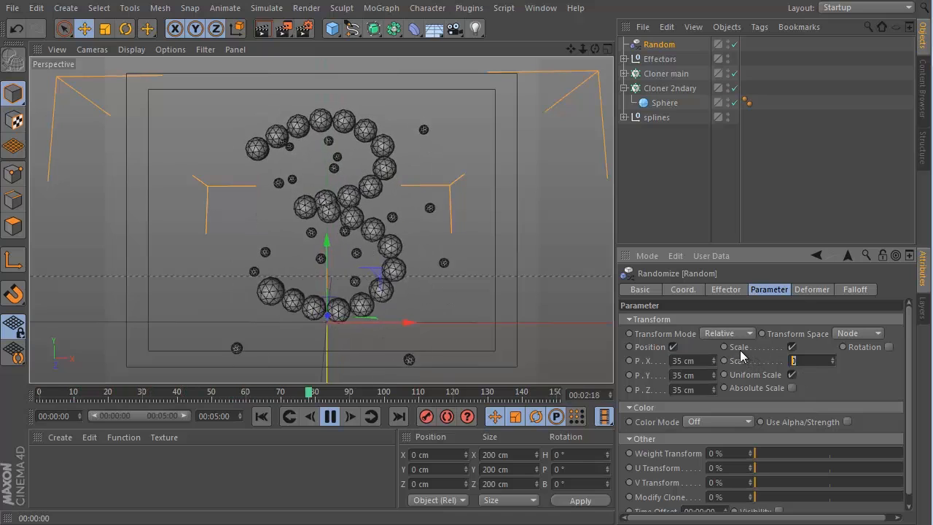
type("0.5")
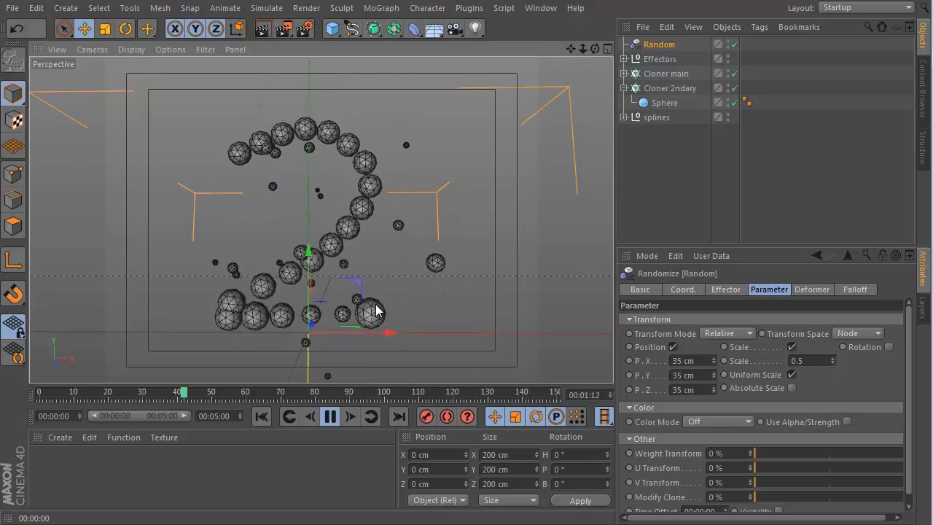
left_click(329, 415)
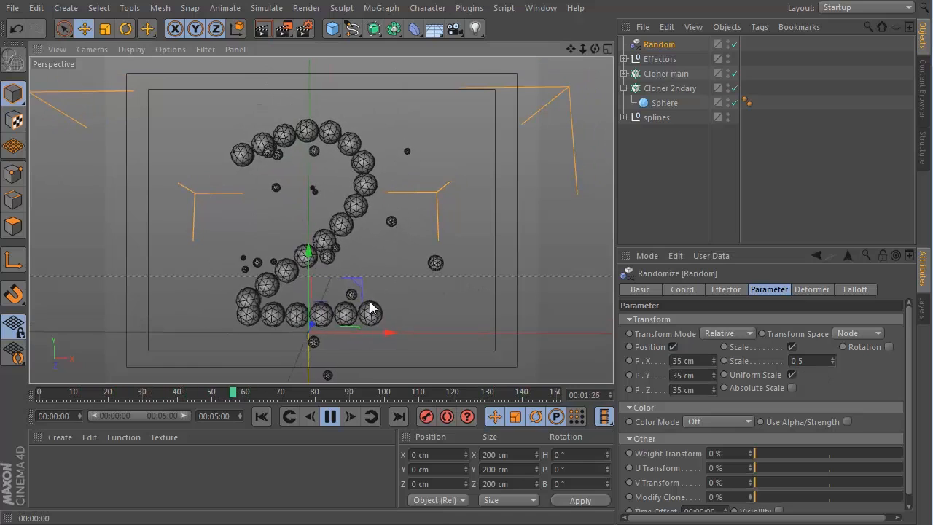
left_click(329, 417)
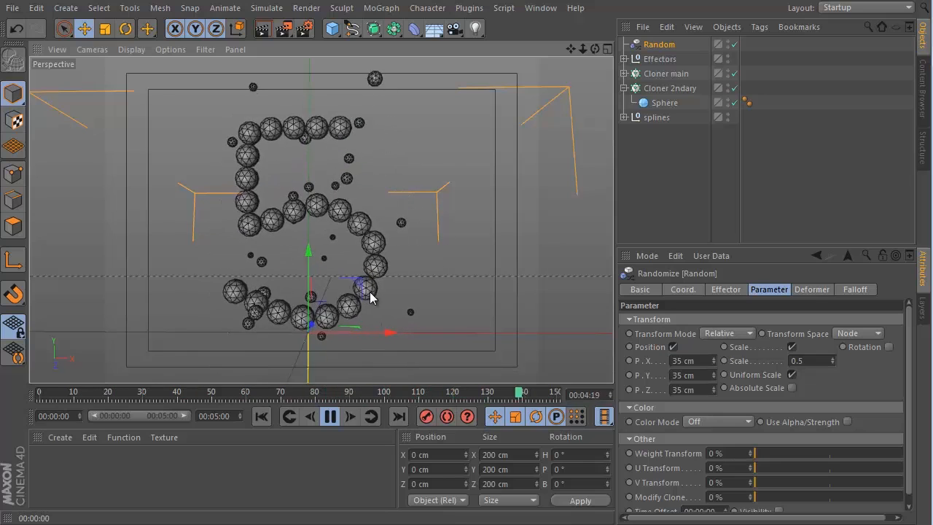
left_click(329, 416)
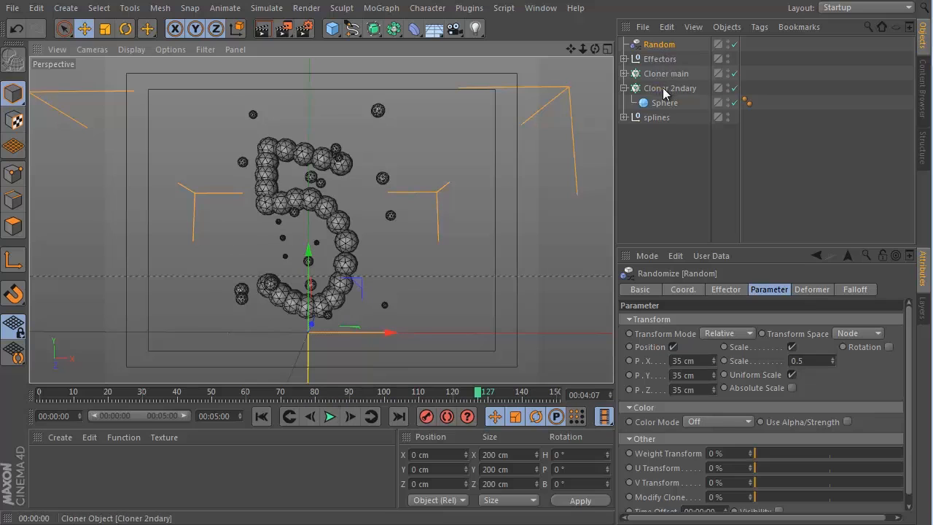
Step: Add a second Random effector to Cloner 2ndary in Noise mode and preview the morph
left_click(380, 9)
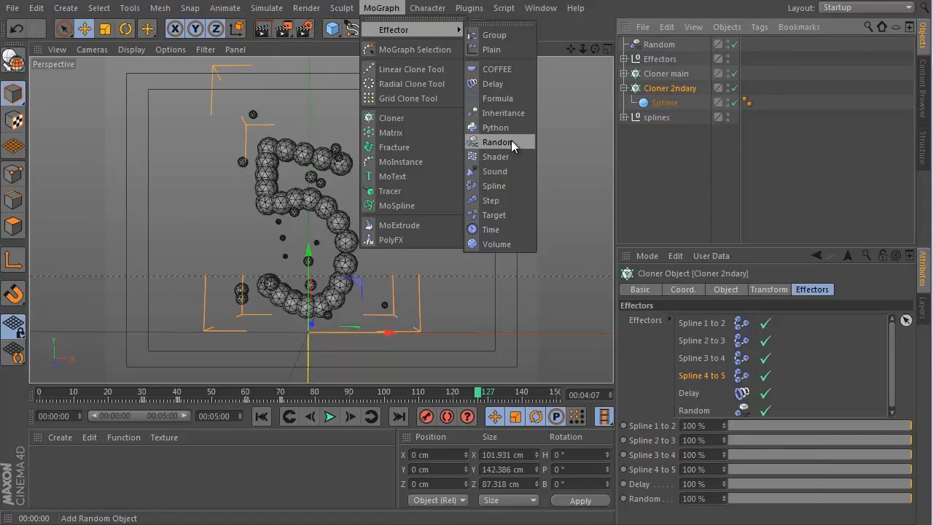
left_click(498, 142)
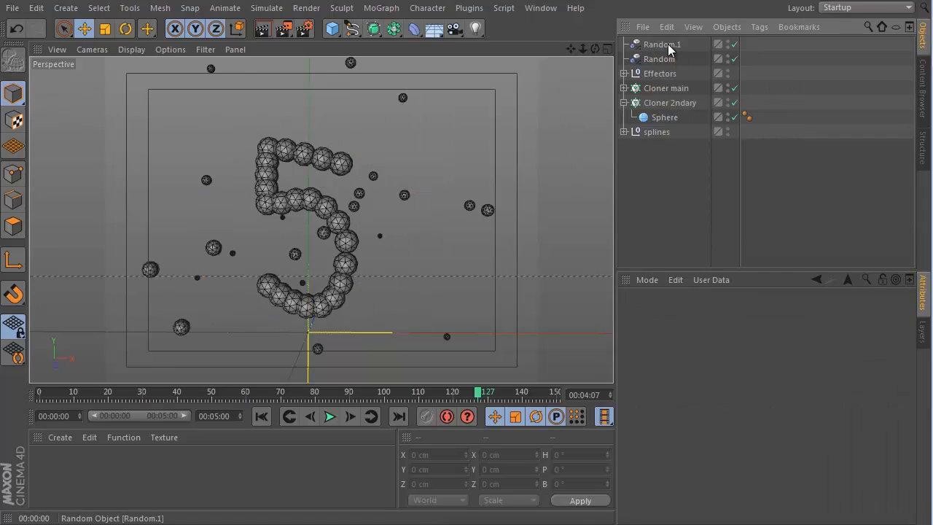
left_click(662, 43)
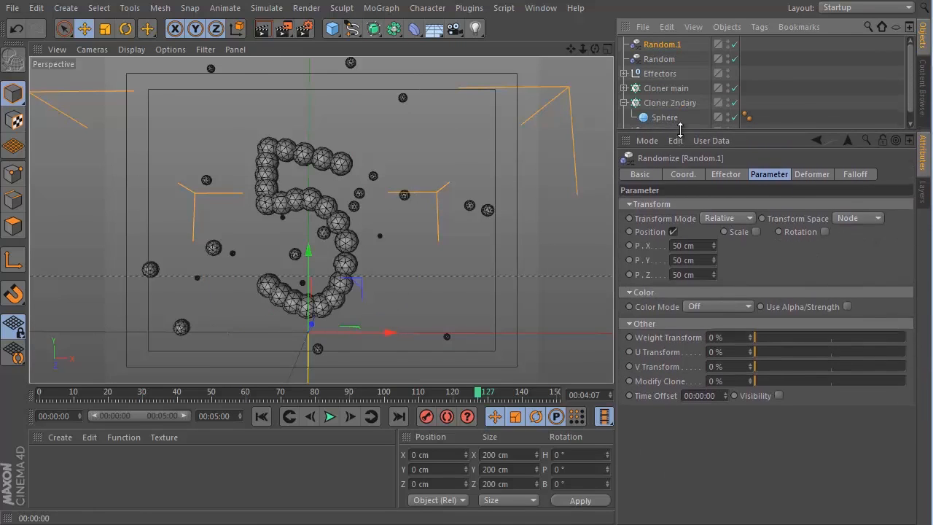
left_click(726, 178)
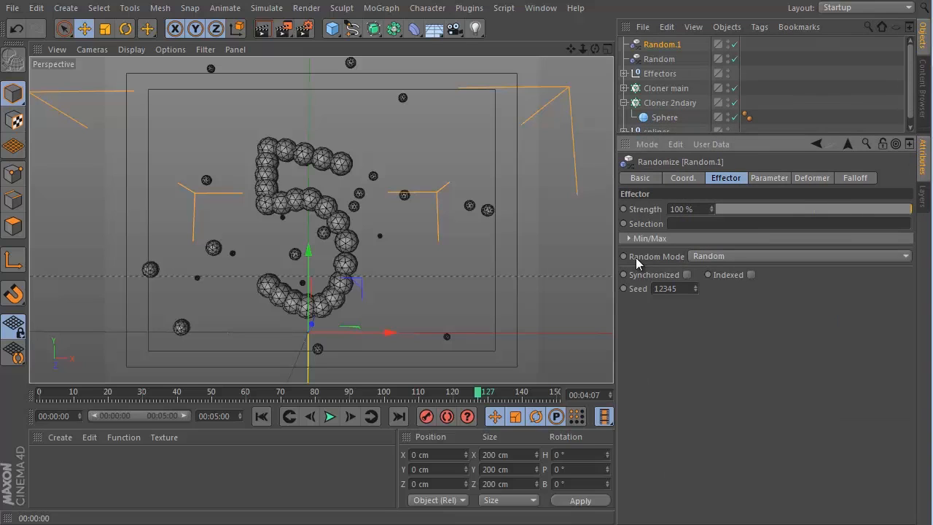
left_click(799, 257)
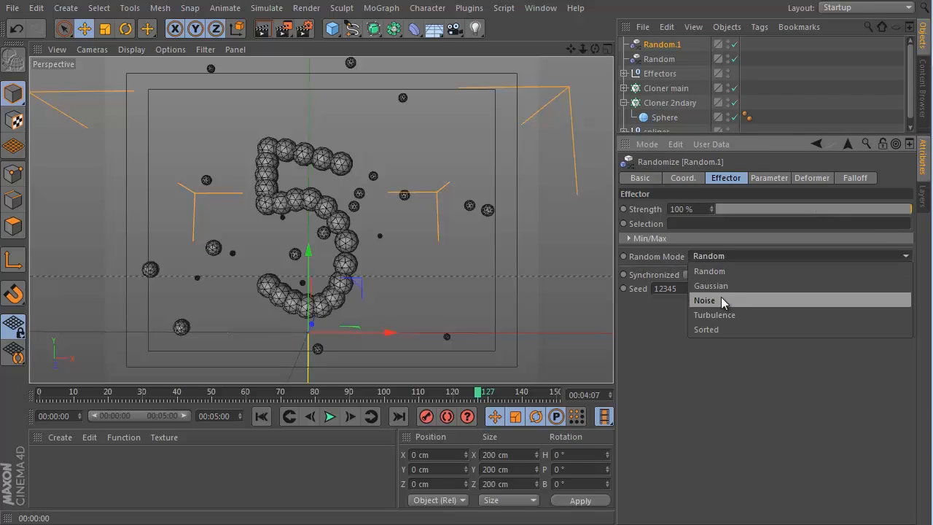
left_click(704, 300)
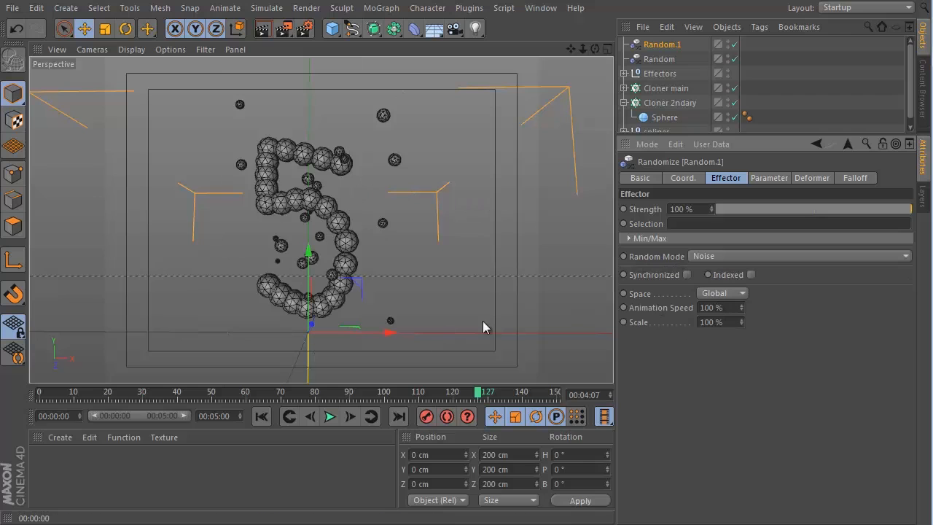
left_click(329, 417)
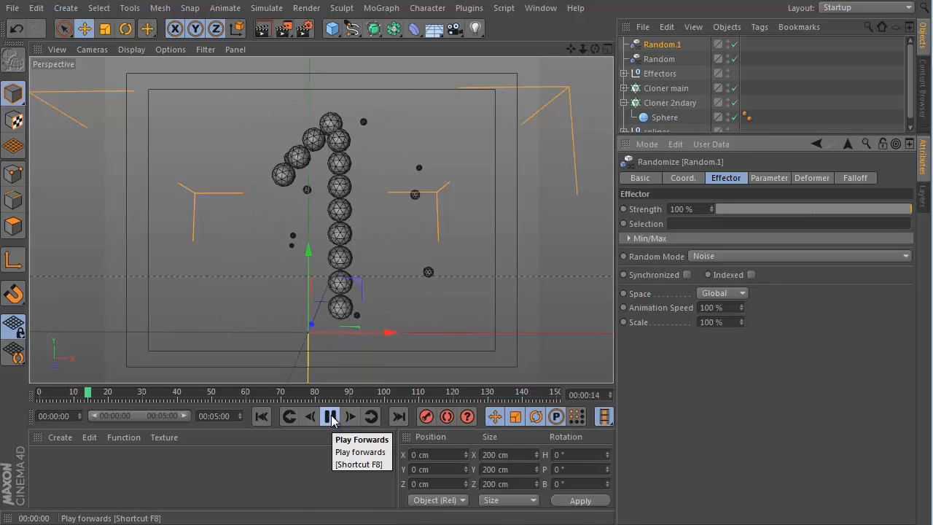
left_click(329, 417)
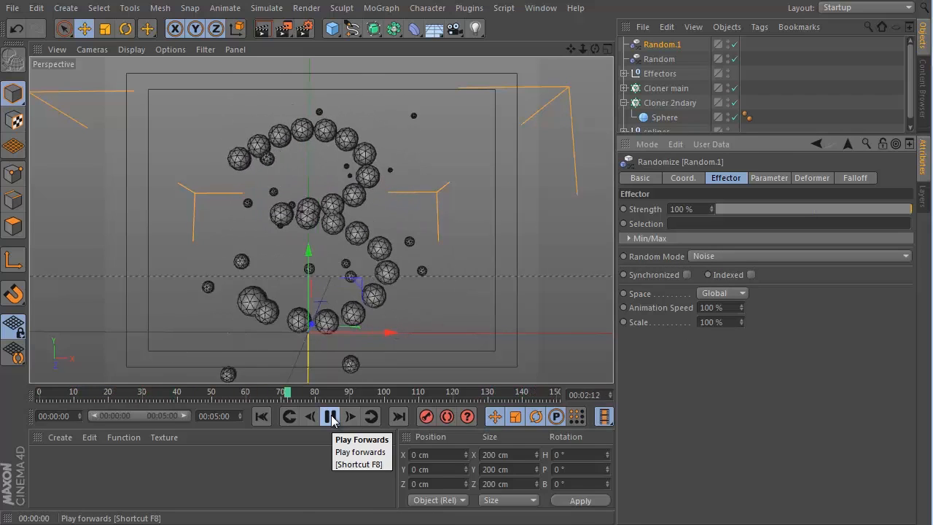
left_click(329, 417)
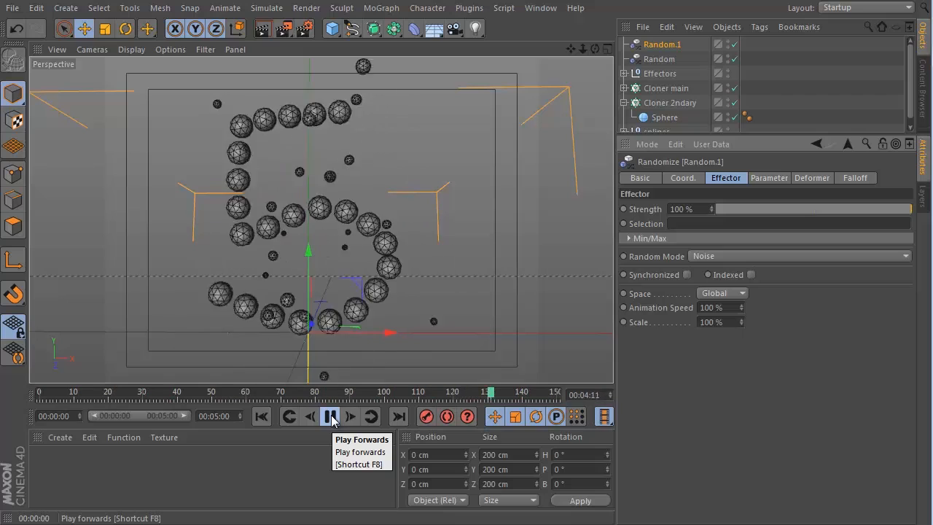
Step: Lower Random.1's Animation Speed toward 5% with Indexed on and play to check the slow drift
left_click(329, 416)
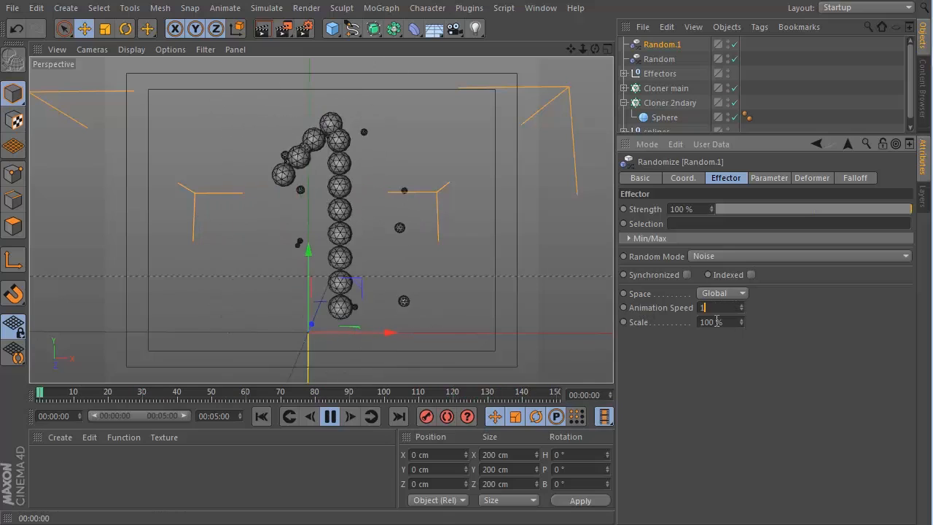
type("15")
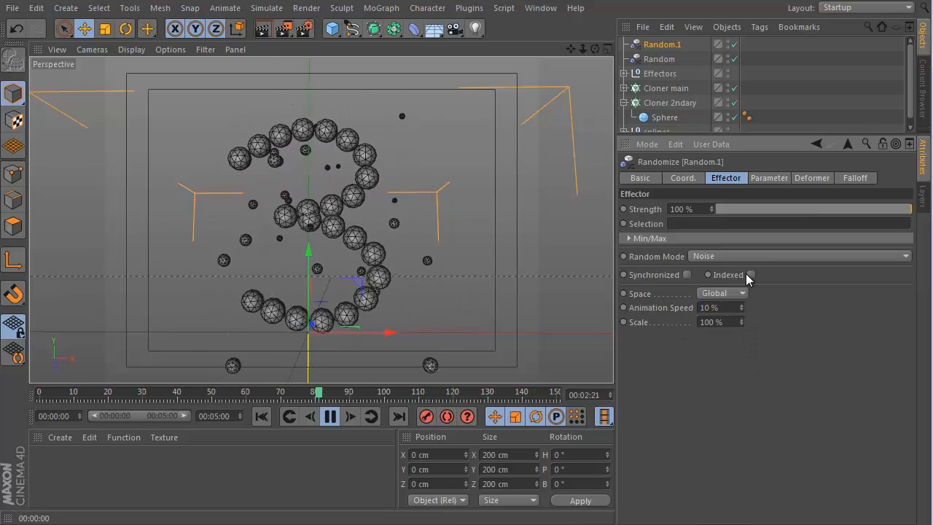
left_click(751, 274)
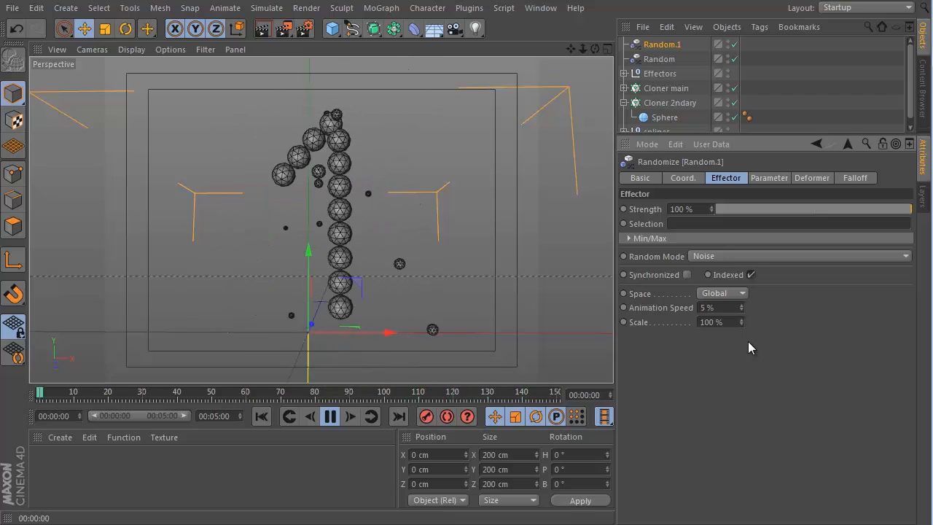
left_click(329, 416)
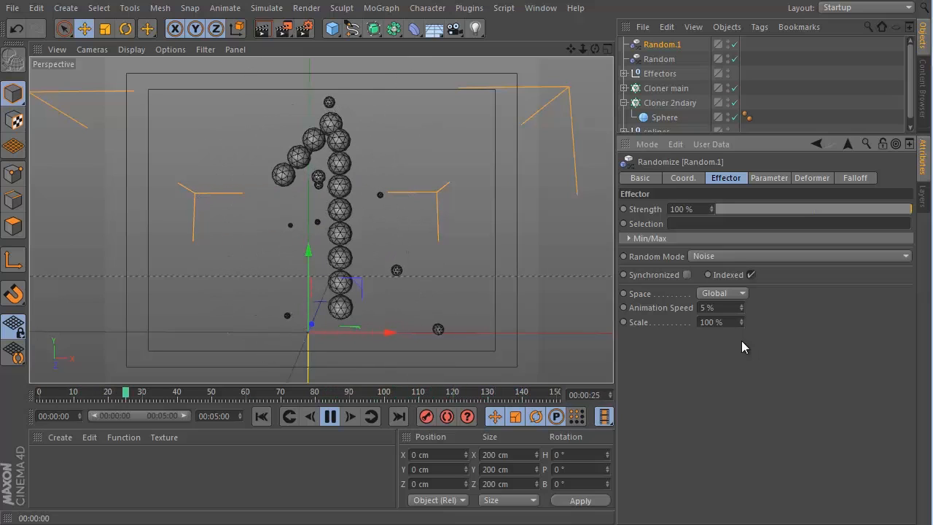
left_click(329, 417)
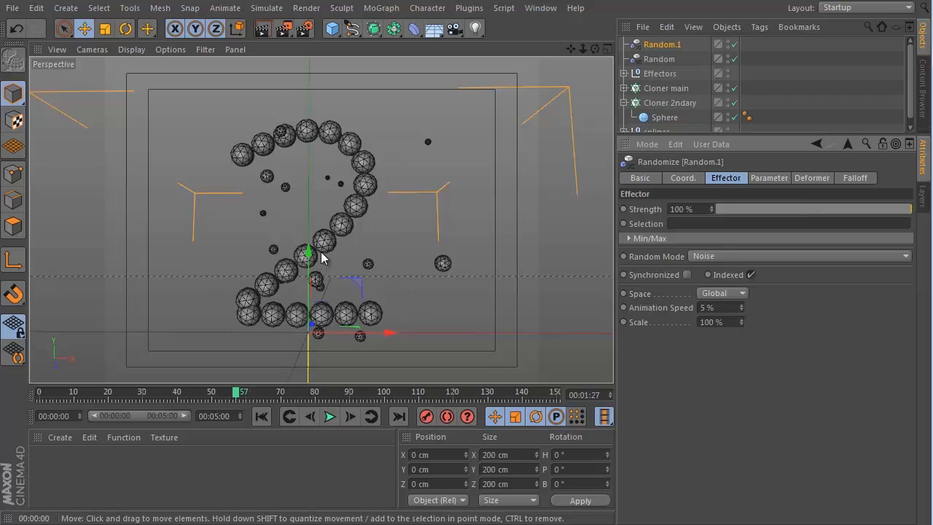
mouse_move(338, 261)
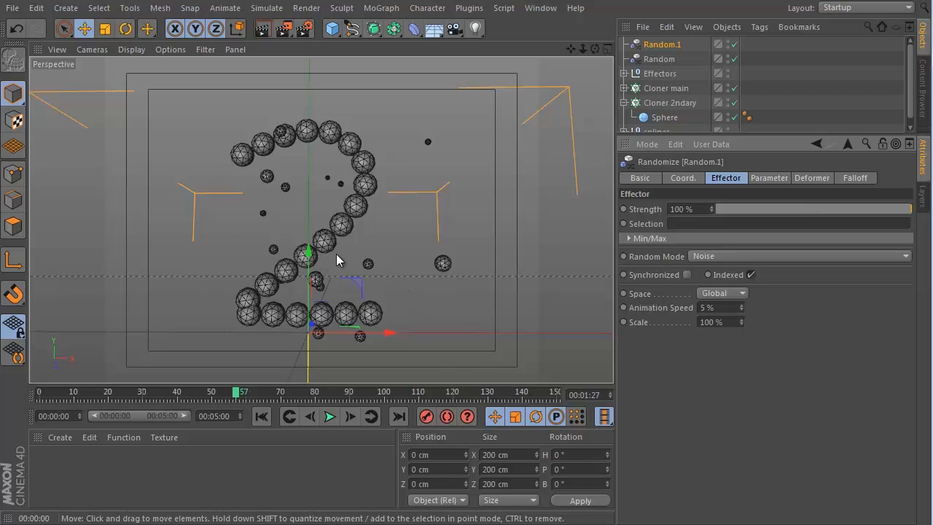
mouse_move(321, 248)
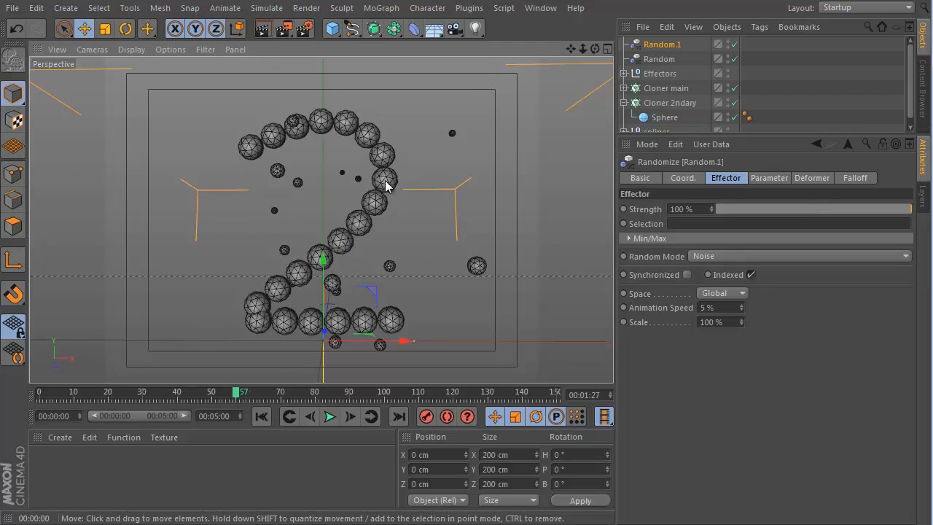
mouse_move(250, 338)
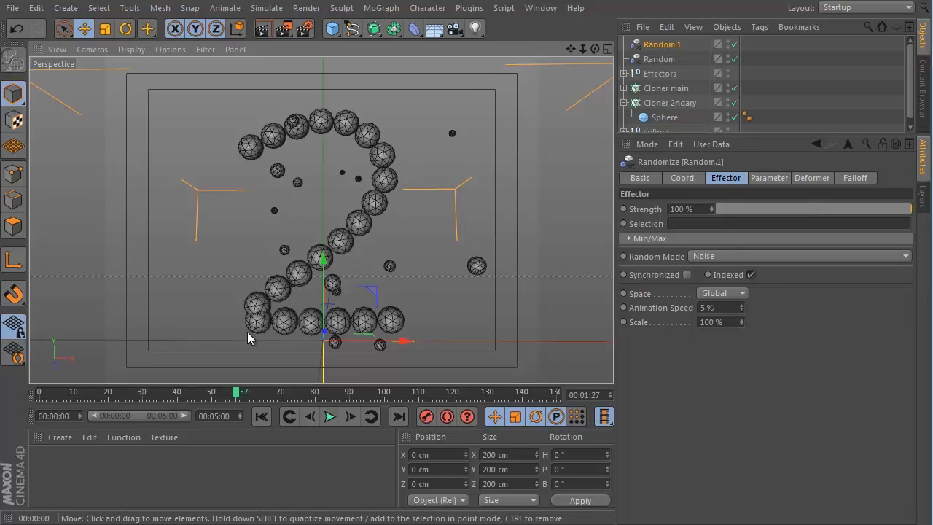
mouse_move(254, 158)
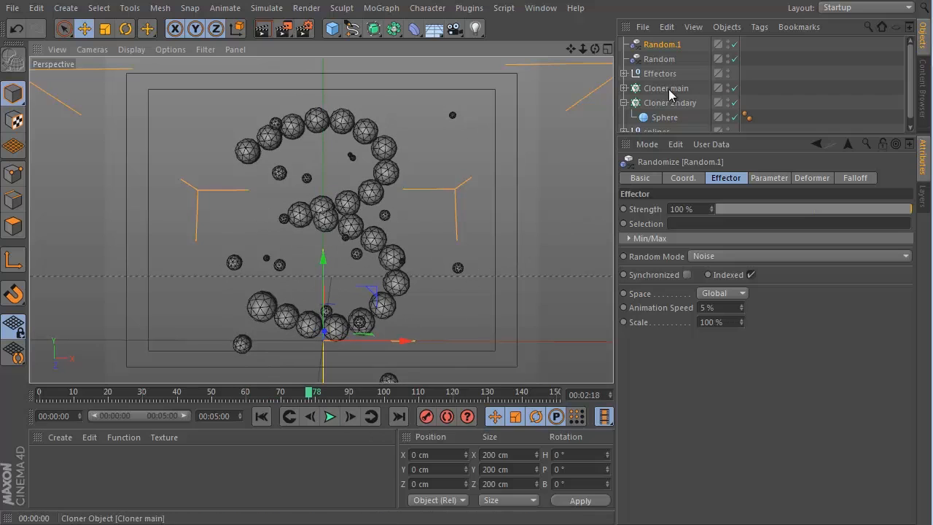
Step: Add a Random effector to the main cloner with a 3 cm position offset, previewing the jitter
left_click(664, 88)
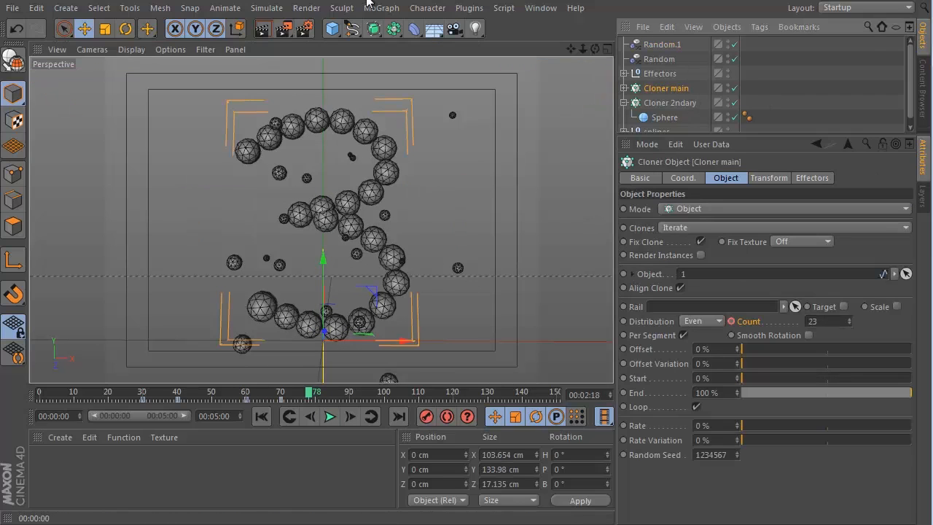
left_click(381, 8)
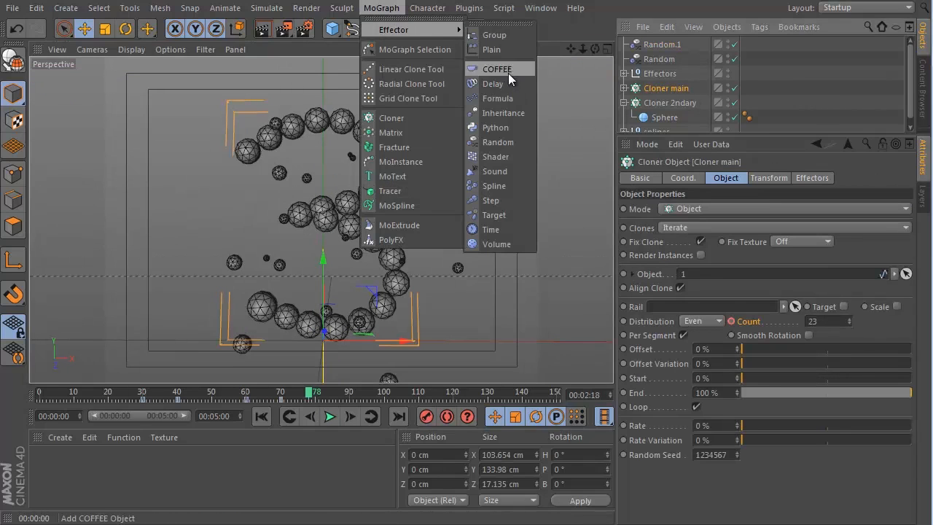
left_click(498, 143)
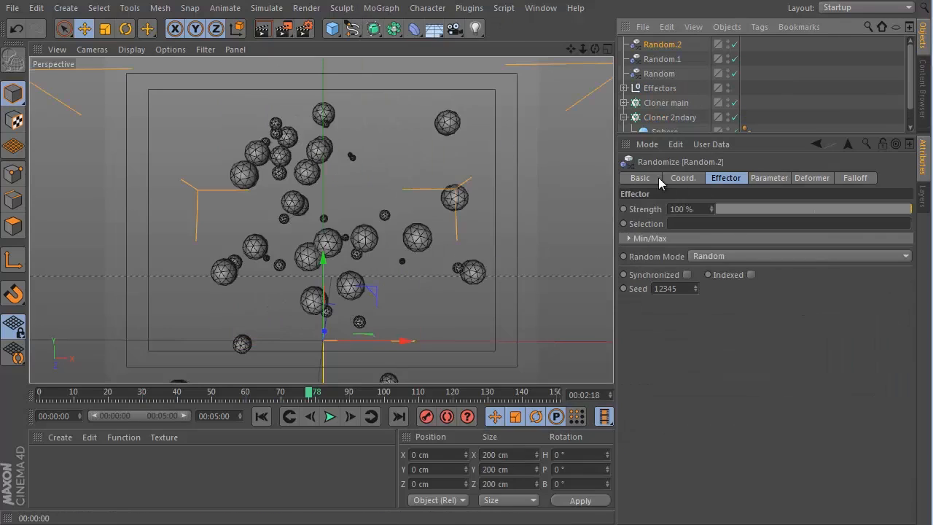
left_click(770, 177)
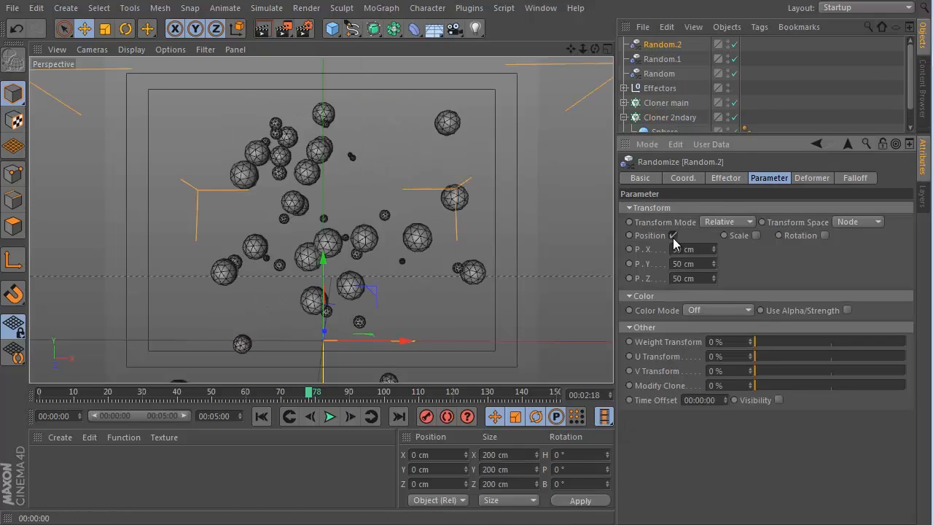
triple_click(685, 248)
type("5")
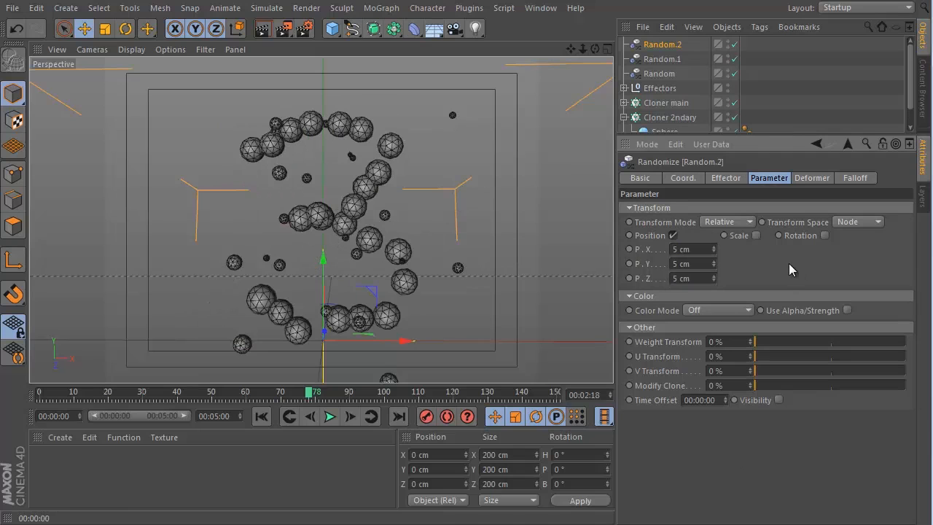
left_click(329, 417)
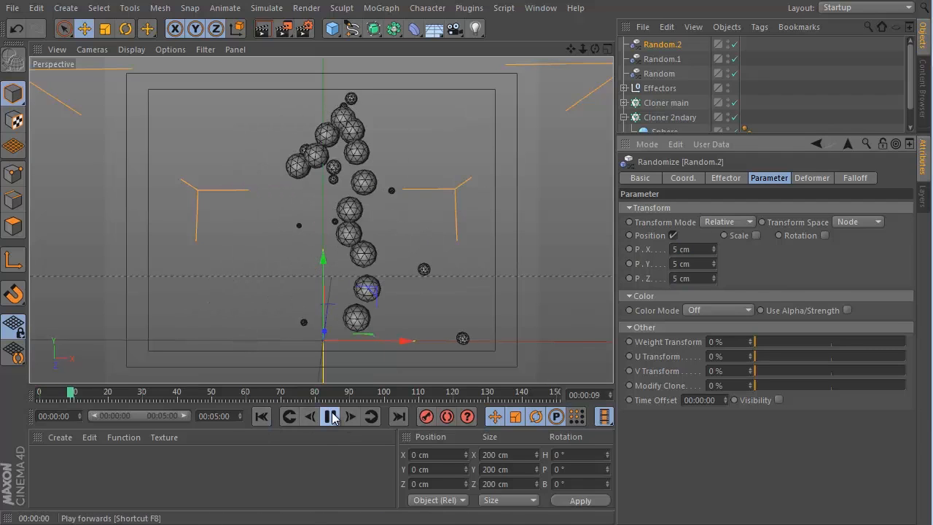
left_click(350, 417)
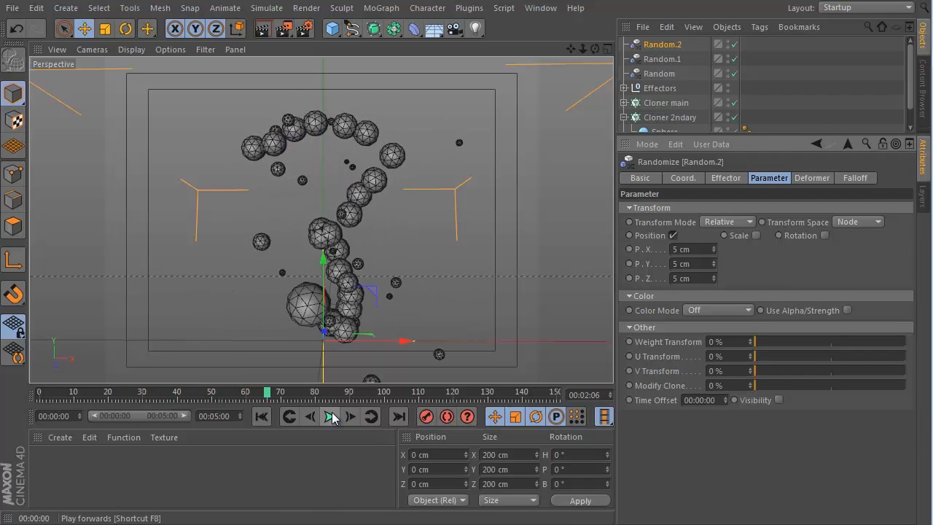
left_click(329, 417)
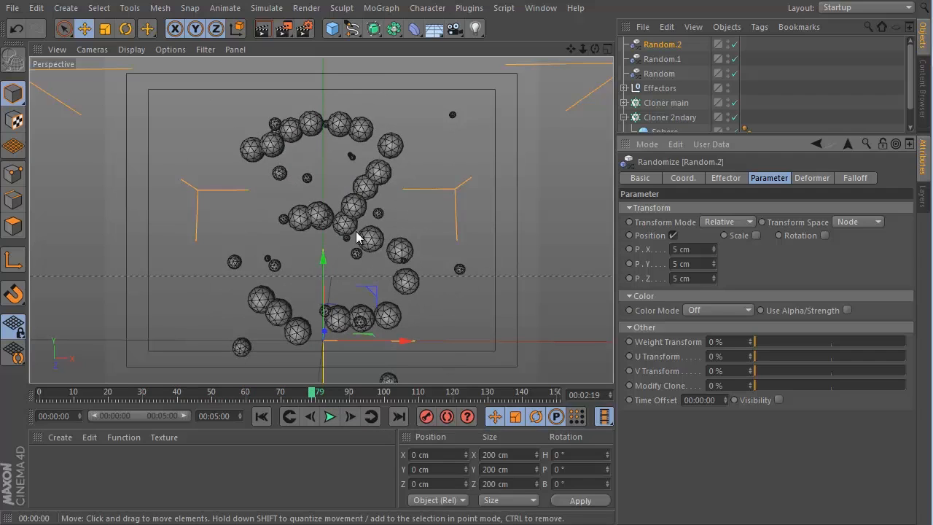
triple_click(681, 249)
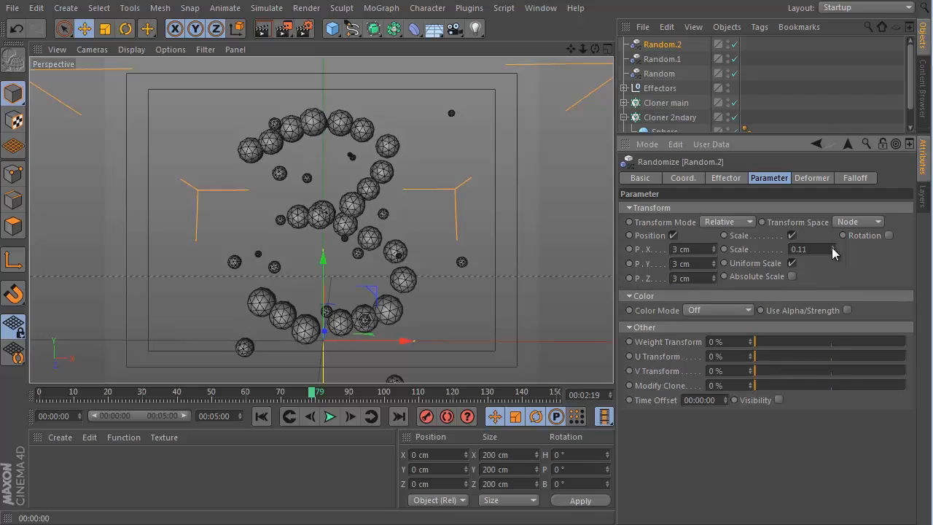
Step: Enable uniform random scale 0.13 on Random.2 and preview until the digit 4
left_click(329, 416)
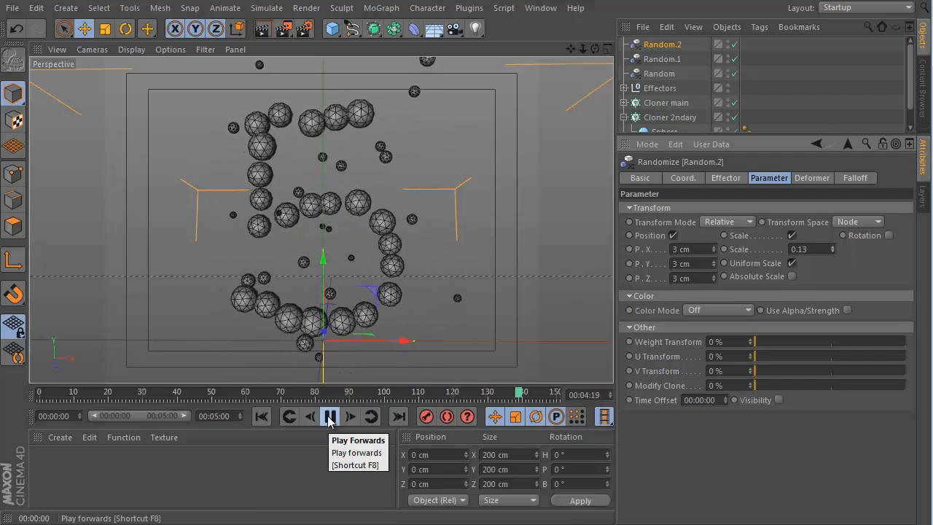
left_click(329, 417)
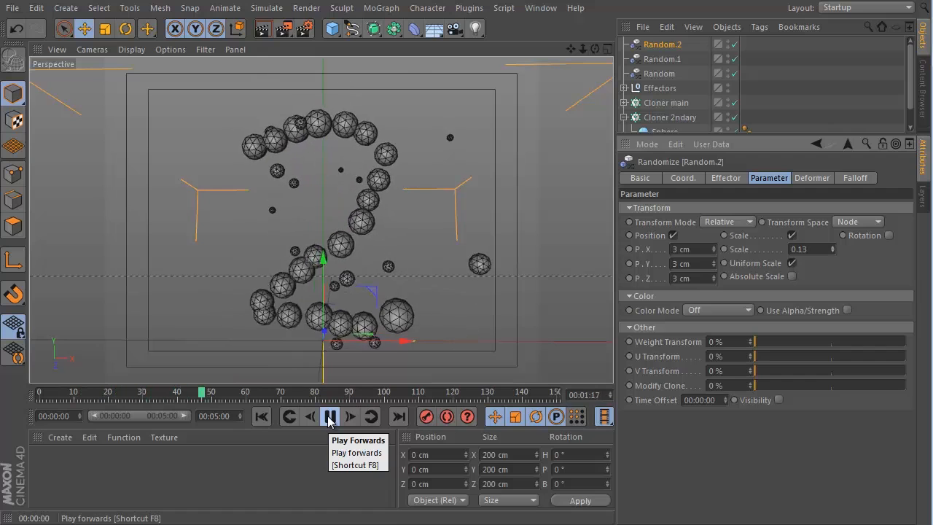
left_click(329, 417)
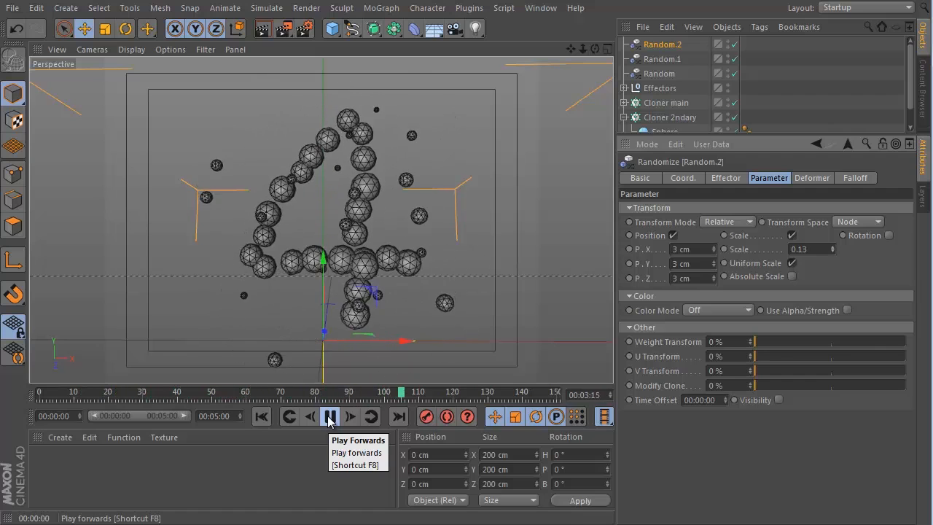
left_click(330, 417)
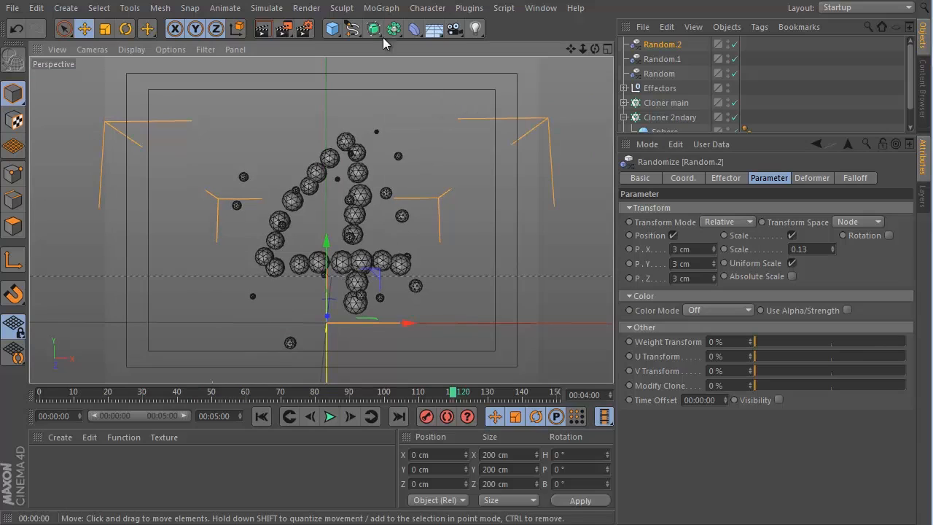
mouse_move(429, 46)
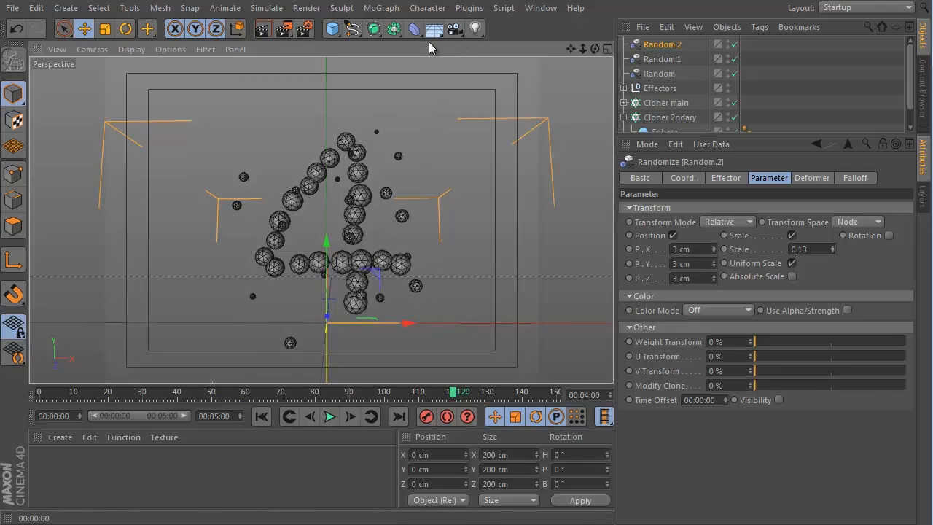
Step: Add a Background object with a blue-coloured material
left_click(434, 29)
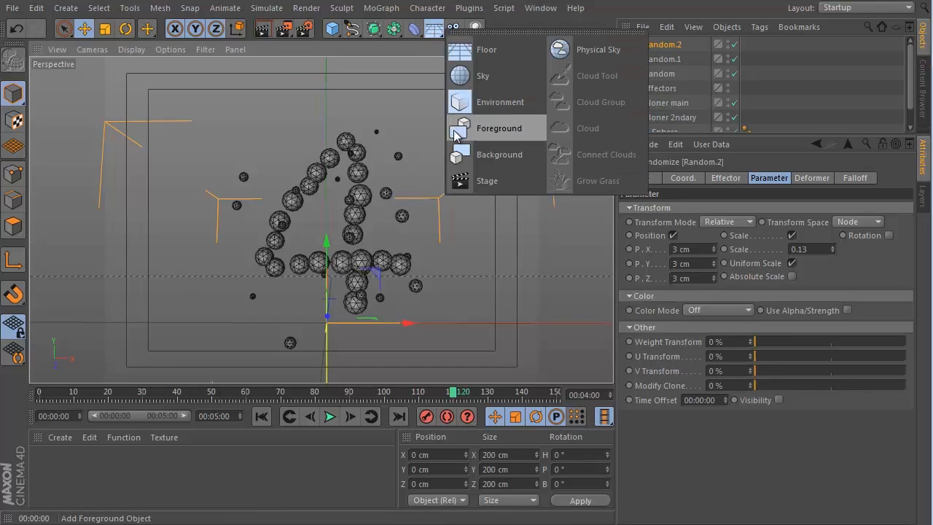
left_click(498, 154)
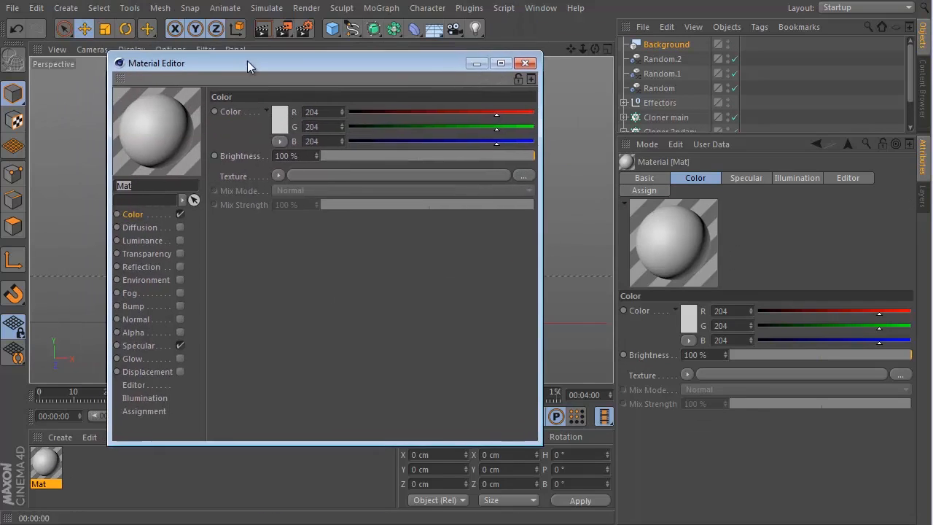
left_click(280, 110)
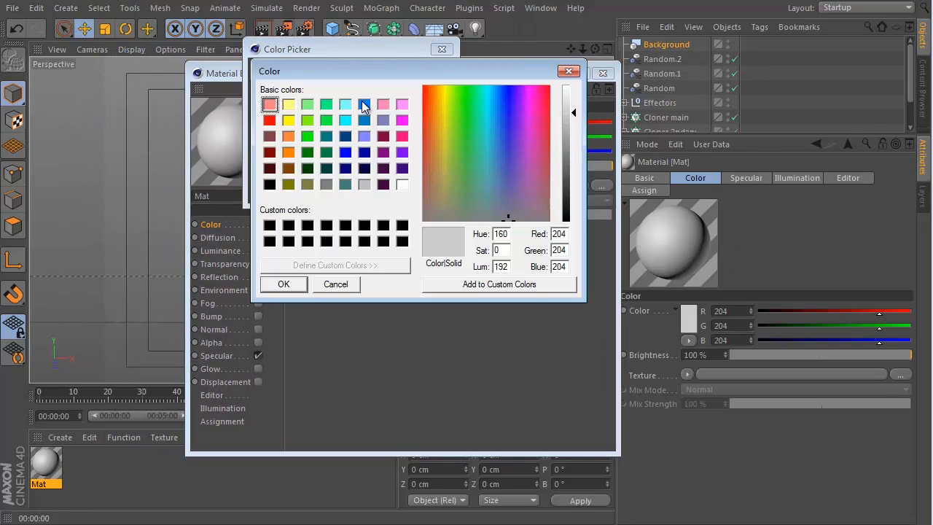
left_click(283, 283)
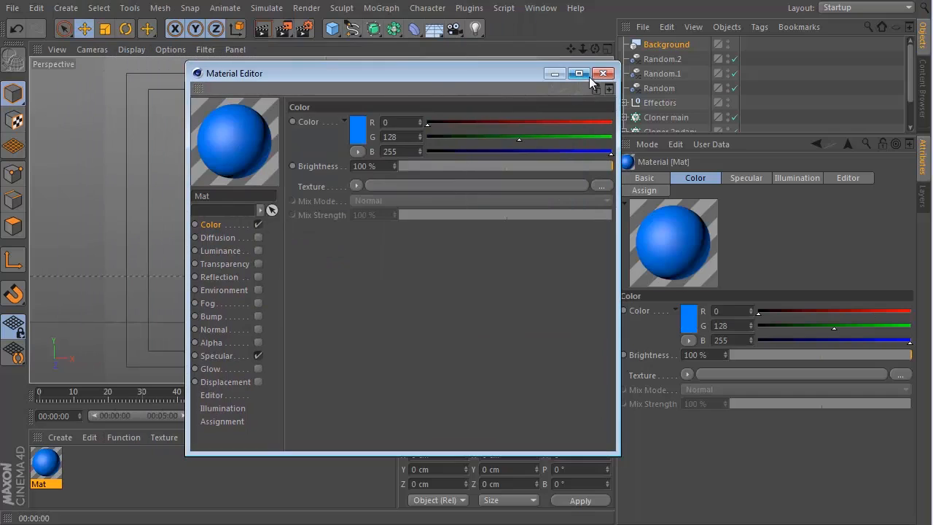
left_click(603, 72)
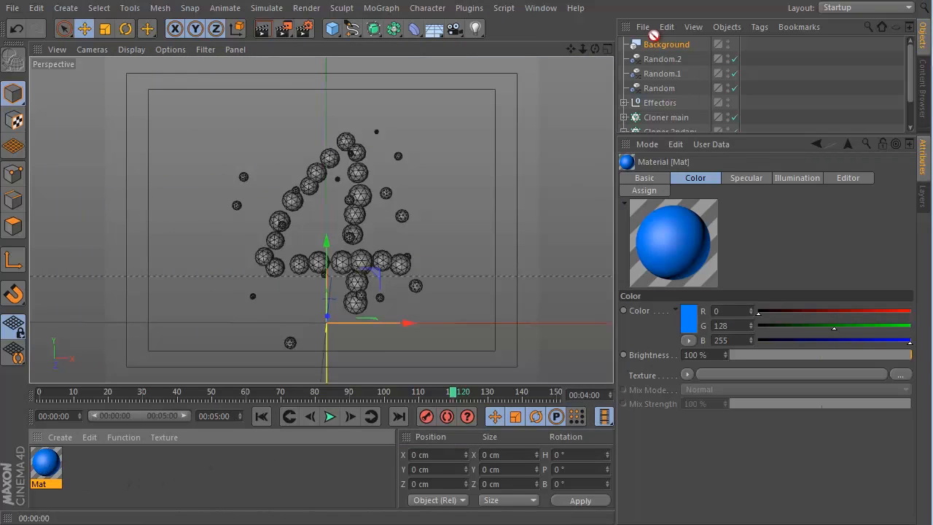
left_click(746, 44)
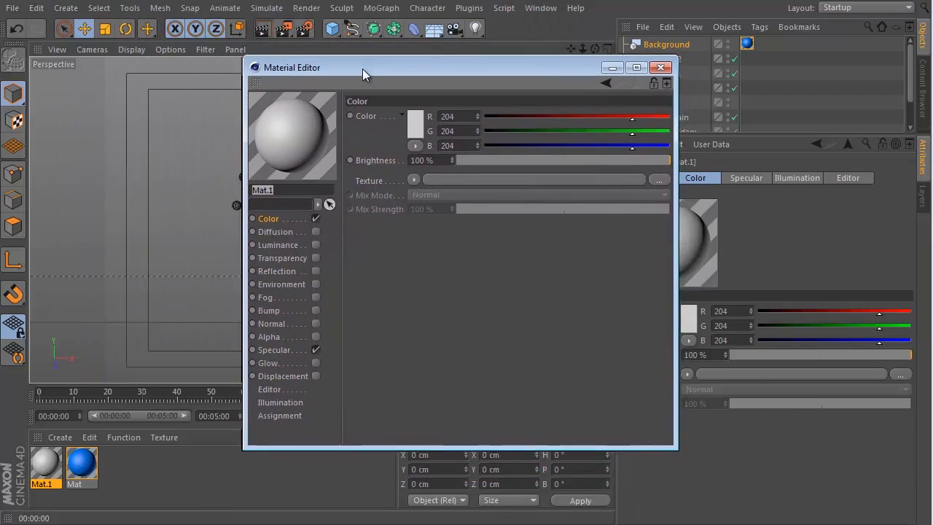
Step: Enable Mat.1's Luminance channel at pure white and render a test frame of the white spheres
left_click(319, 246)
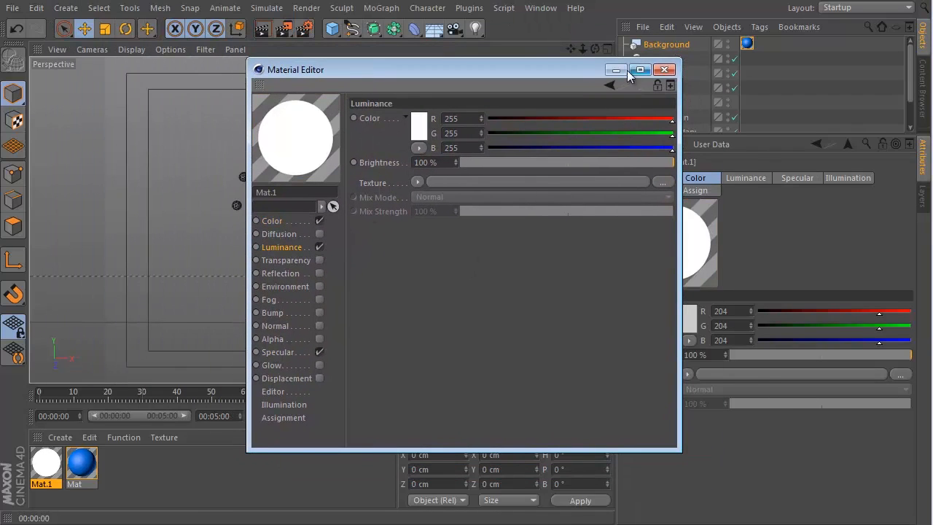
left_click(664, 70)
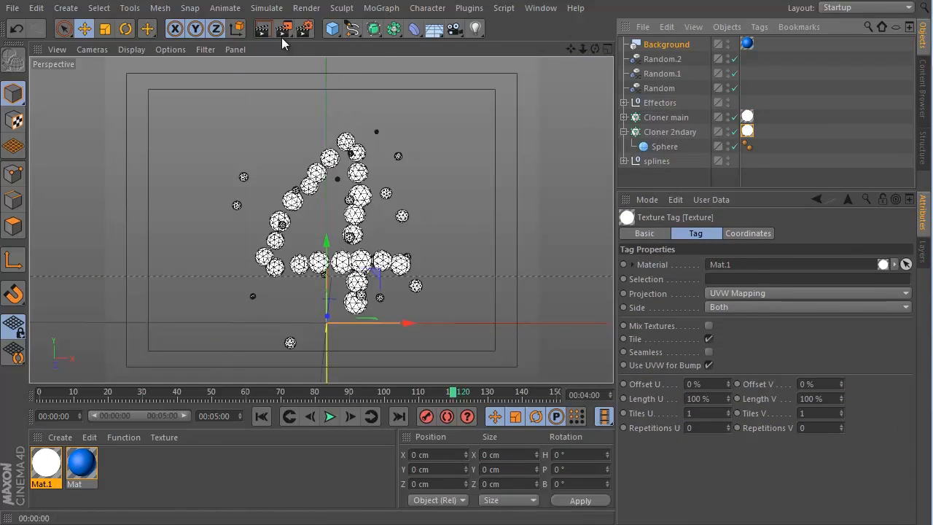
left_click(282, 28)
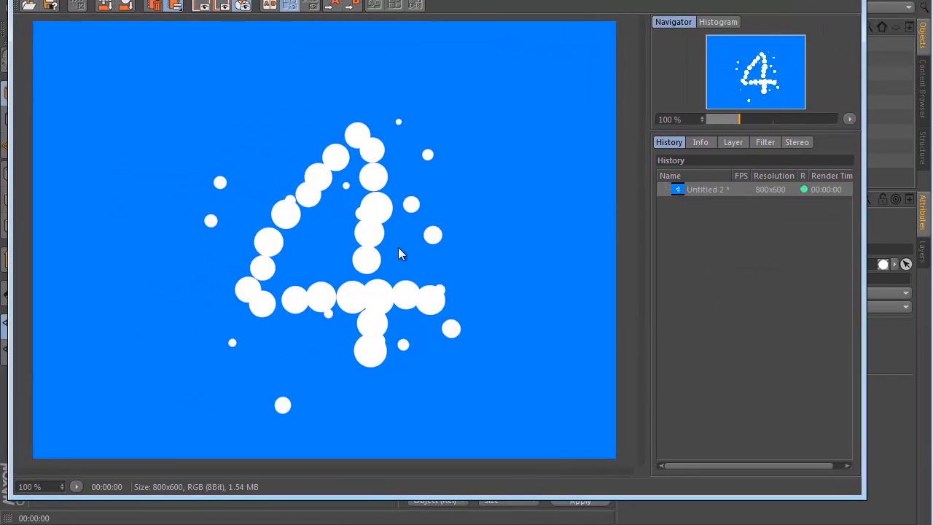
mouse_move(455, 326)
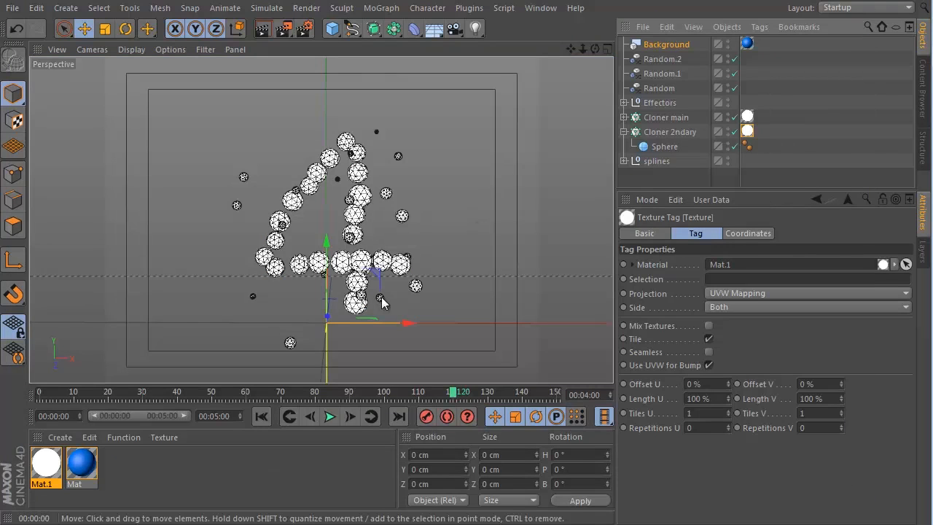
left_click(262, 30)
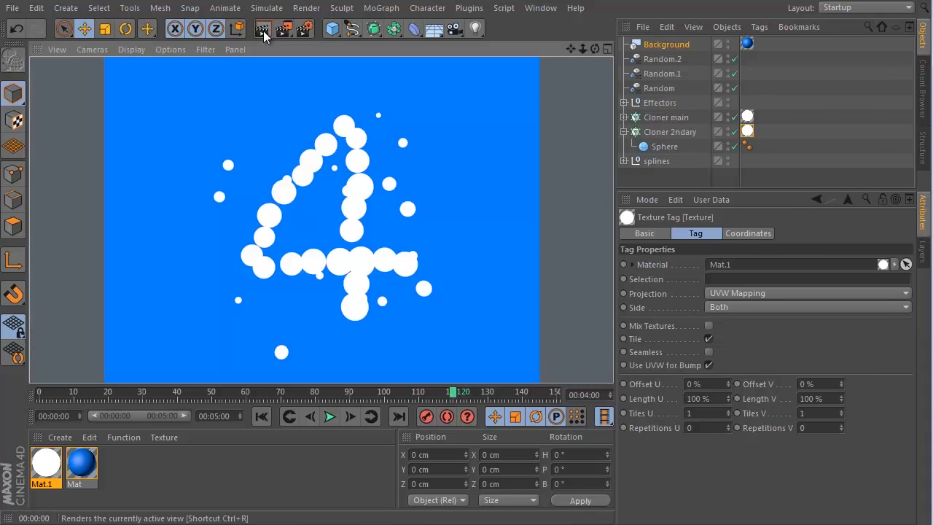
left_click(330, 417)
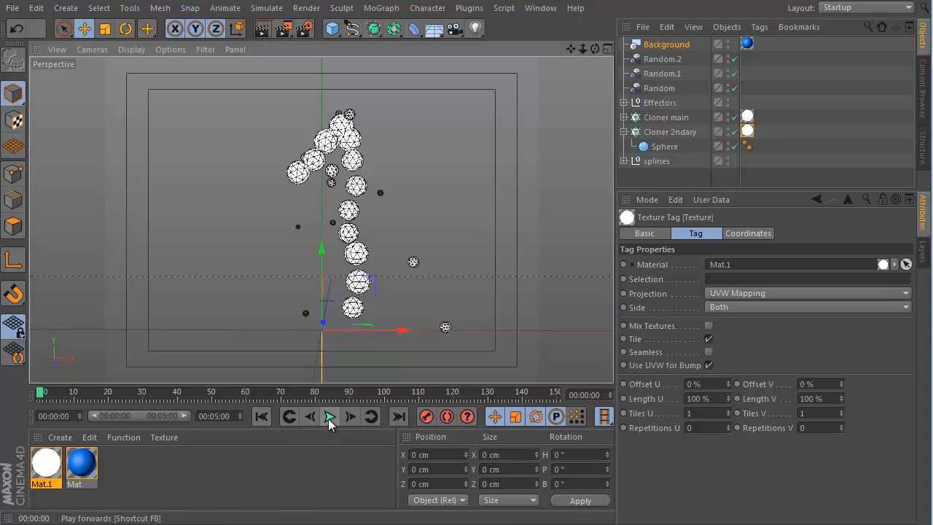
left_click(329, 417)
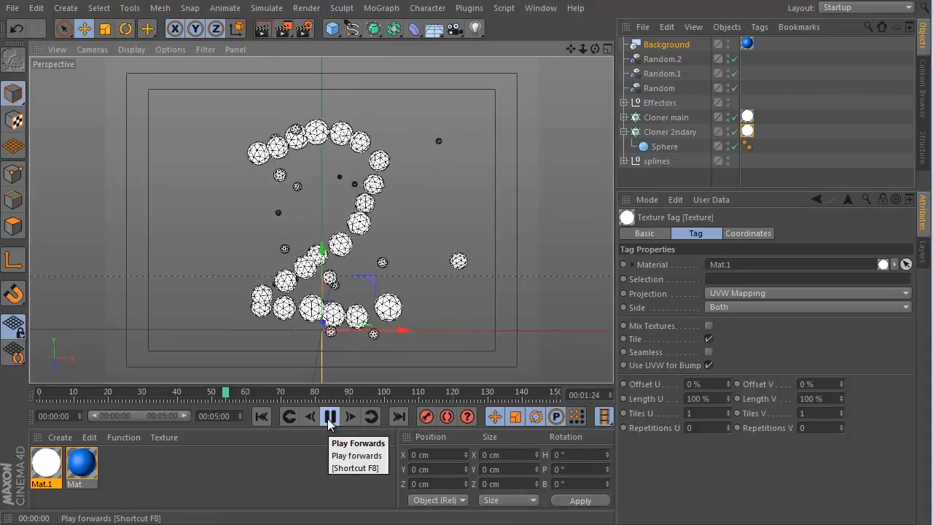
left_click(329, 417)
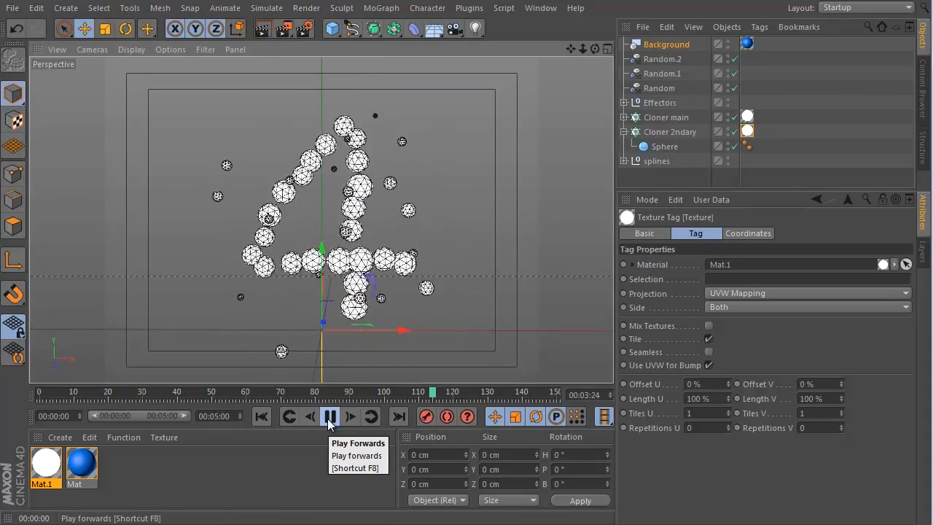
left_click(330, 417)
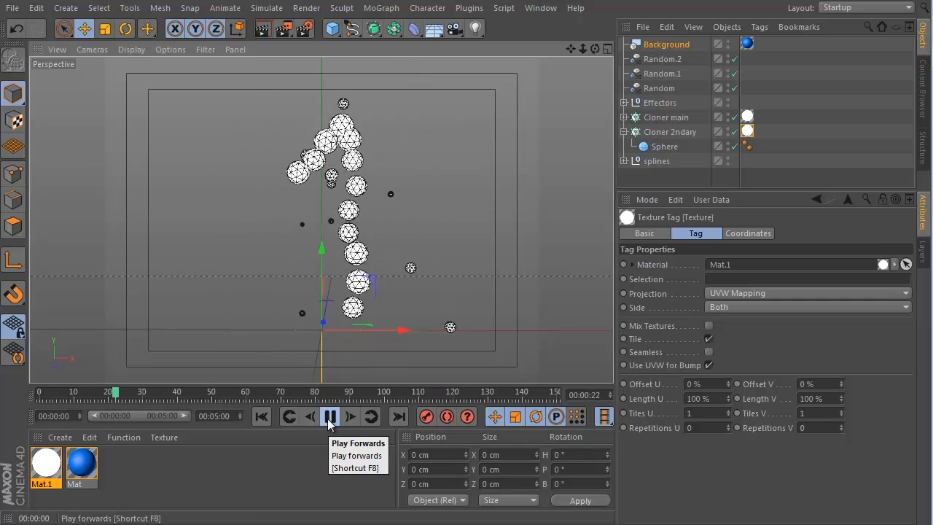
left_click(328, 417)
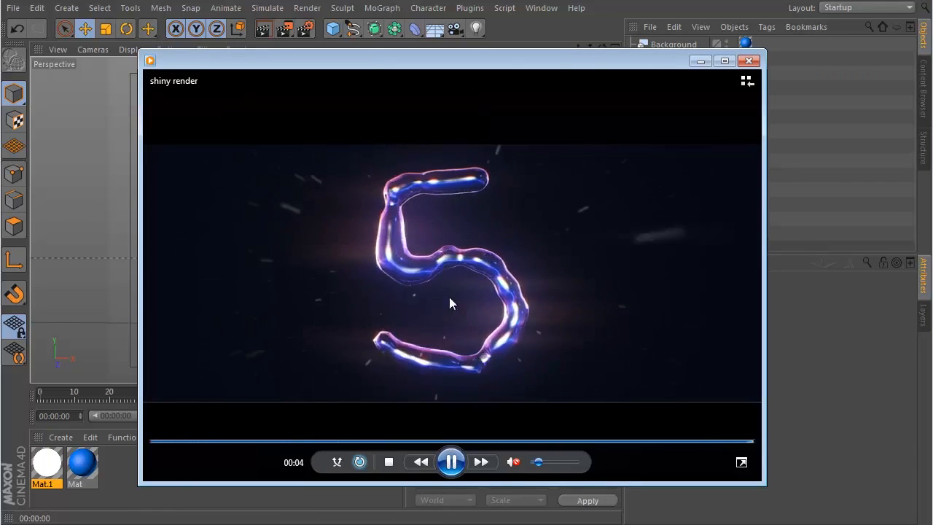
Step: Close the shiny render preview and stop playback on the digit 5
left_click(749, 61)
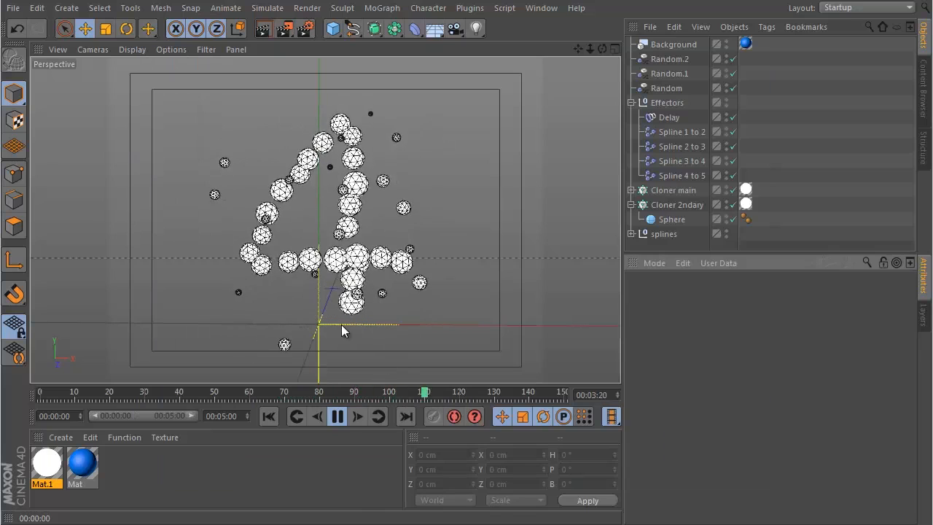
left_click(336, 417)
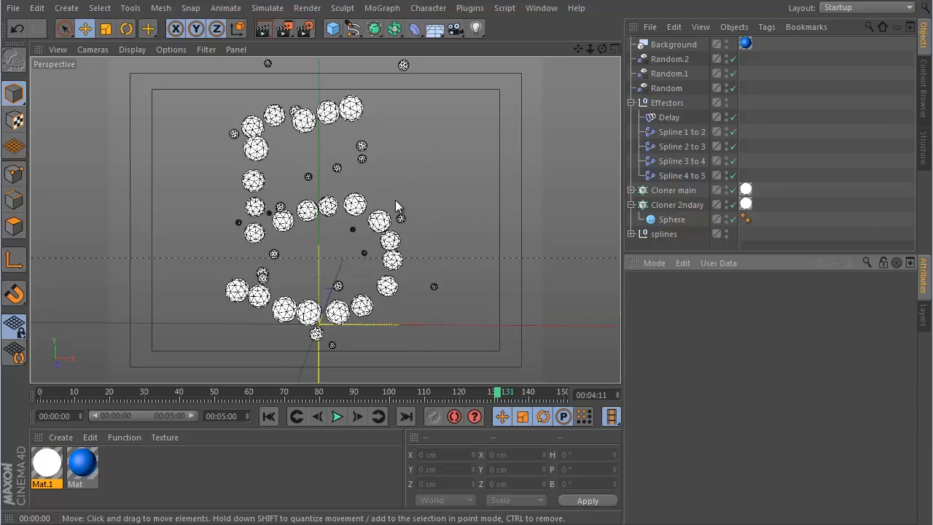
mouse_move(419, 255)
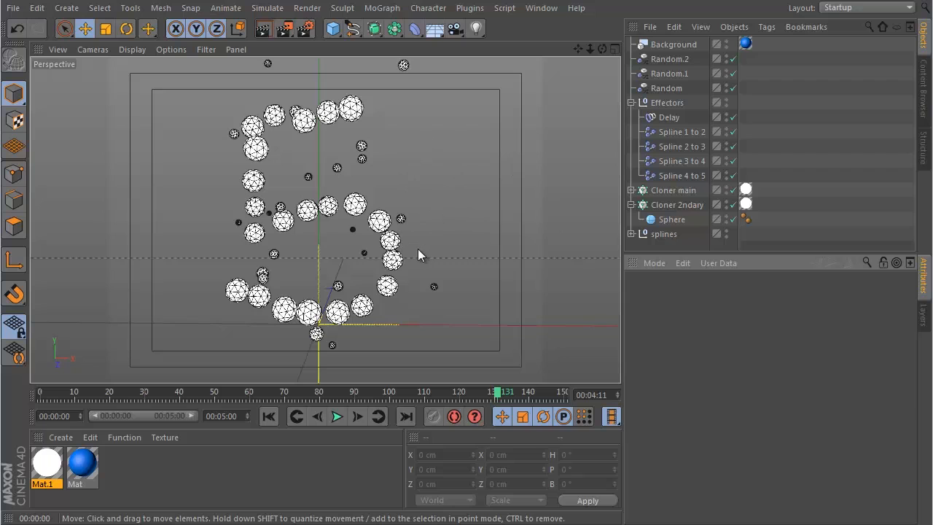
Step: Switch to fluid morph effect.c4d, render the glossy digit 4 and expand Subdivision Surface
left_click(540, 8)
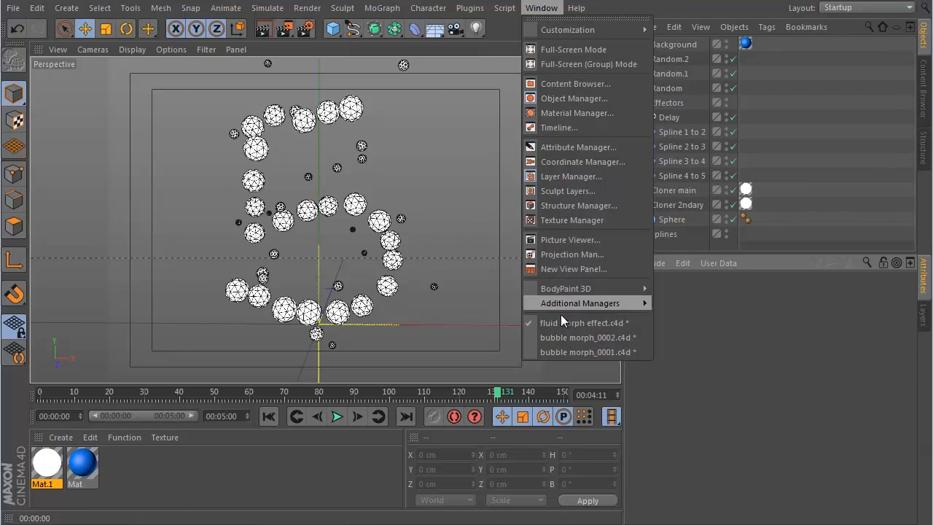
left_click(586, 322)
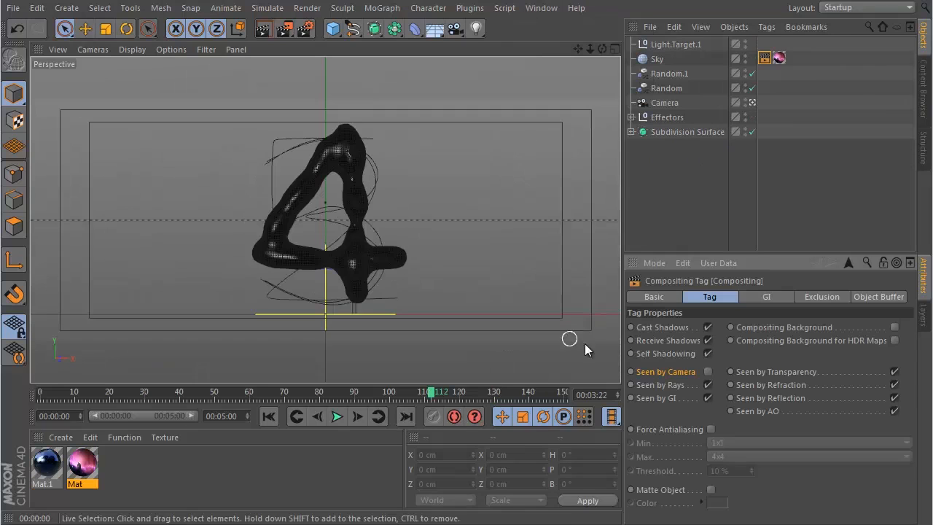
mouse_move(377, 284)
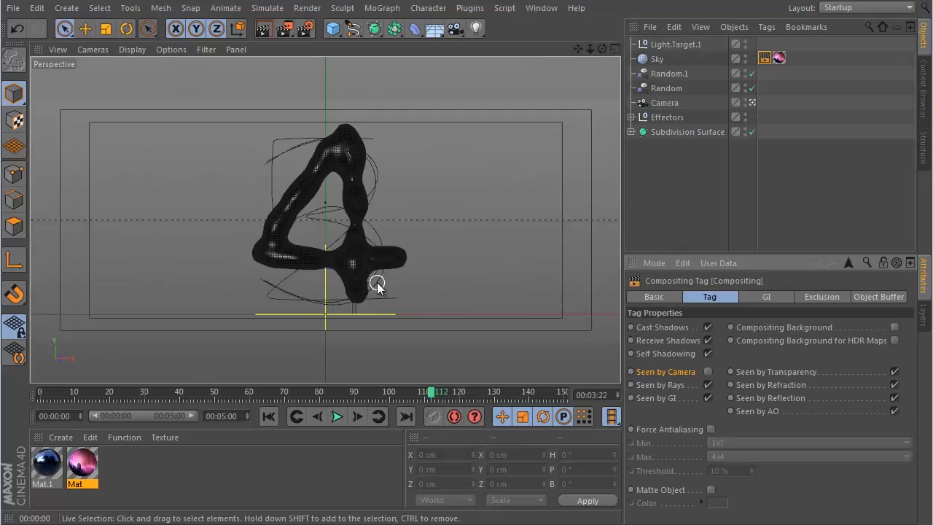
left_click(262, 29)
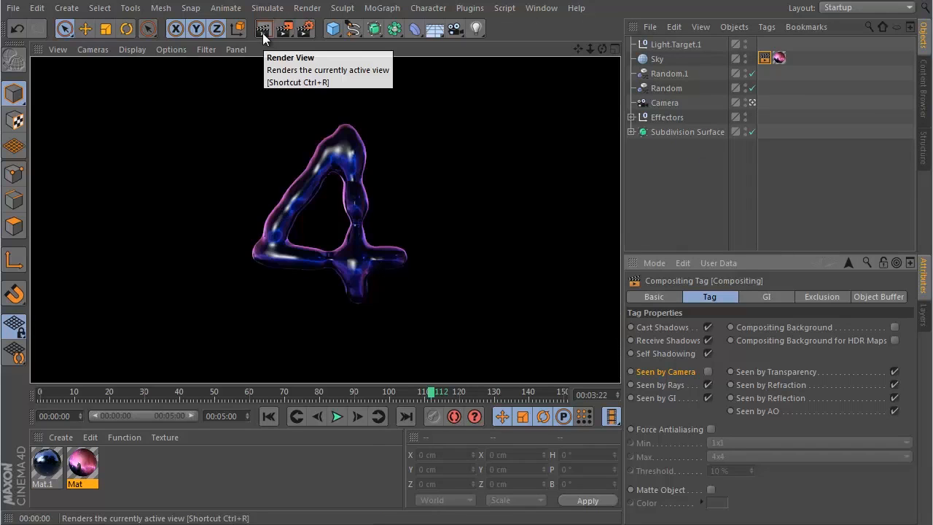
mouse_move(819, 128)
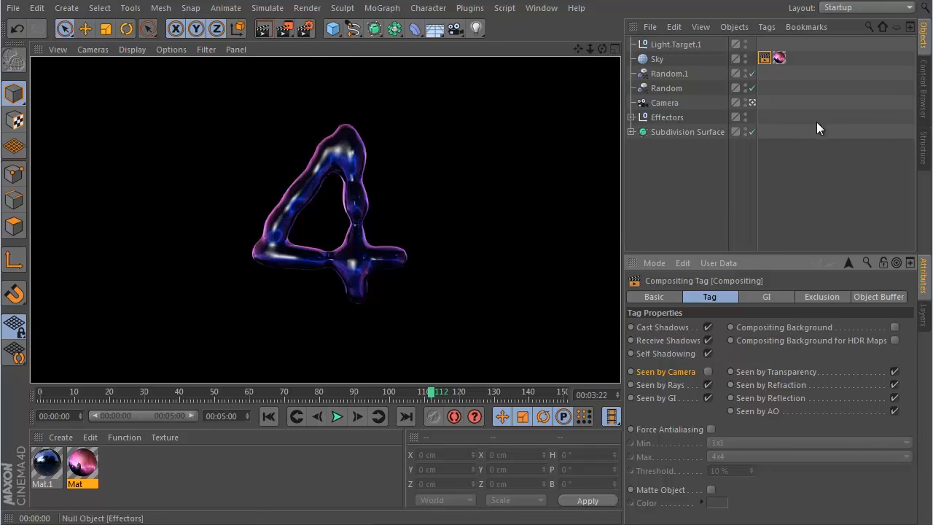
left_click(630, 131)
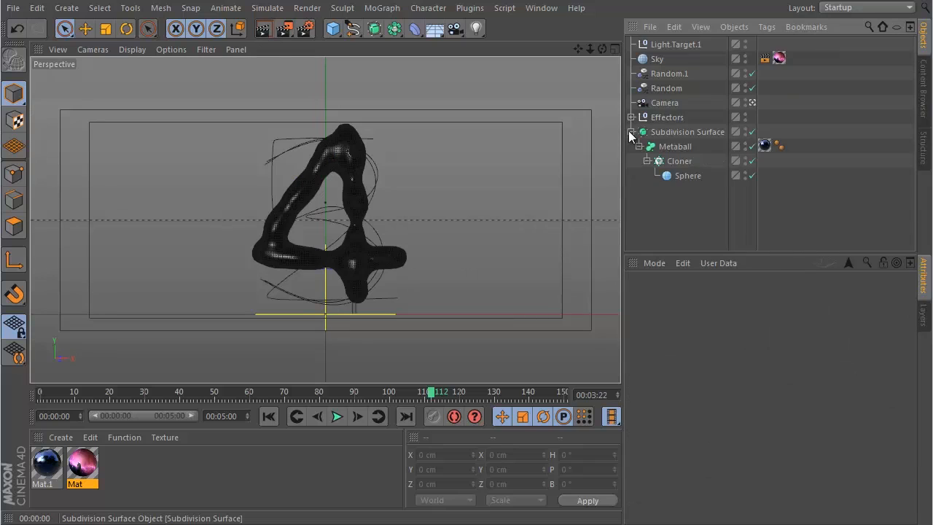
left_click(675, 145)
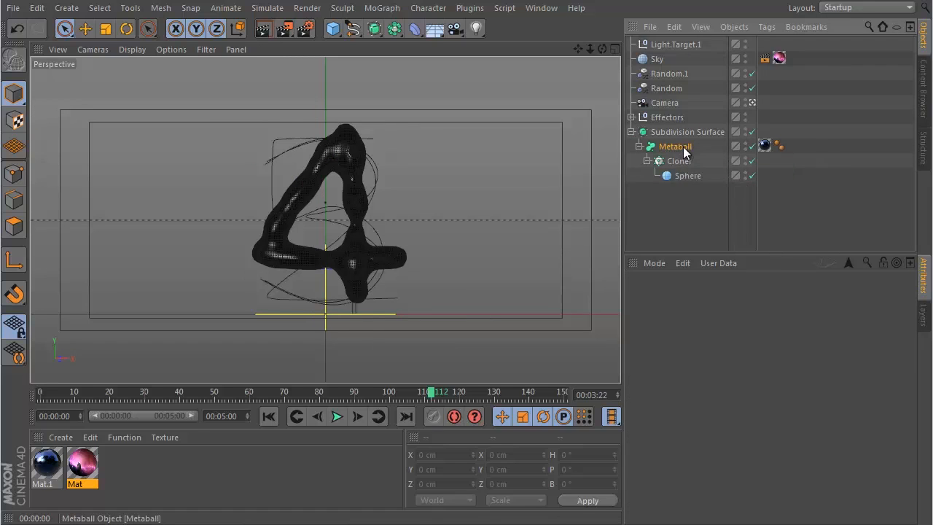
left_click(673, 145)
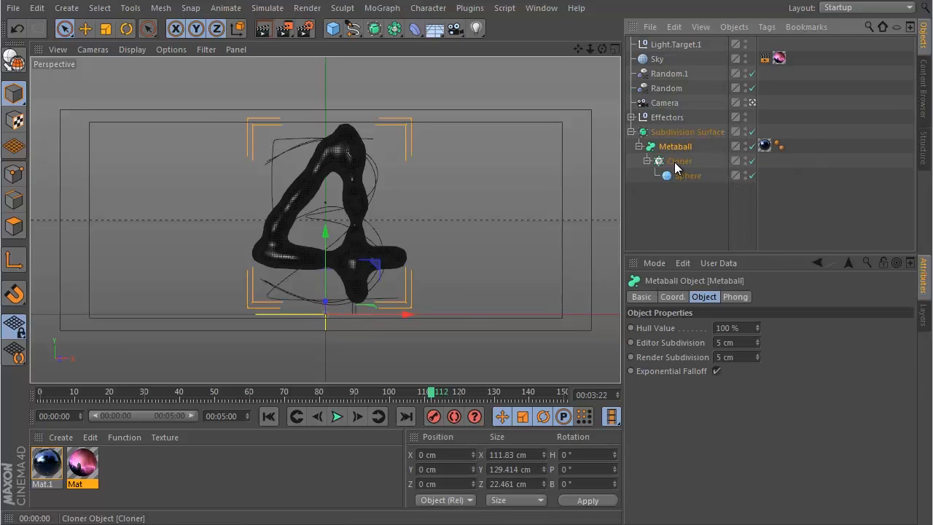
mouse_move(679, 172)
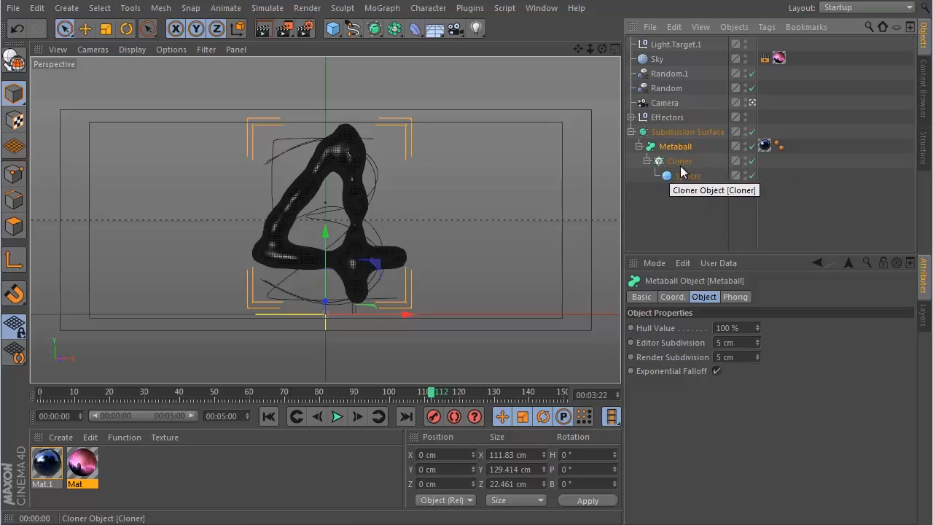
mouse_move(684, 350)
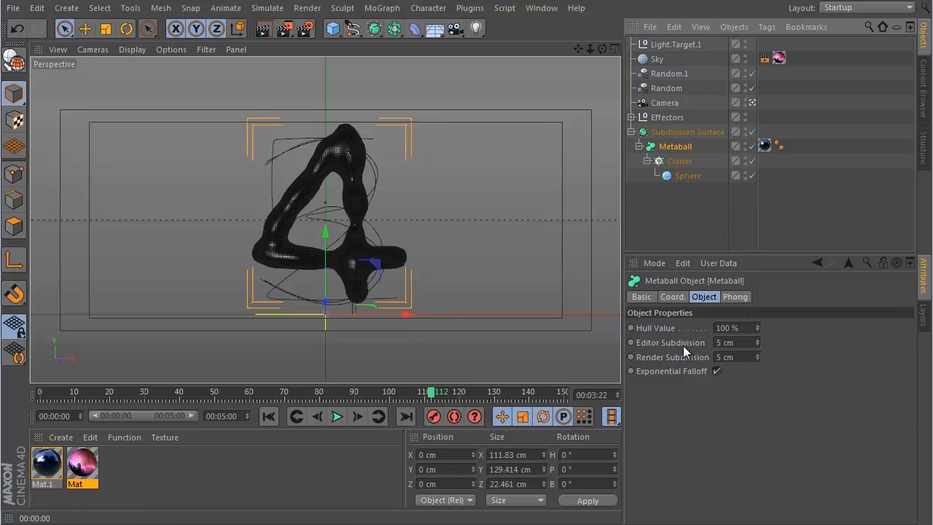
mouse_move(667, 338)
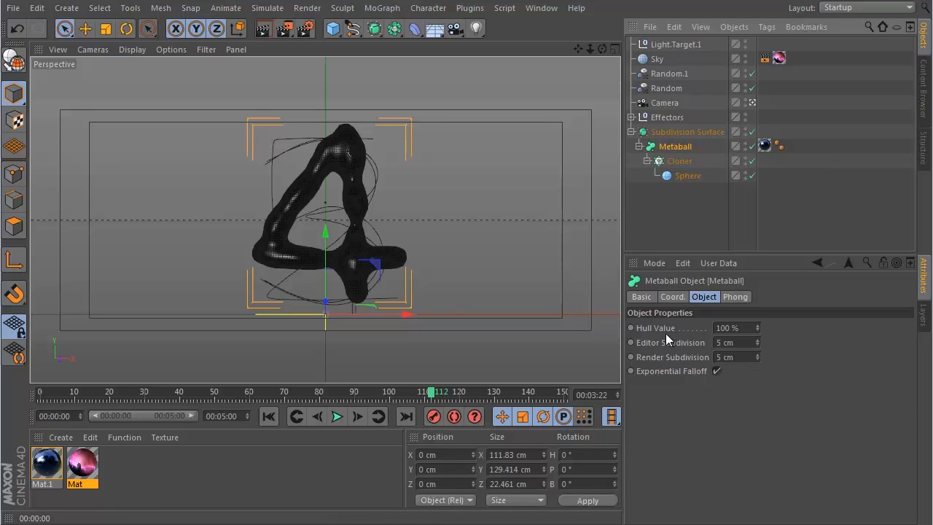
mouse_move(671, 347)
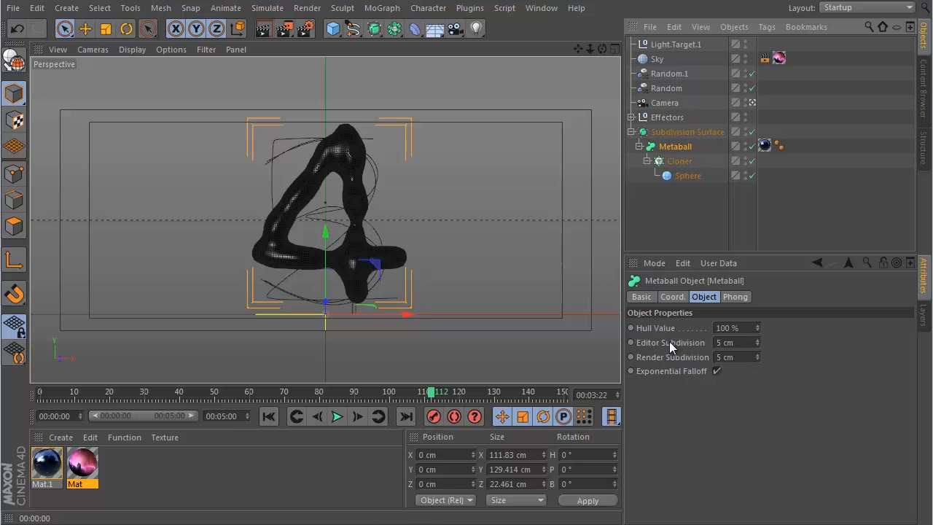
mouse_move(669, 363)
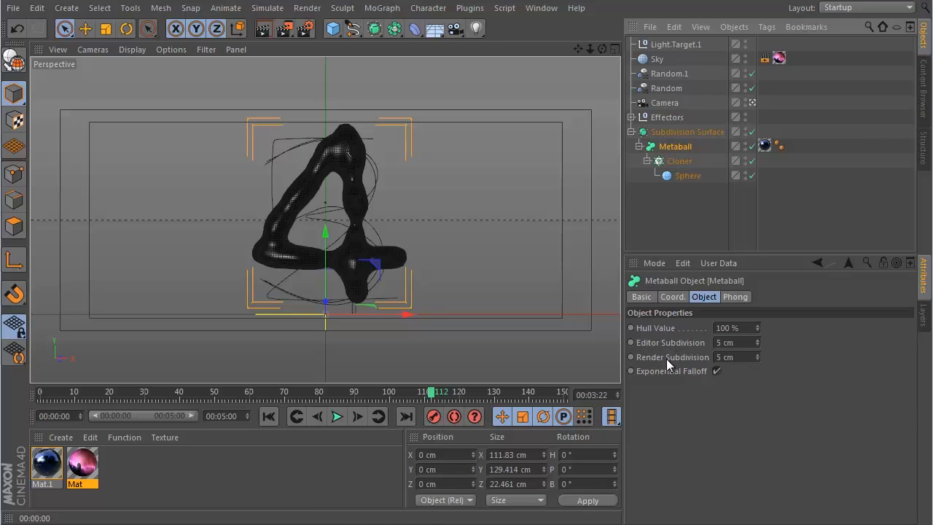
mouse_move(659, 385)
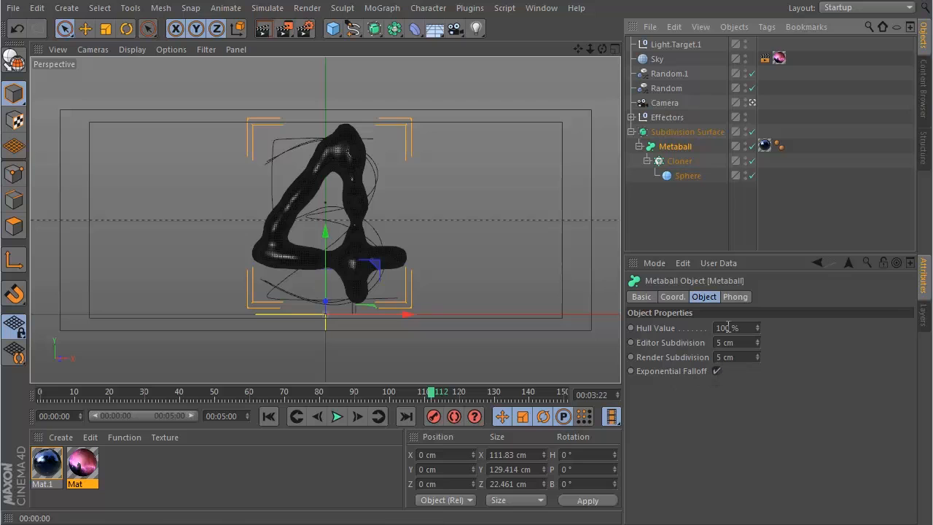
left_click(688, 131)
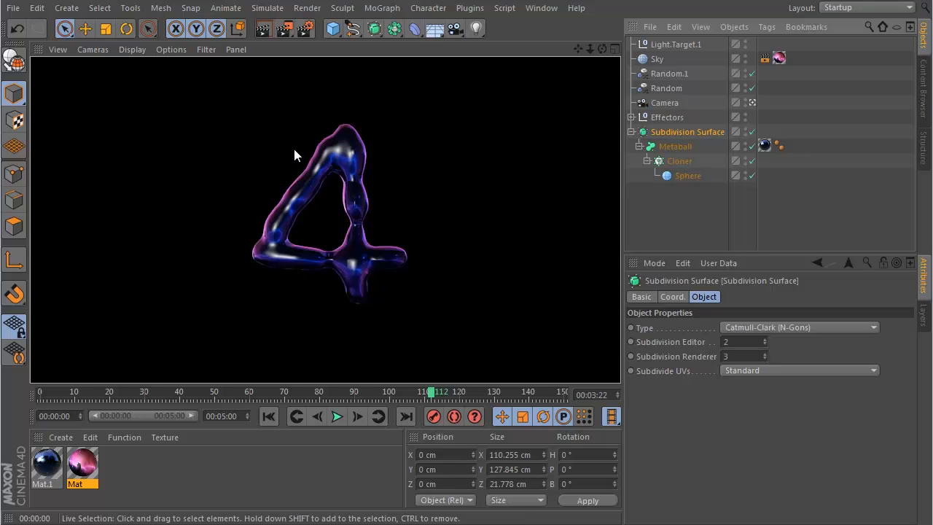
left_click(268, 417)
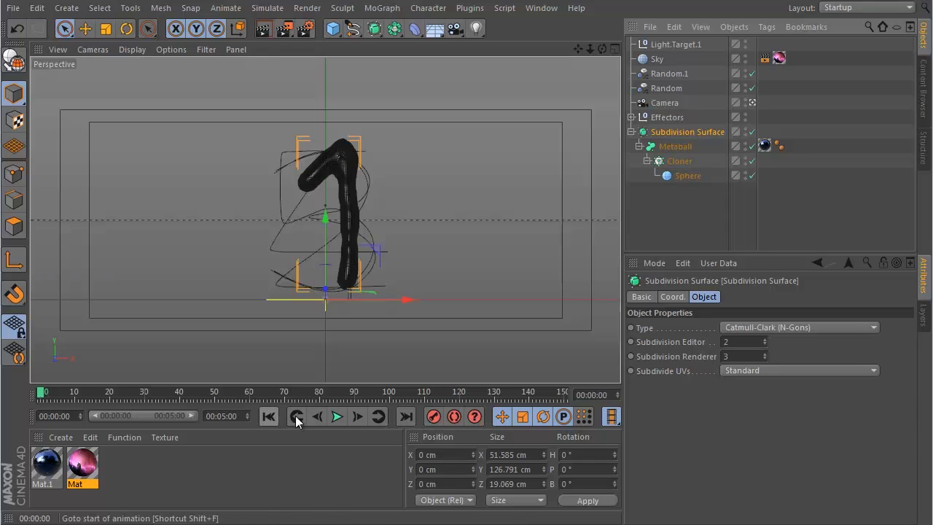
Step: Play the digit morph animation and show the Delay effector's settings
left_click(337, 417)
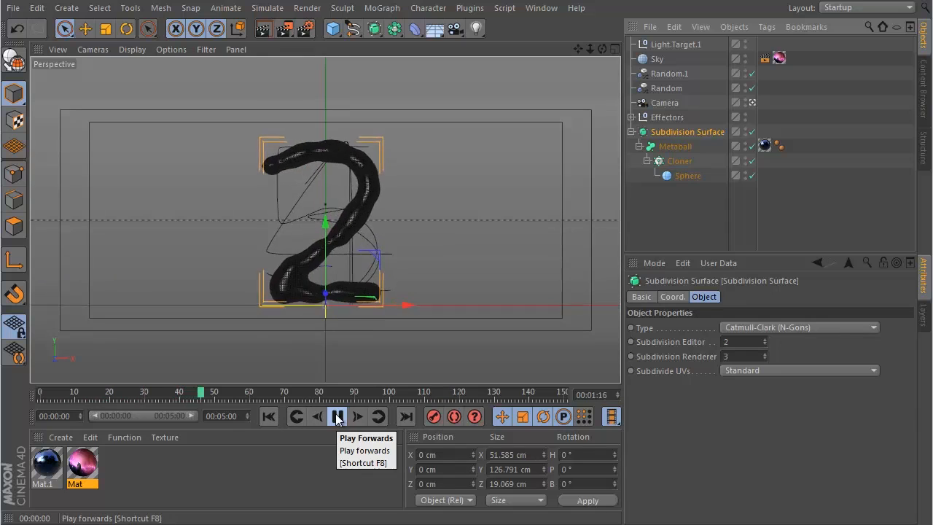
left_click(335, 417)
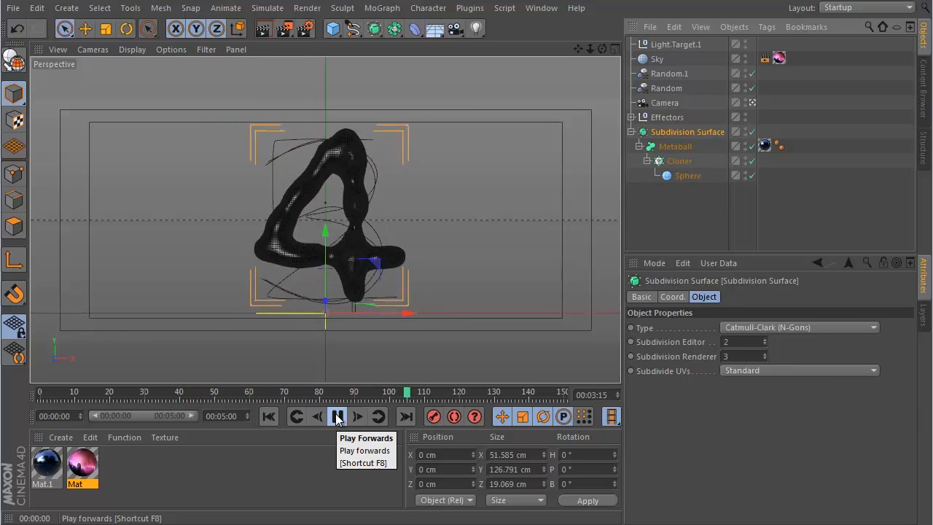
left_click(336, 416)
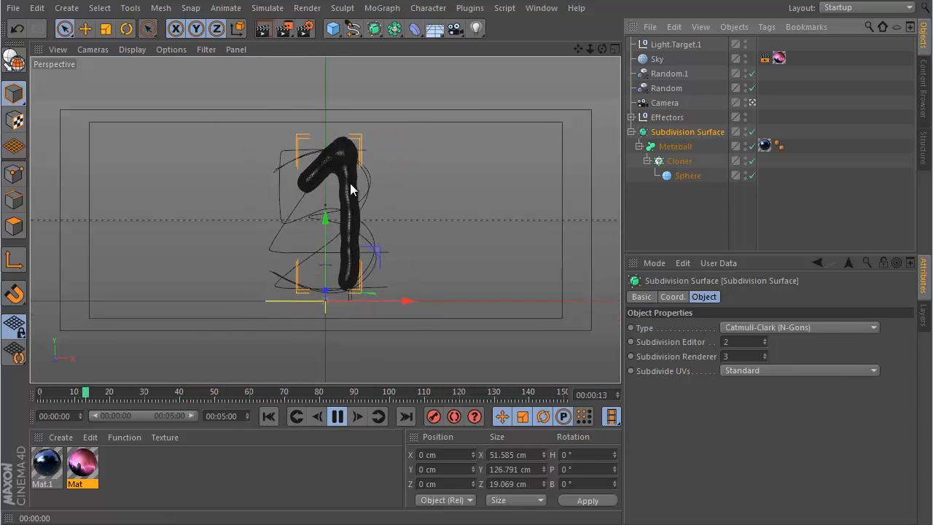
left_click(338, 417)
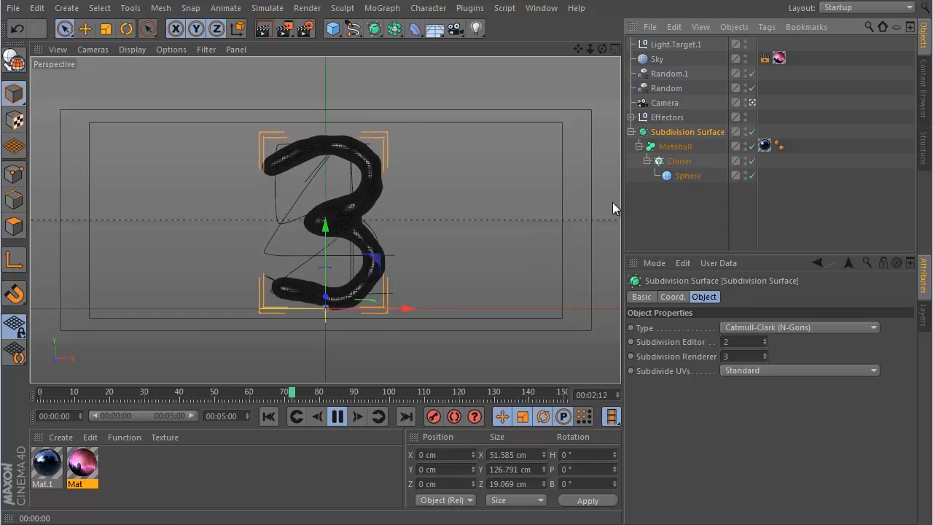
left_click(630, 117)
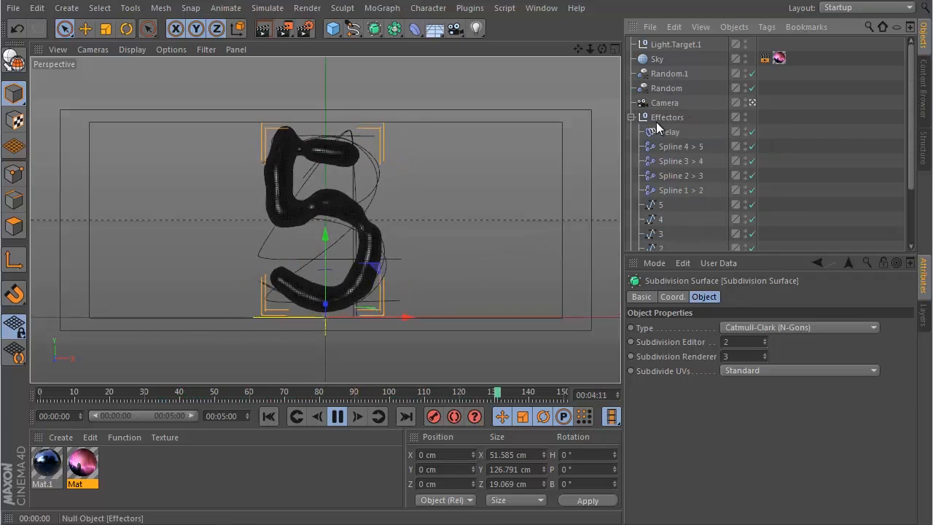
left_click(669, 132)
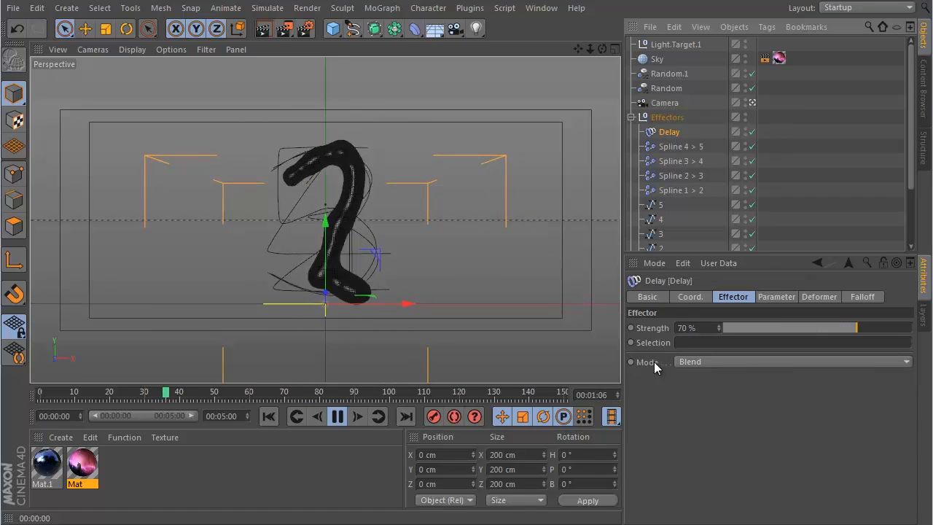
Step: Try the Delay effector in Spring mode, return it to Blend at 70%, and stop playback
left_click(790, 362)
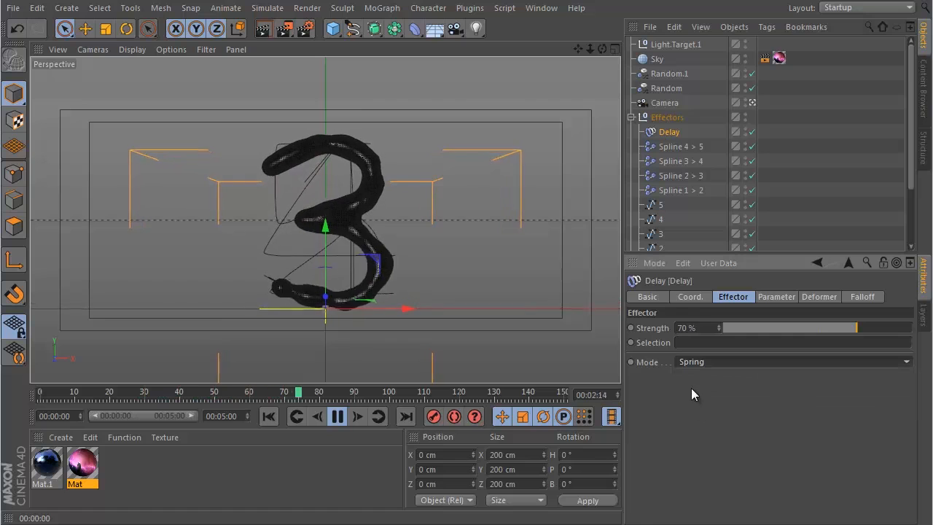
left_click(337, 417)
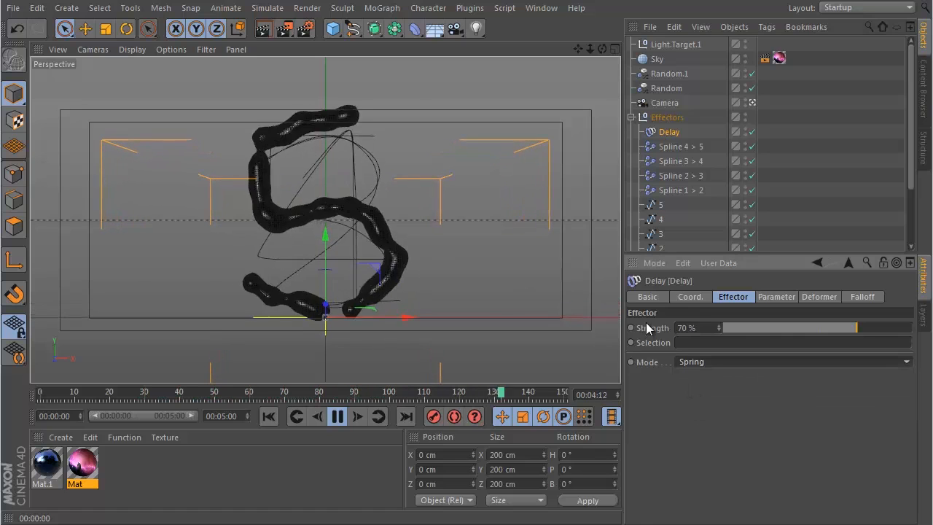
left_click(792, 361)
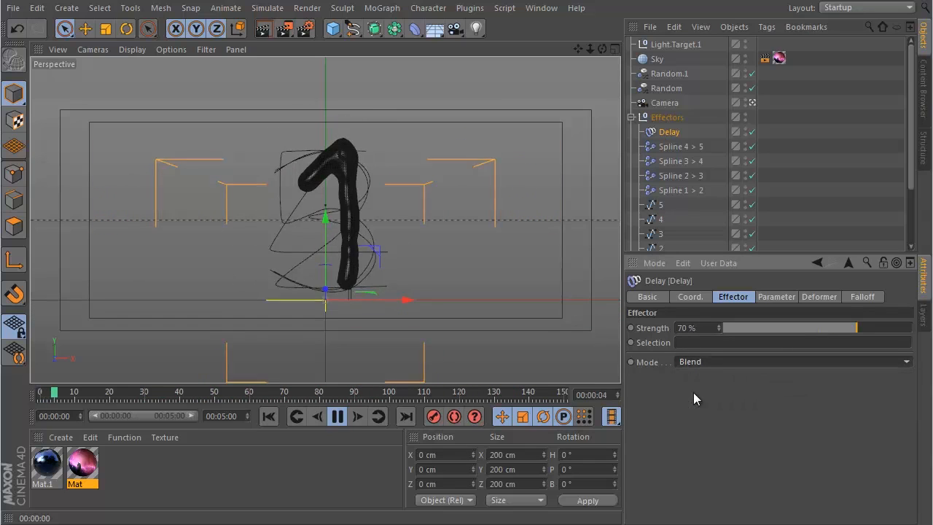
left_click(337, 417)
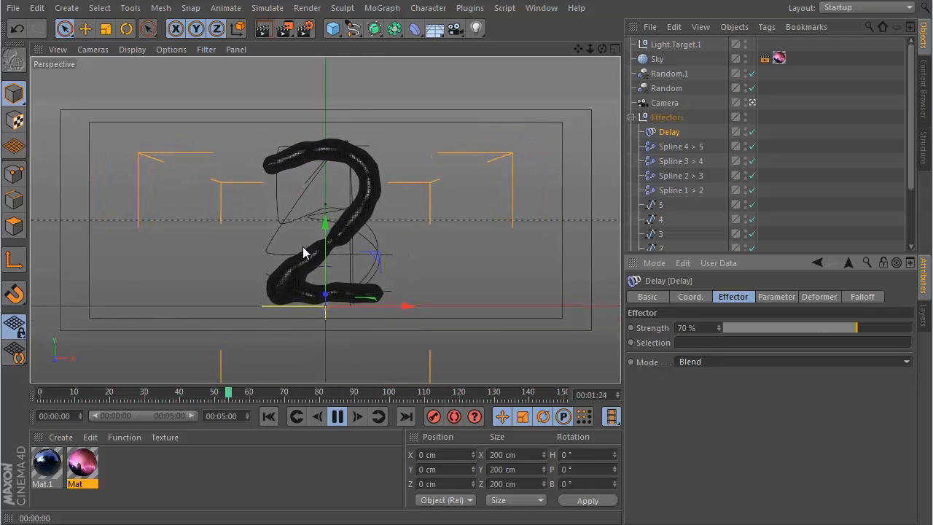
left_click(336, 417)
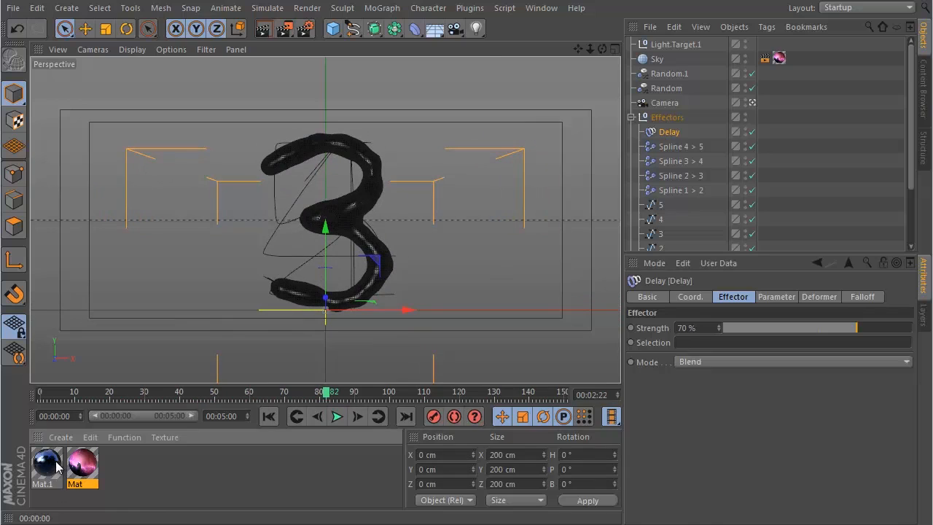
Step: Review Mat.1's black colour and 65% blue reflection channels, then select the Compositing tag
double_click(43, 467)
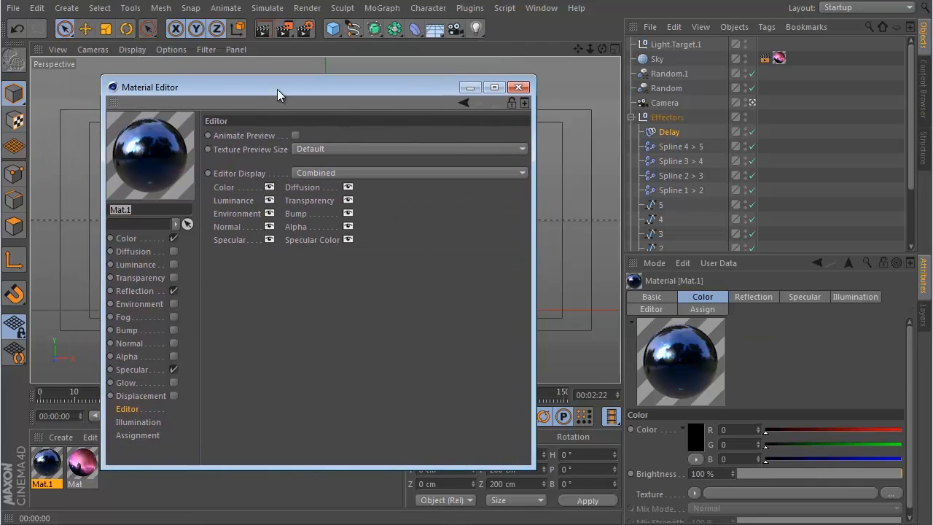
left_click_drag(276, 88, 344, 81)
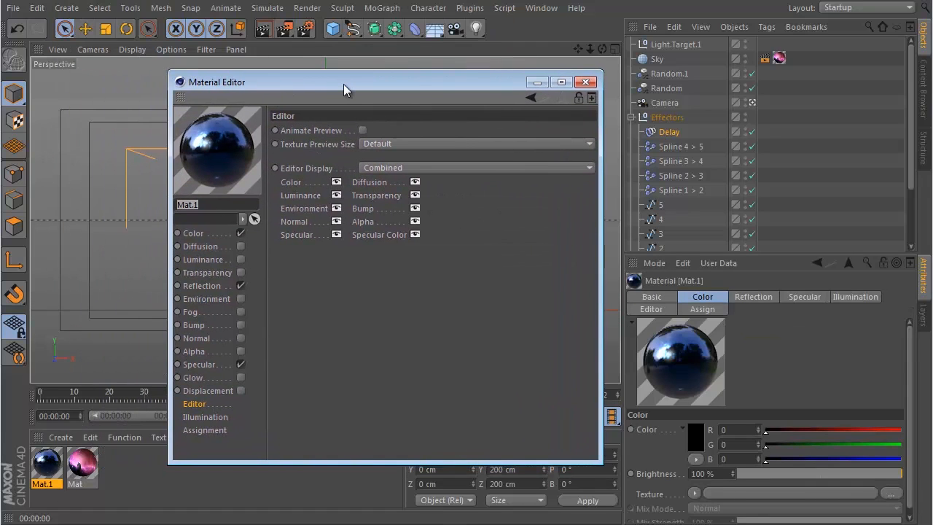
left_click_drag(344, 82, 542, 93)
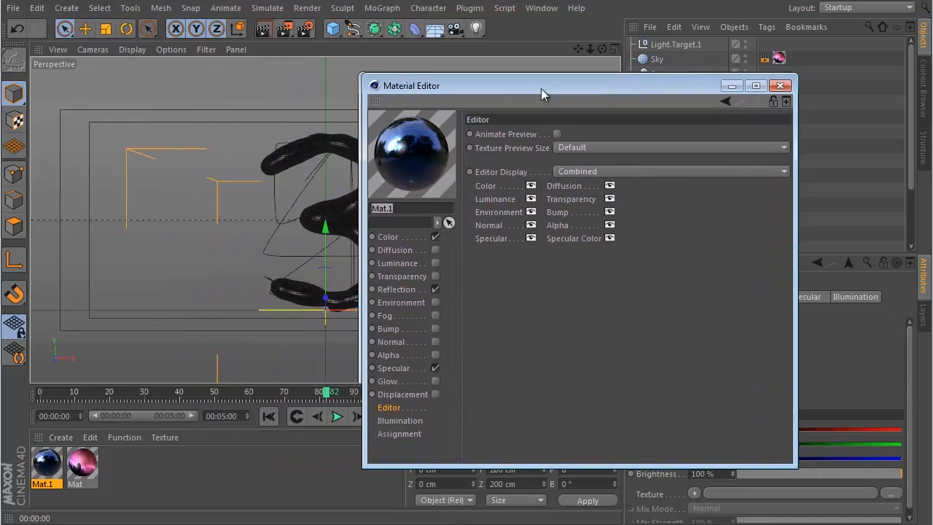
left_click(391, 236)
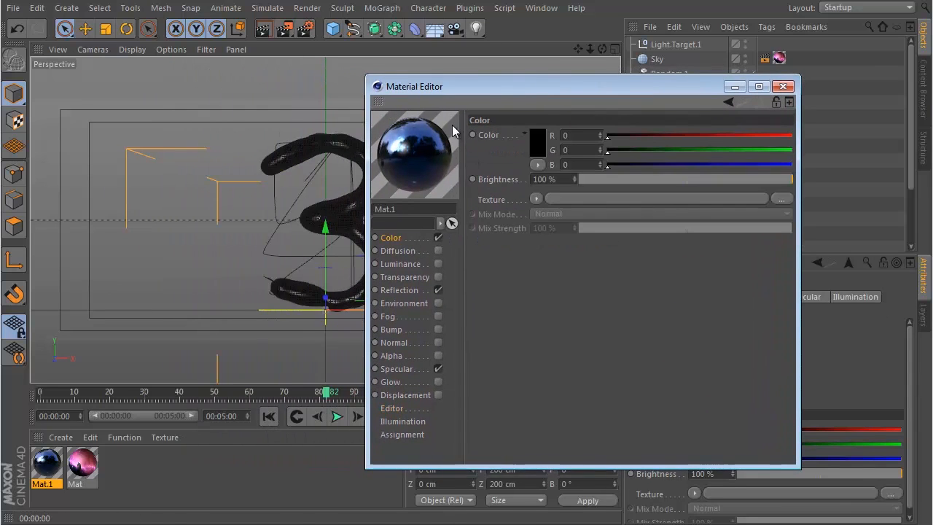
left_click(399, 289)
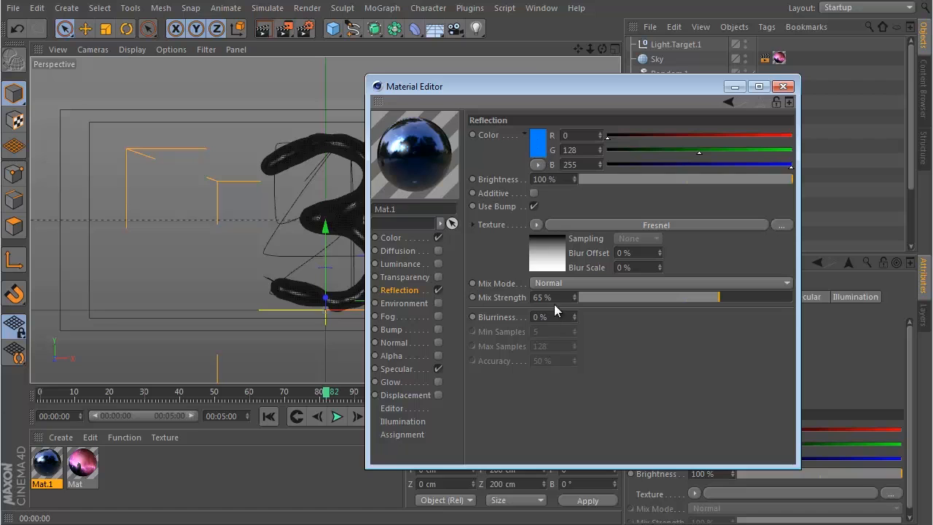
mouse_move(408, 373)
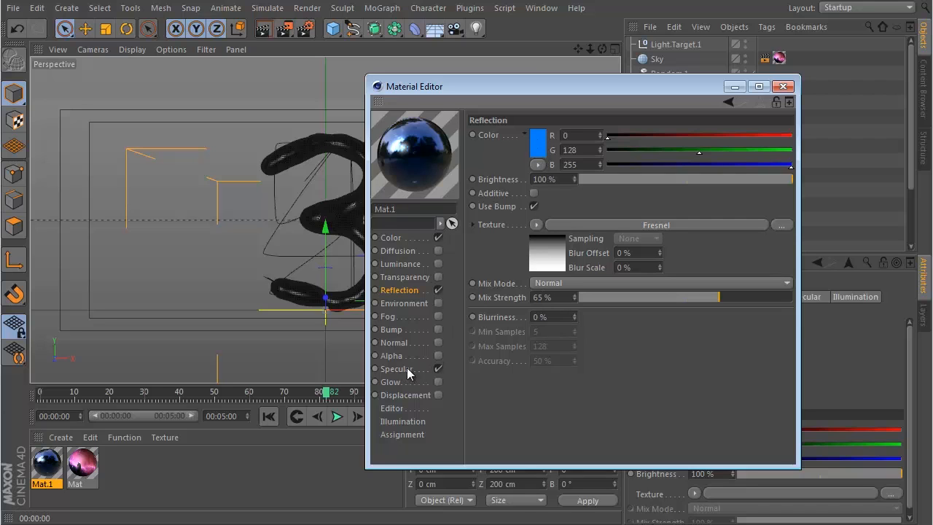
left_click(396, 367)
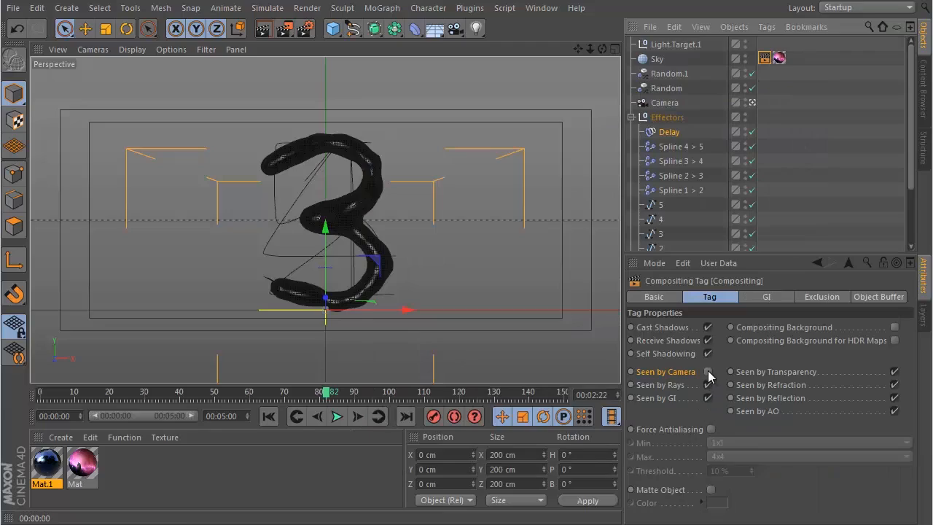
Step: Enable Seen by Camera so the nebula sky shows, and view its 1024×576 bitmap
left_click(708, 371)
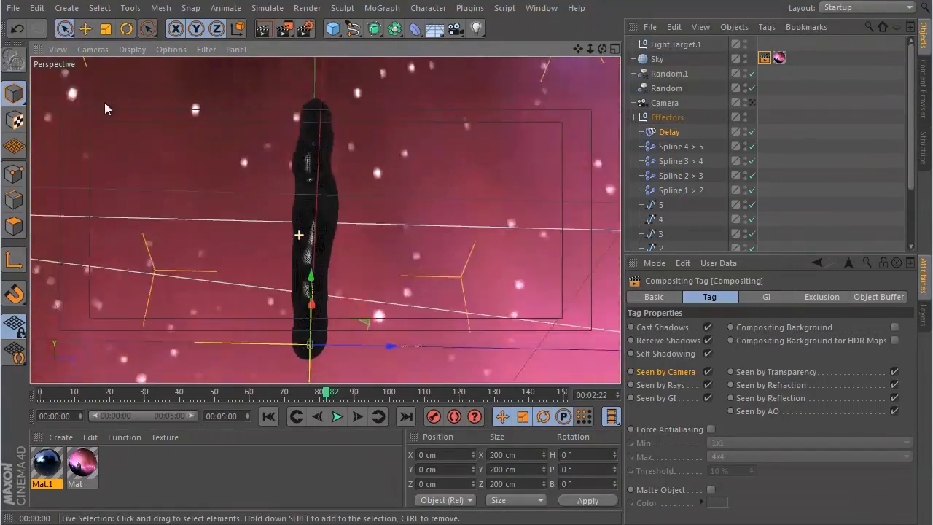
double_click(81, 466)
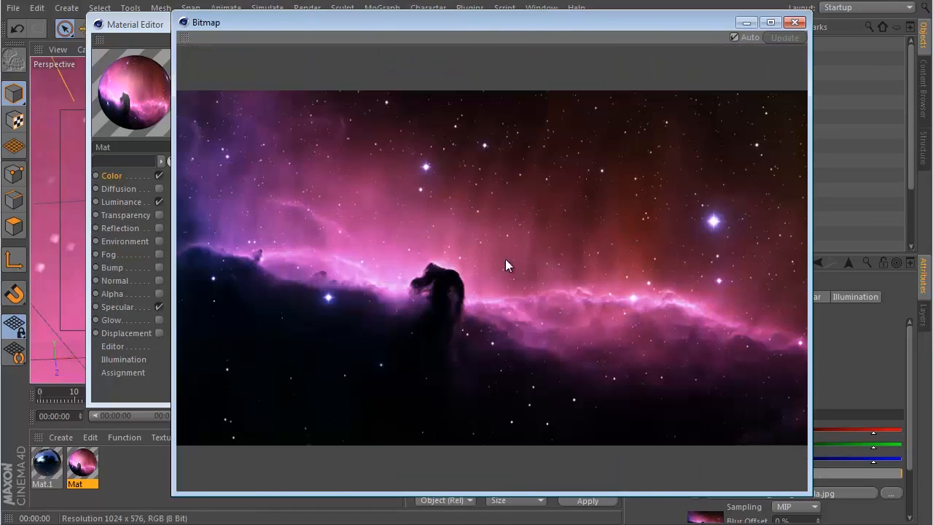
mouse_move(391, 303)
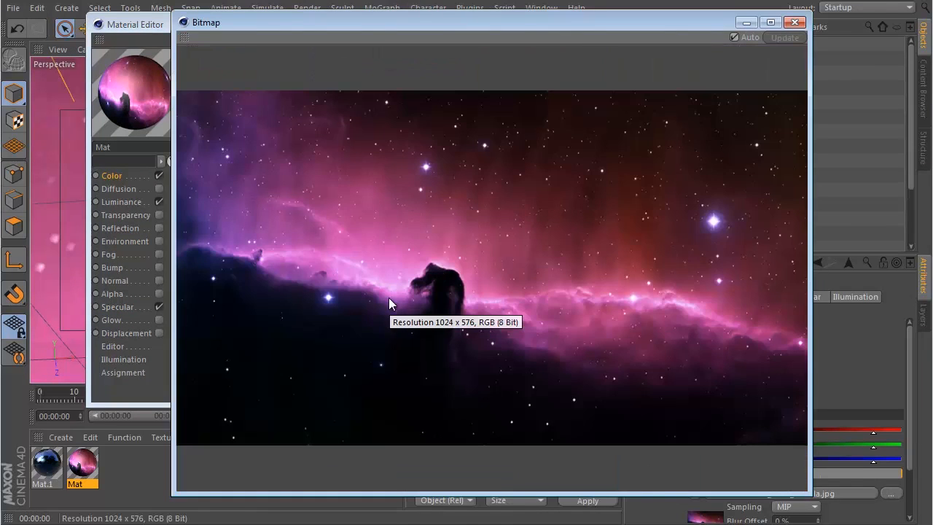
mouse_move(455, 295)
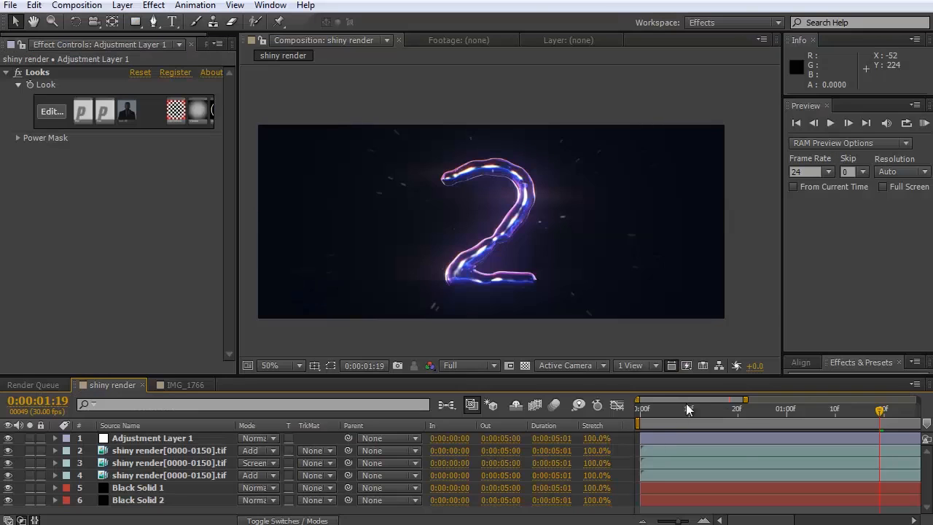
left_click(742, 408)
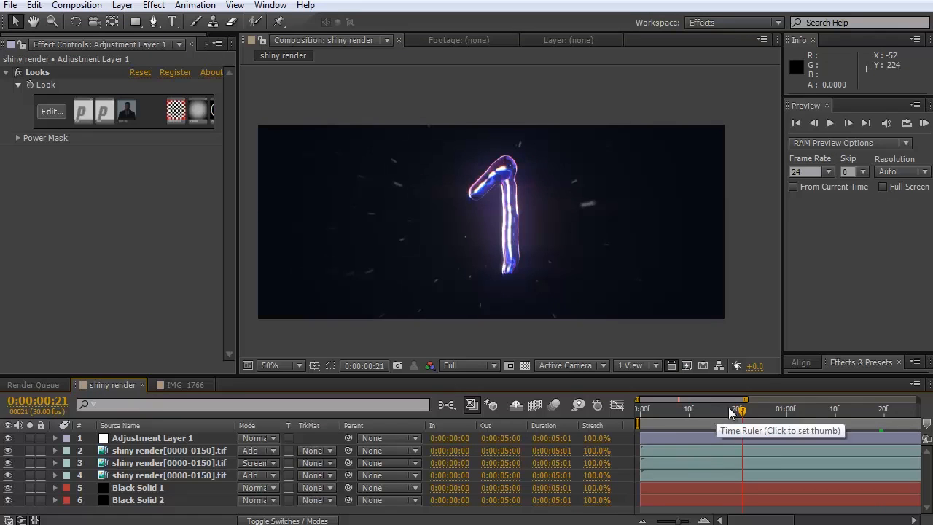
left_click(688, 408)
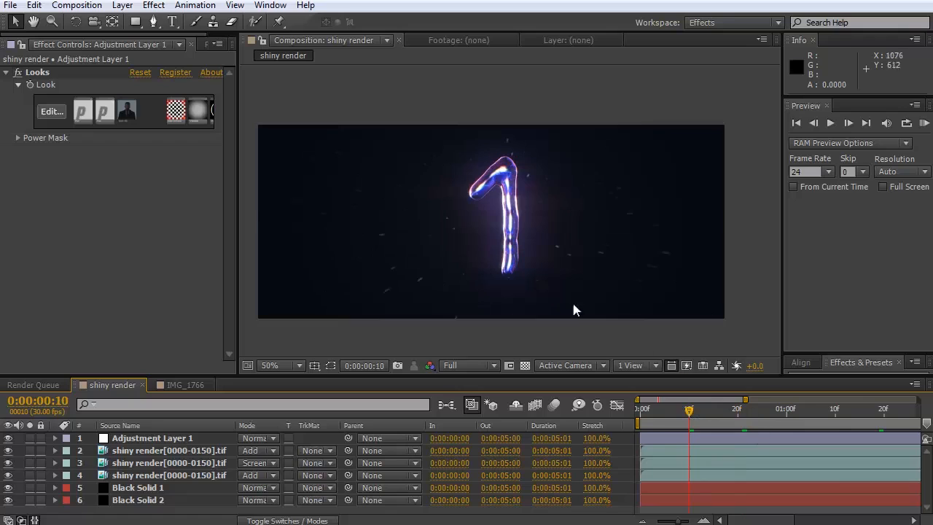
mouse_move(467, 265)
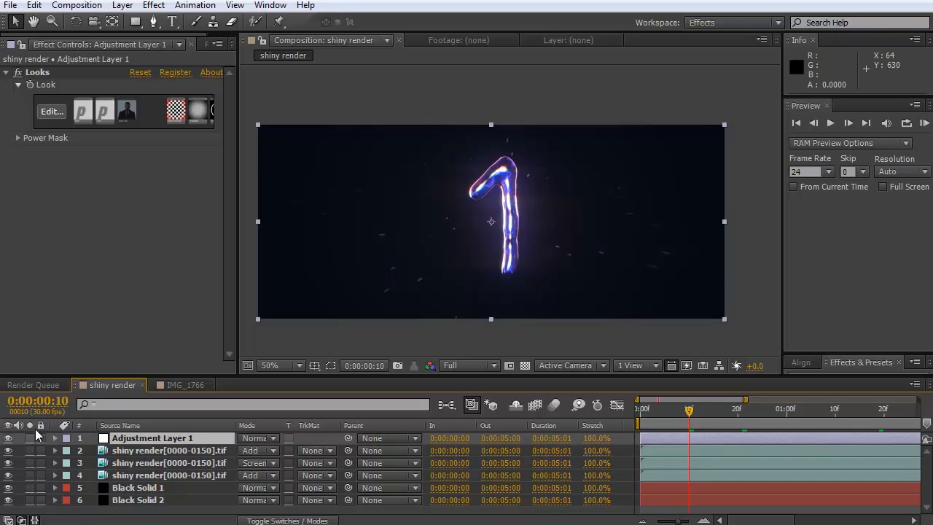
mouse_move(143, 425)
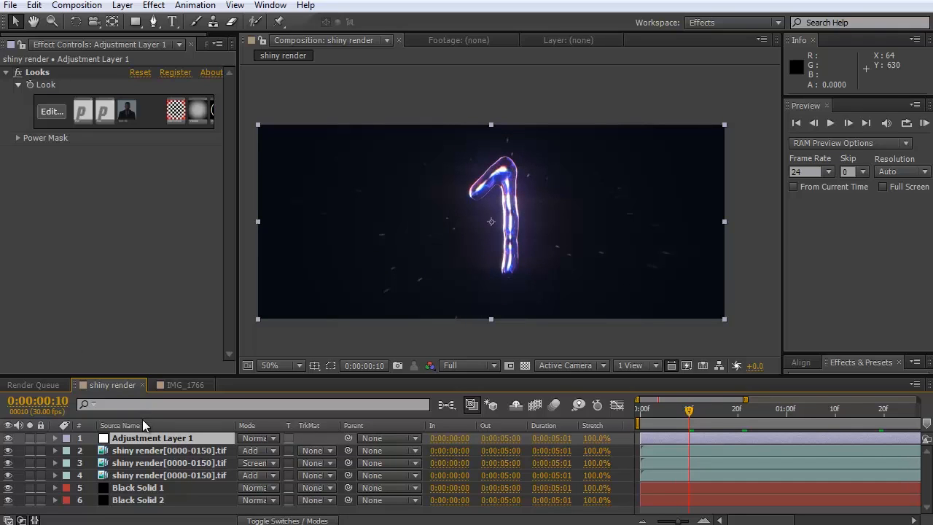
mouse_move(204, 294)
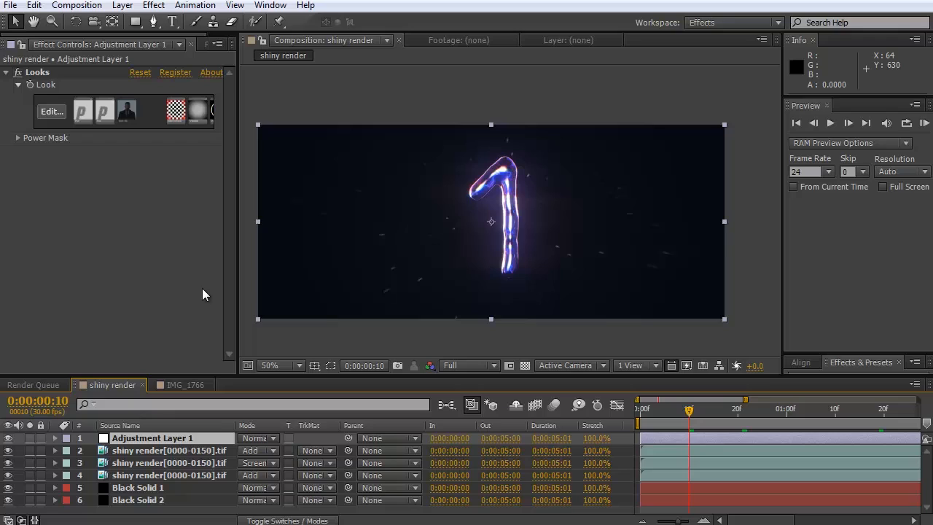